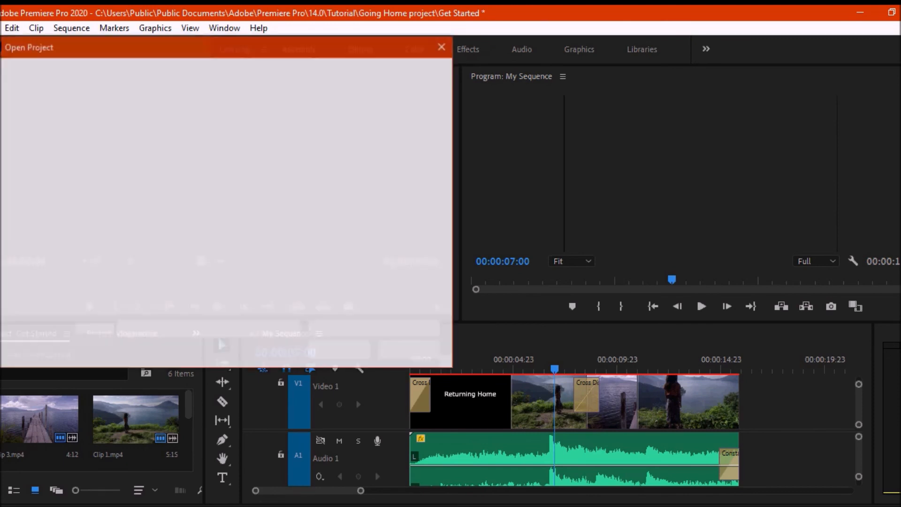
# Create a new project named Vlogaroonie from File > New > Project.
pyautogui.click(11, 27)
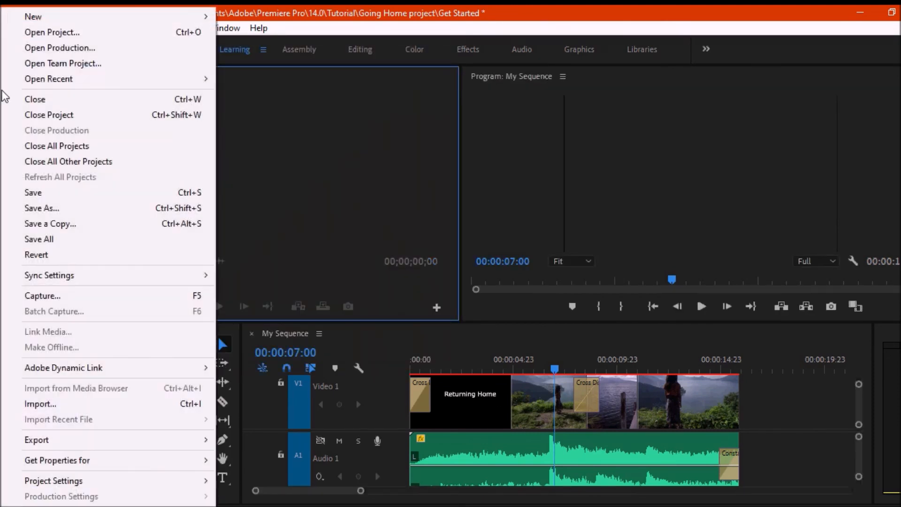
pyautogui.click(40, 403)
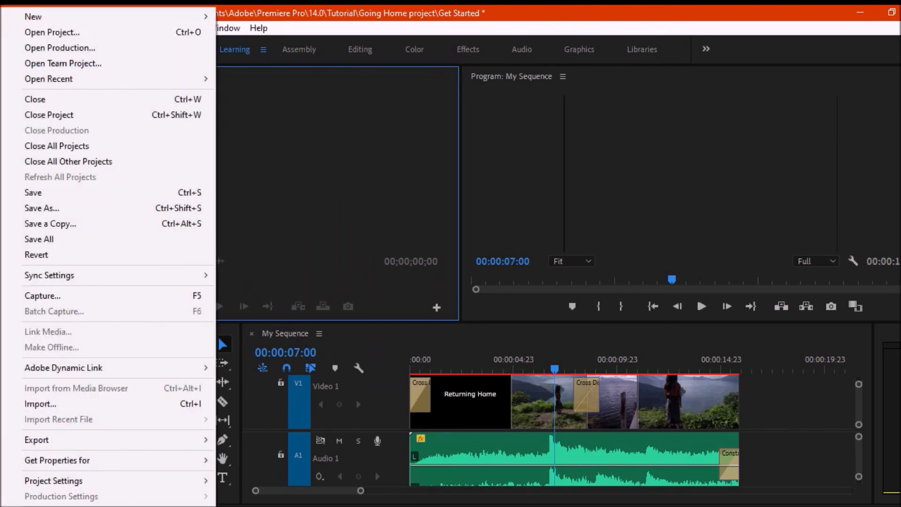
pyautogui.click(52, 32)
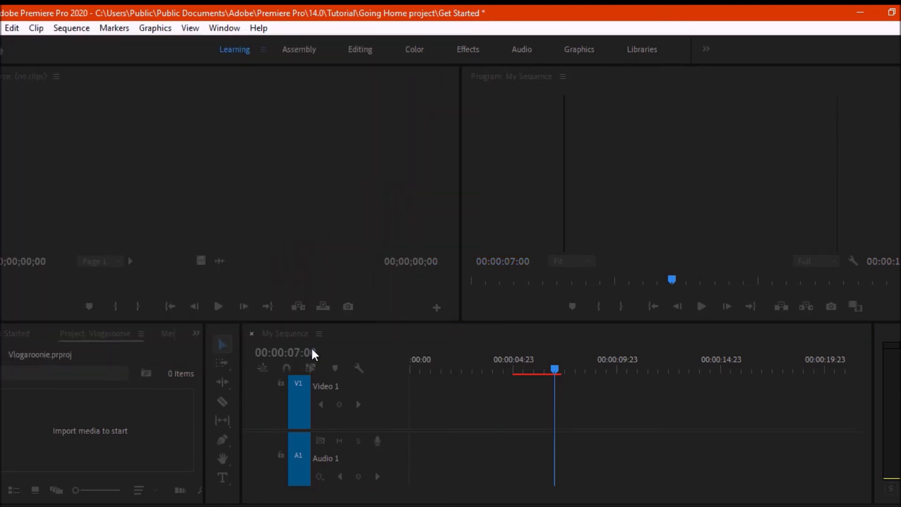
# Import all nine VID clips from the 63 vlog n cuties folder into the project.
pyautogui.click(6, 27)
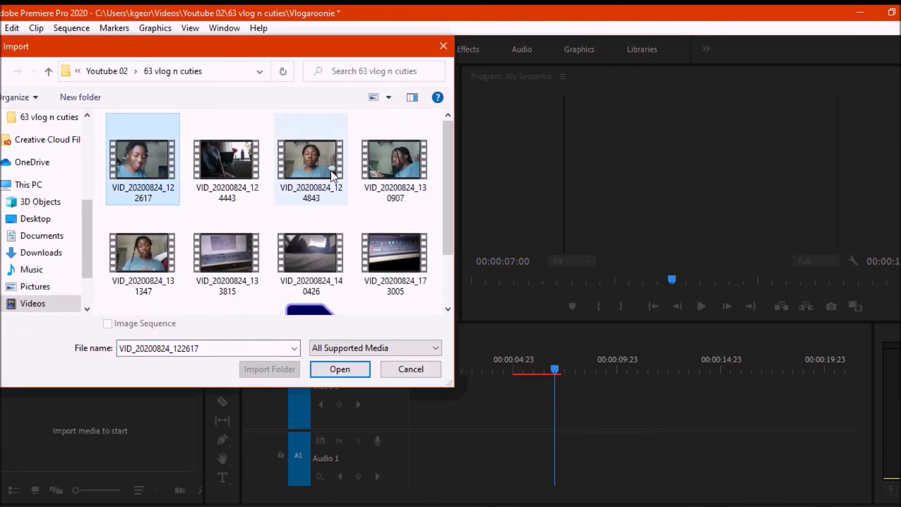
pyautogui.scroll(-3)
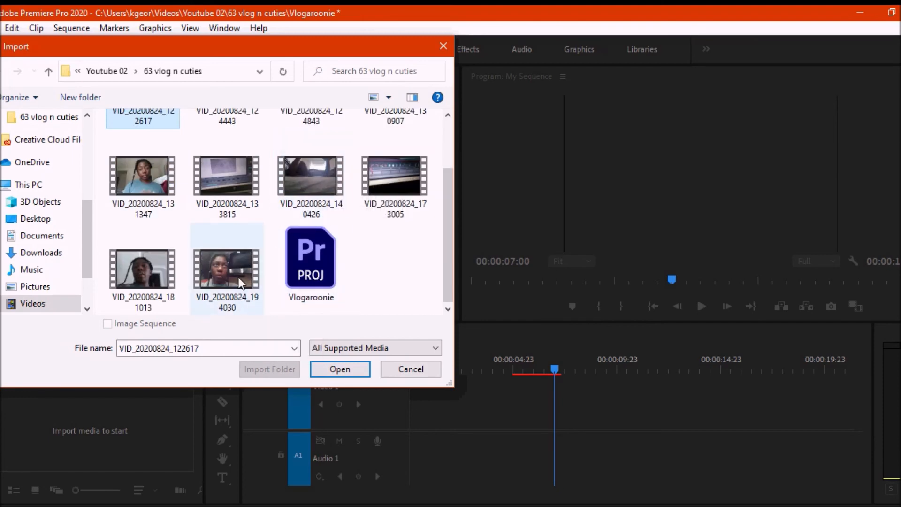
pyautogui.click(339, 368)
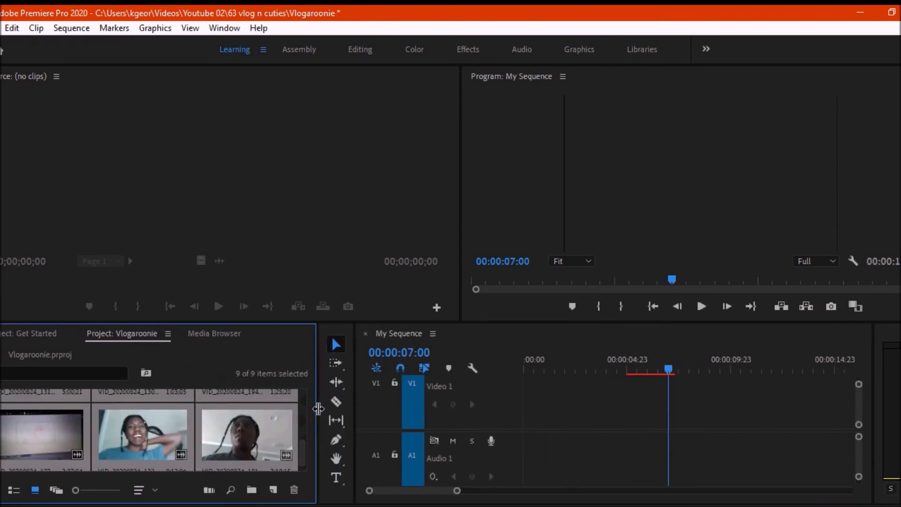
# Sort the bin clips in List view, return to icons, and select the first clip.
pyautogui.click(13, 490)
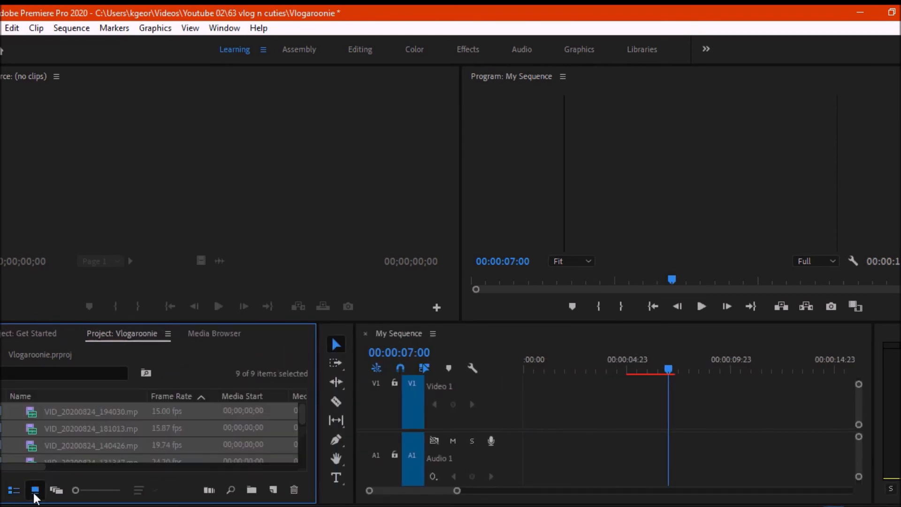
pyautogui.click(153, 490)
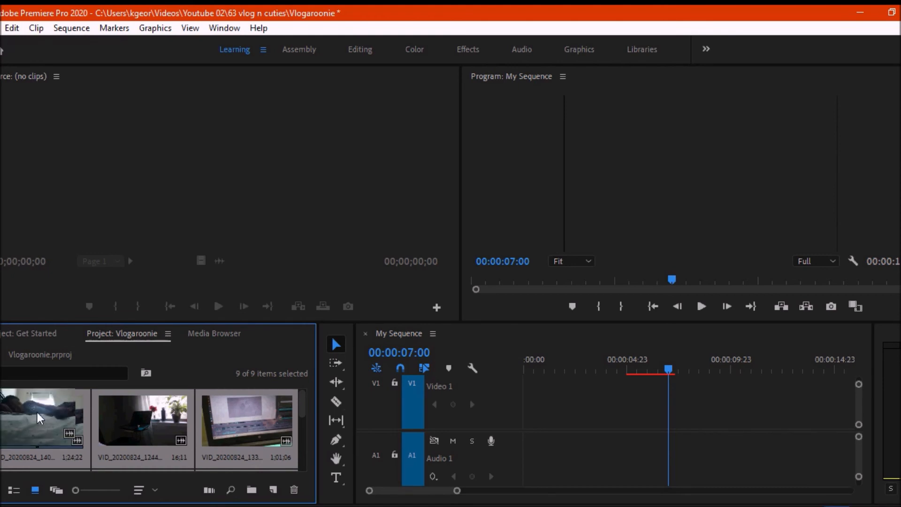
pyautogui.click(43, 416)
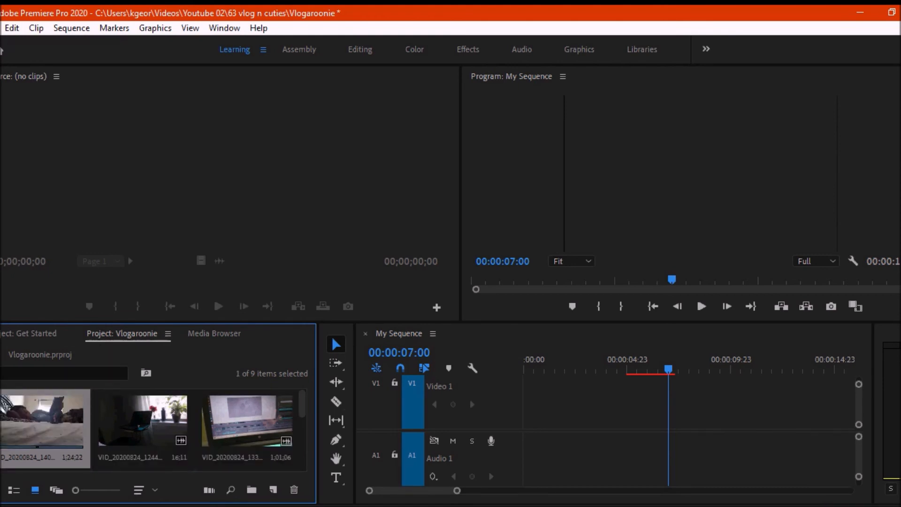
pyautogui.click(3, 28)
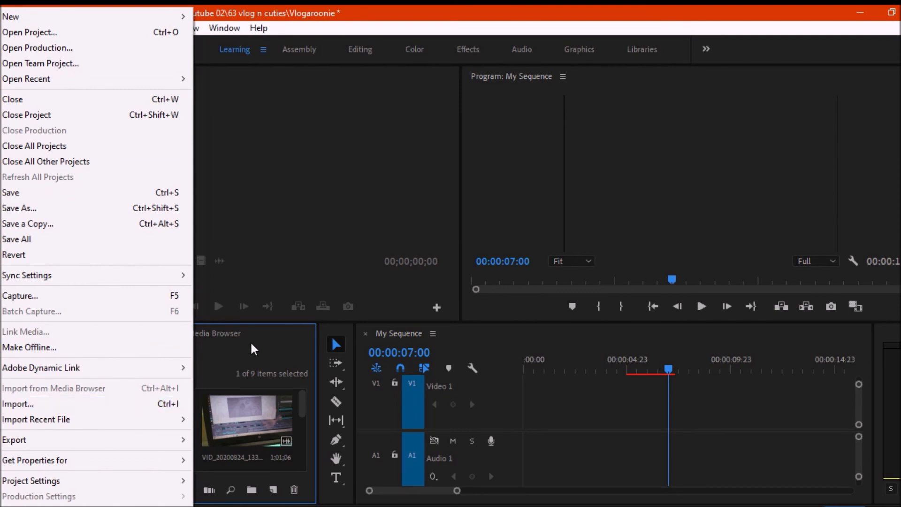
# Import Memory Card Full - Birocratic - quiet from Vlog pack > Quiet Songs and place it on A1.
pyautogui.click(18, 403)
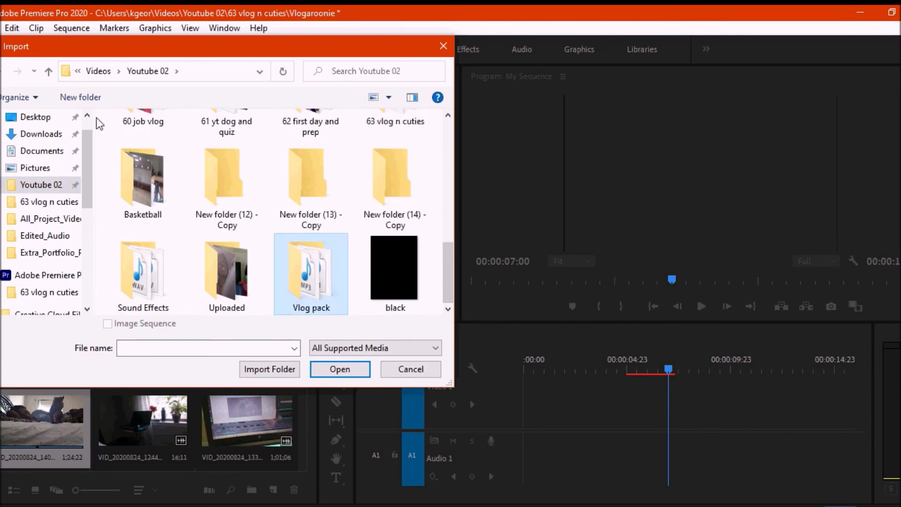
pyautogui.doubleClick(310, 268)
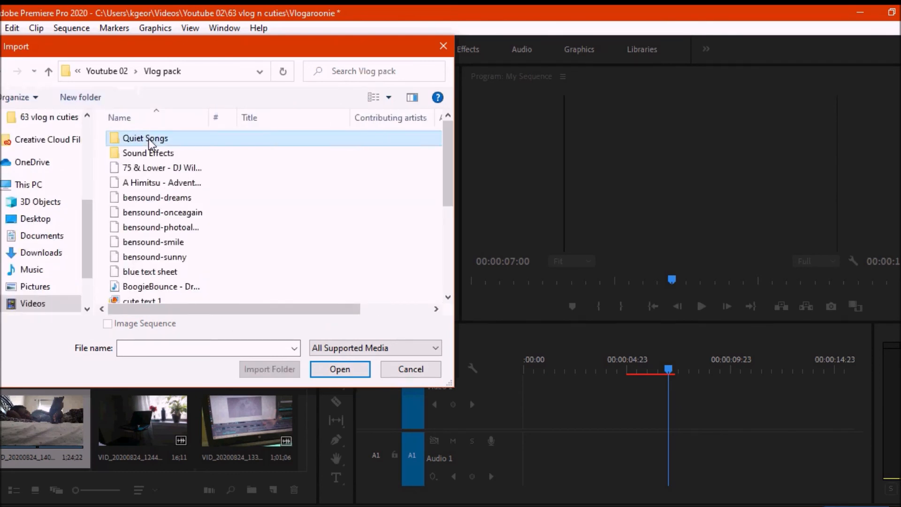
pyautogui.doubleClick(144, 138)
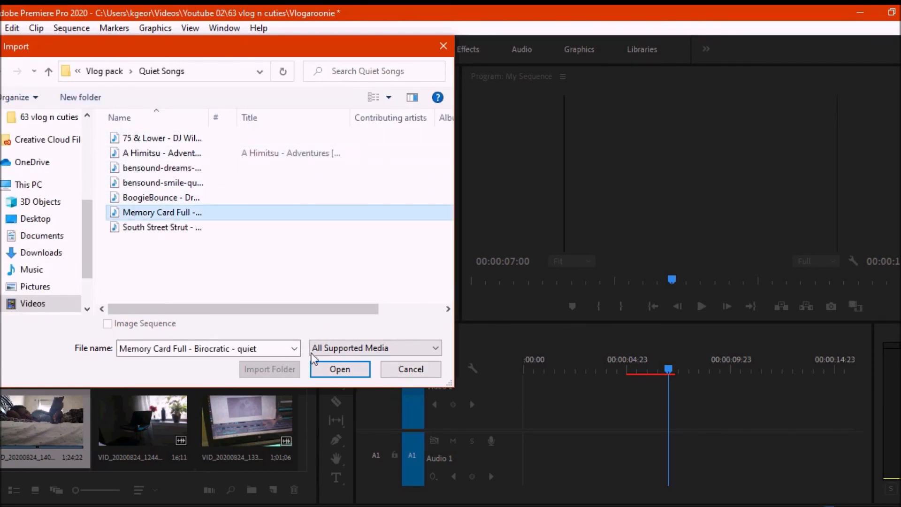
pyautogui.click(338, 368)
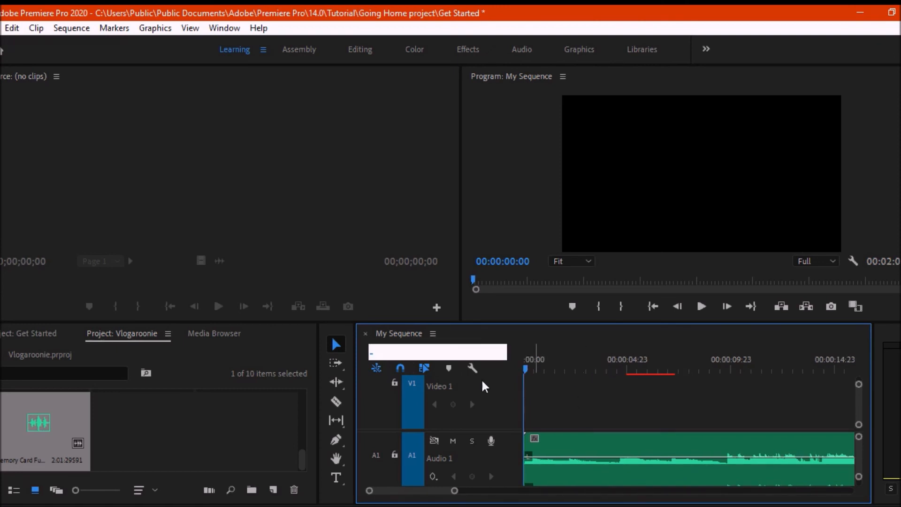
pyautogui.moveTo(570, 429)
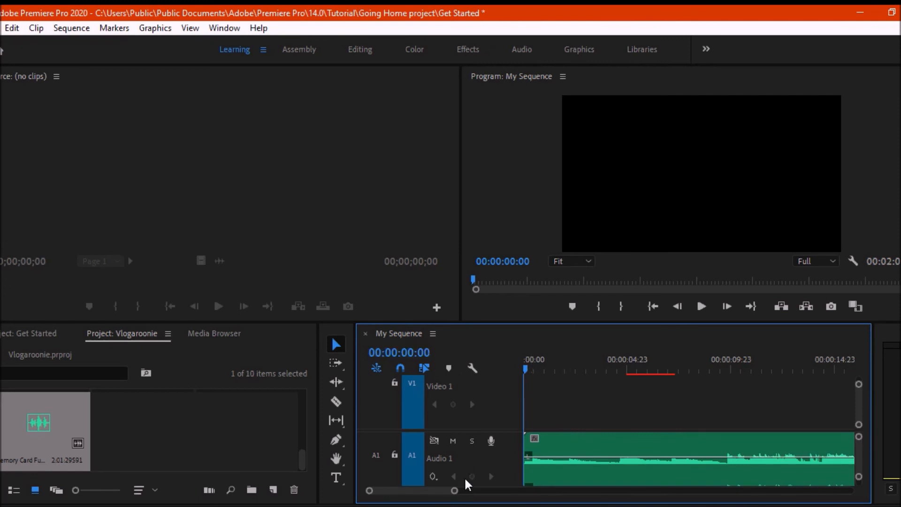
pyautogui.moveTo(336, 401)
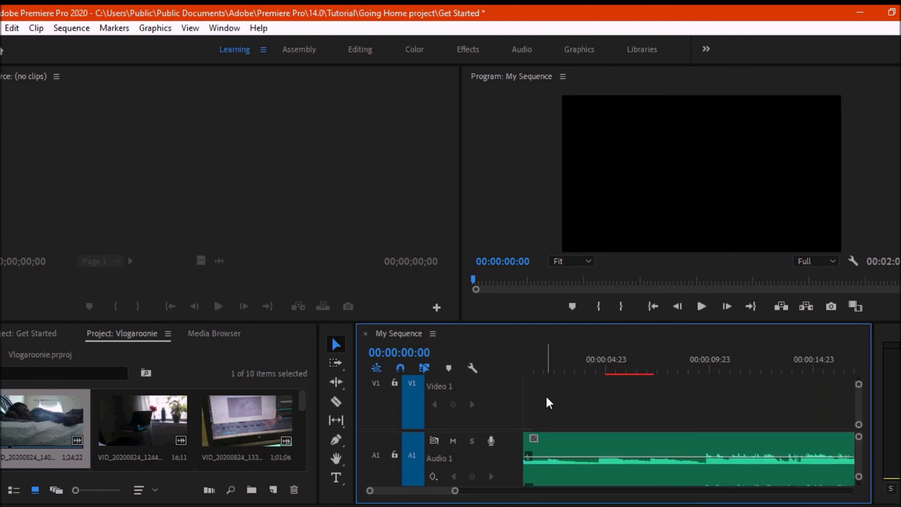
pyautogui.click(5, 27)
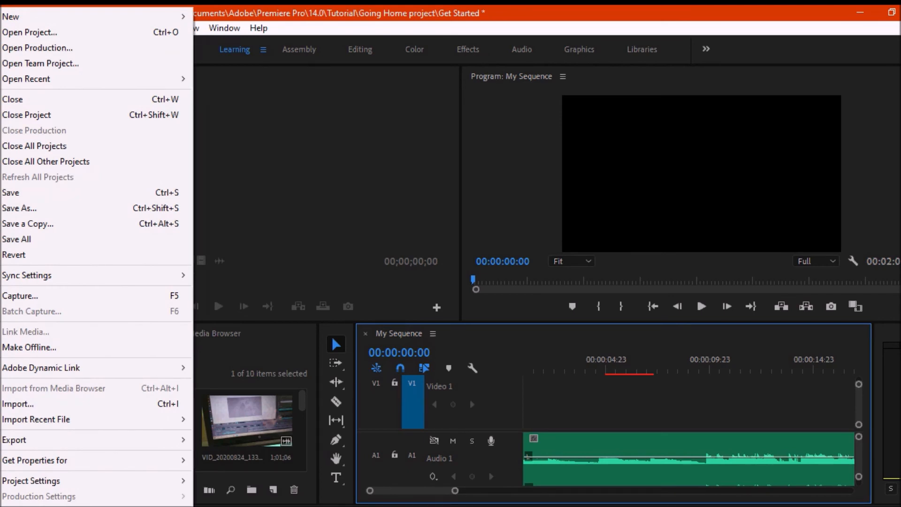
pyautogui.moveTo(32, 480)
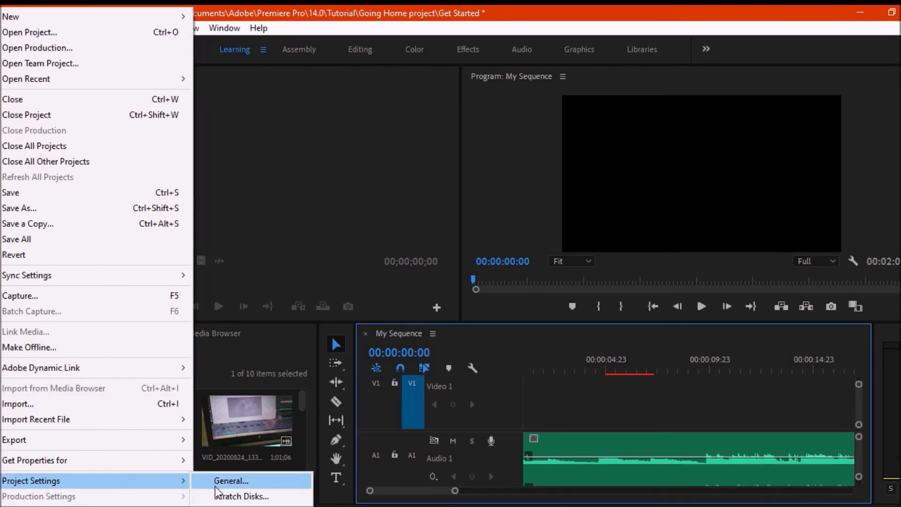
pyautogui.click(231, 480)
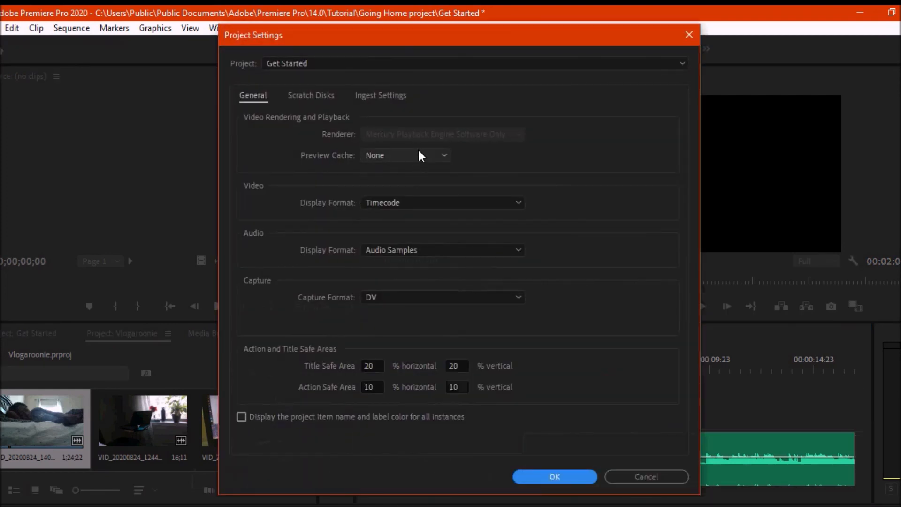
pyautogui.click(554, 477)
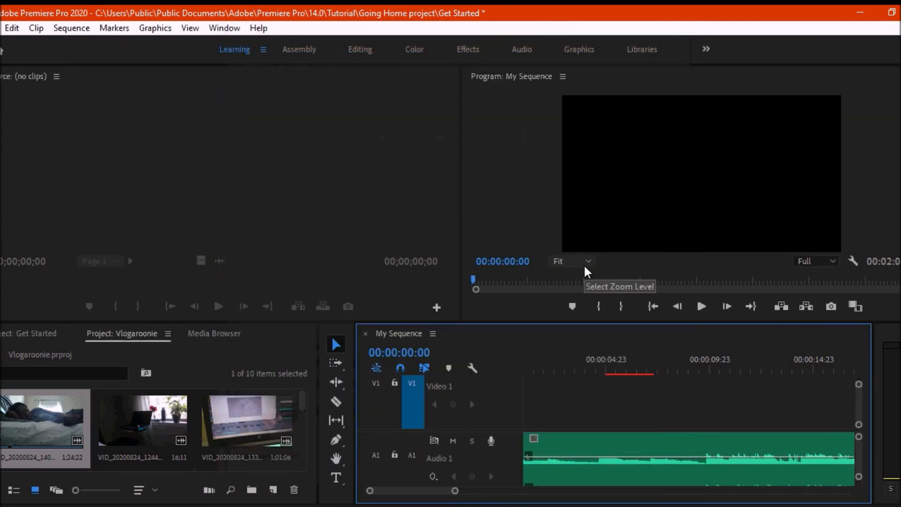
pyautogui.moveTo(586, 272)
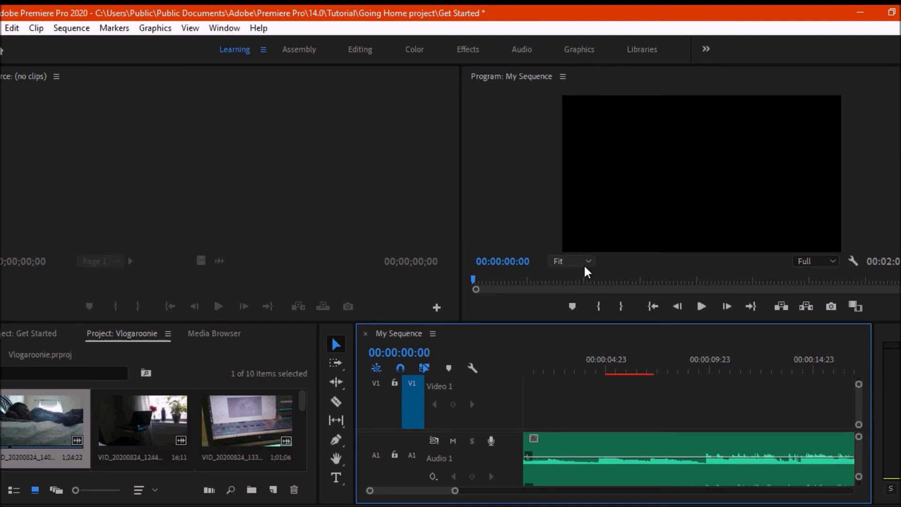
pyautogui.moveTo(401, 368)
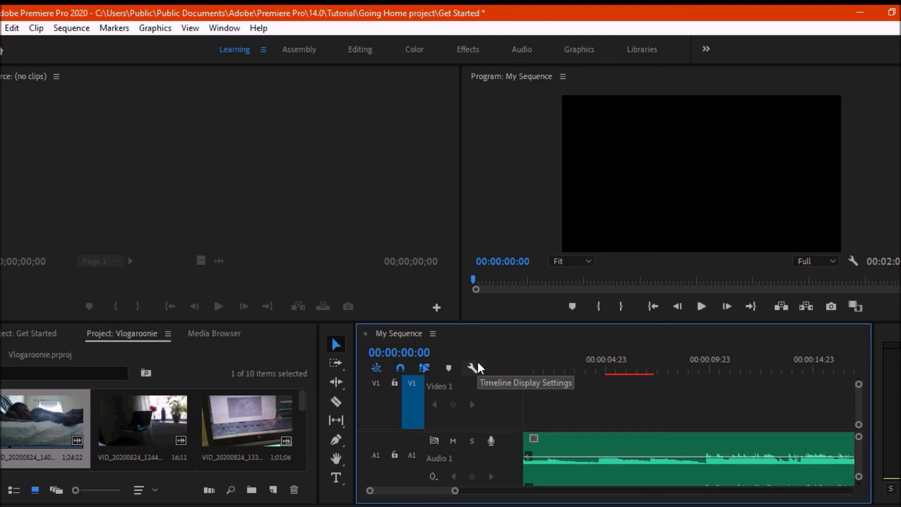
pyautogui.moveTo(472, 368)
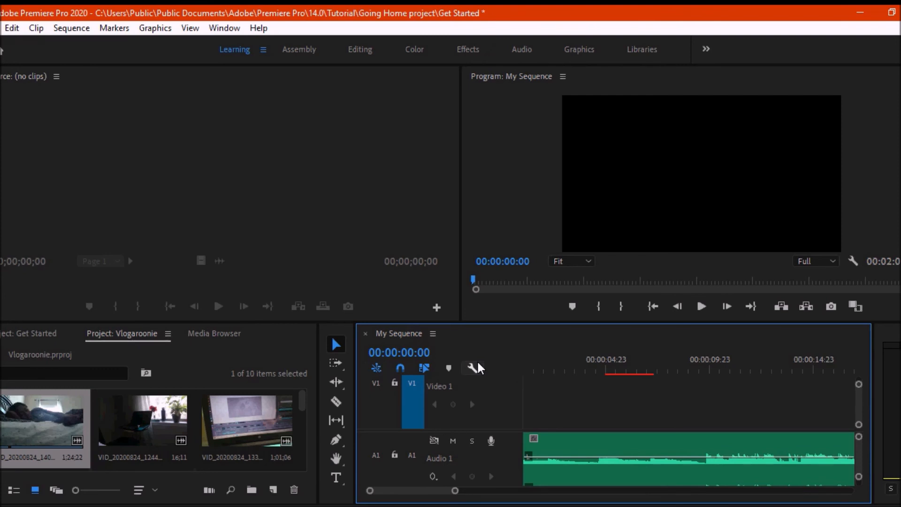
pyautogui.moveTo(866, 402)
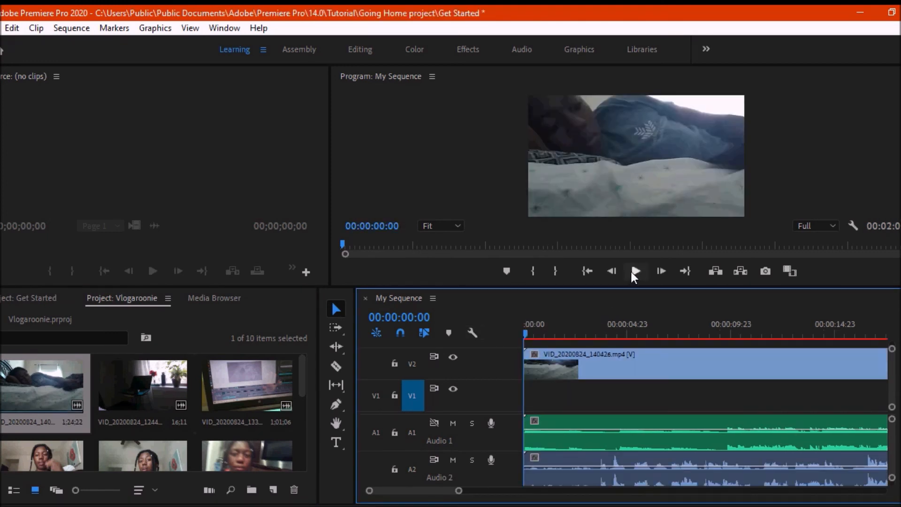
# Play and stop the sequence, minimise File Explorer, and delete the 140426 clip from V2.
pyautogui.click(636, 271)
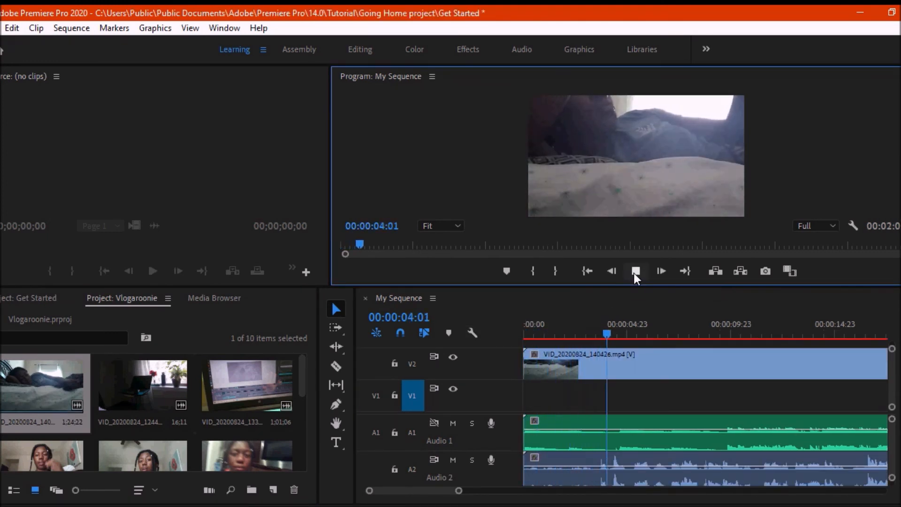
pyautogui.click(636, 271)
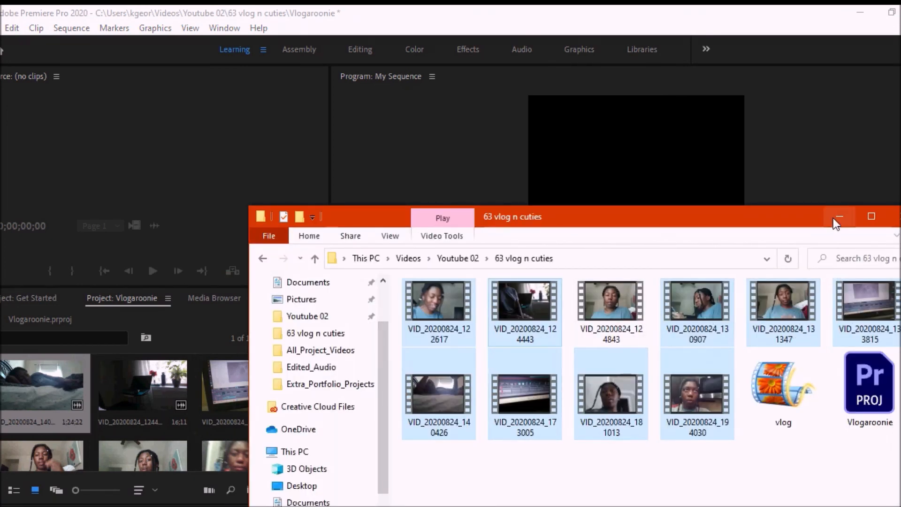
pyautogui.click(839, 216)
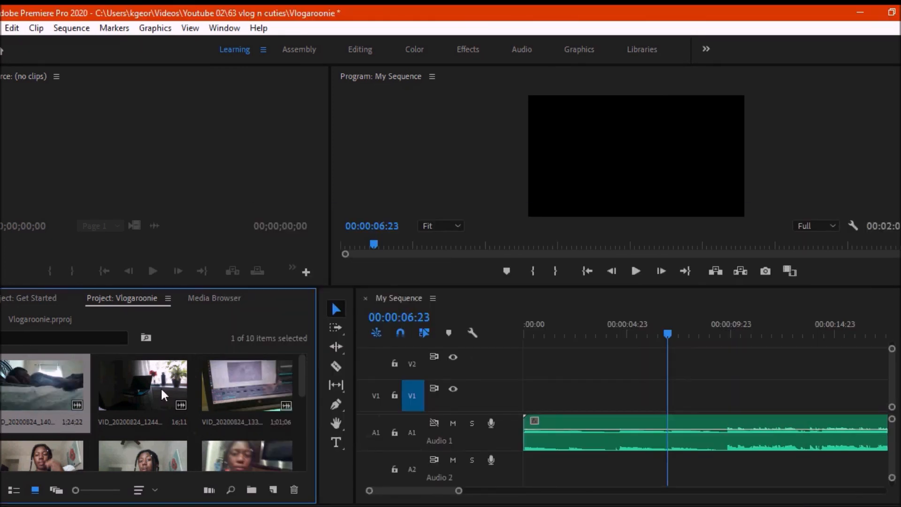
pyautogui.scroll(-3)
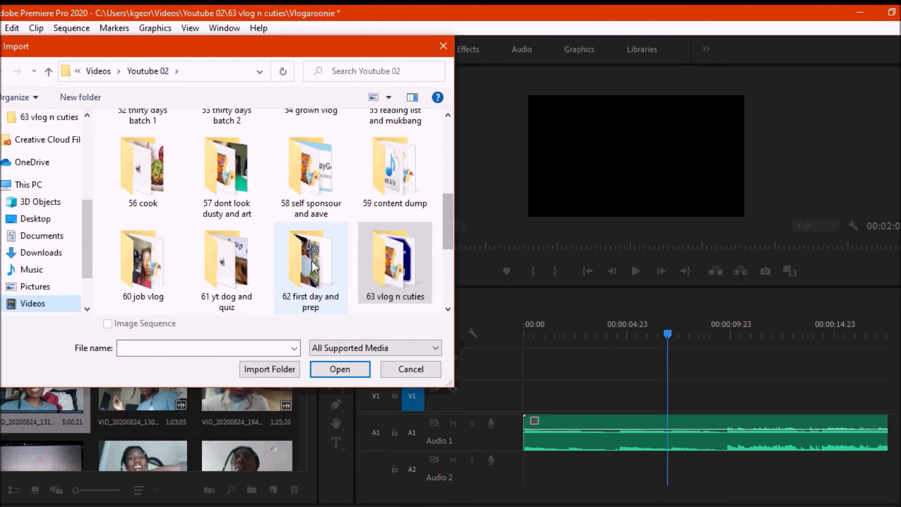
# Preview VID_20200824_122617.mp4 from 62 first day and prep and place it at the sequence start.
pyautogui.doubleClick(310, 261)
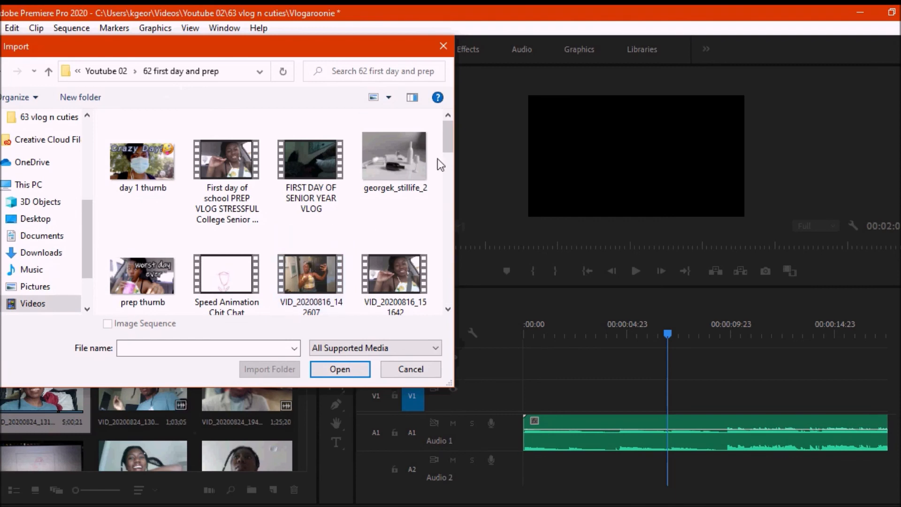
pyautogui.scroll(-3)
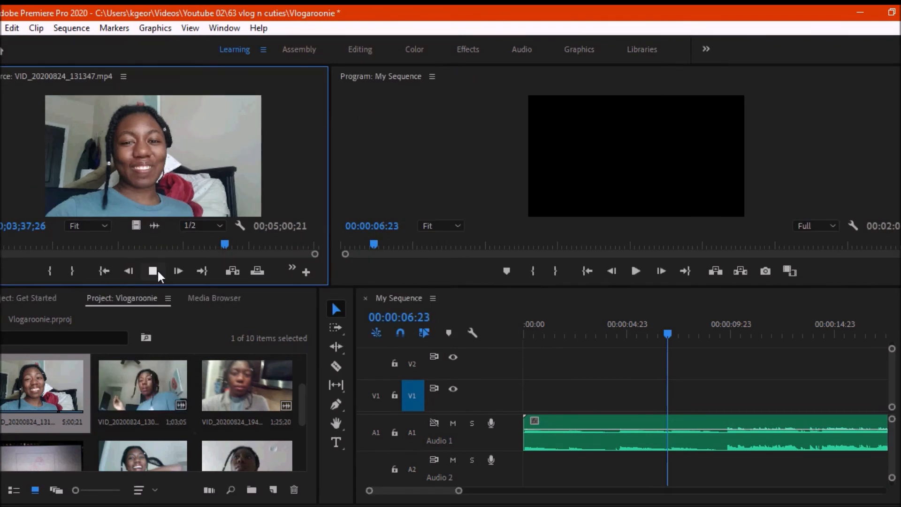
pyautogui.doubleClick(142, 383)
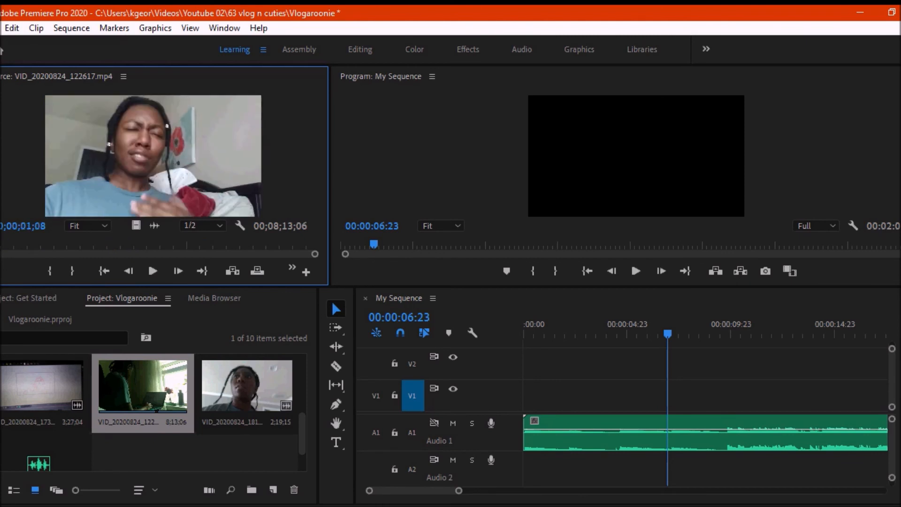
pyautogui.click(152, 270)
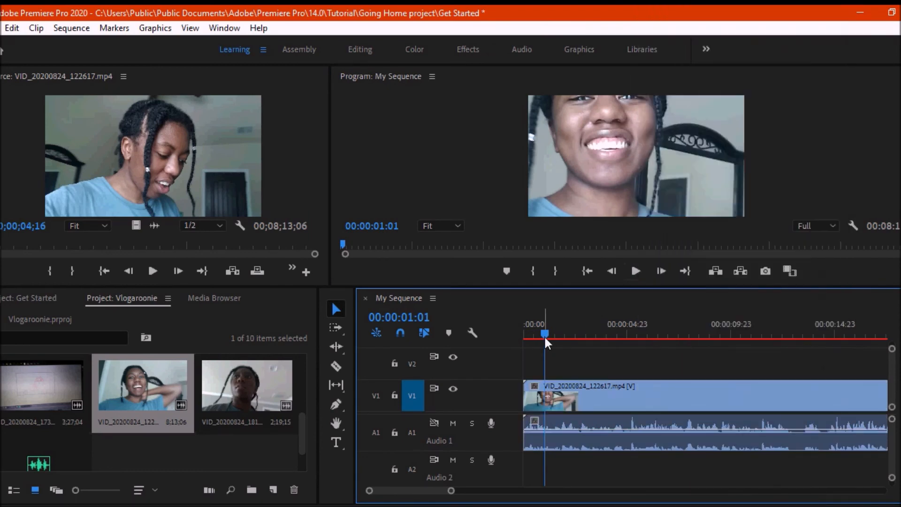
pyautogui.click(11, 27)
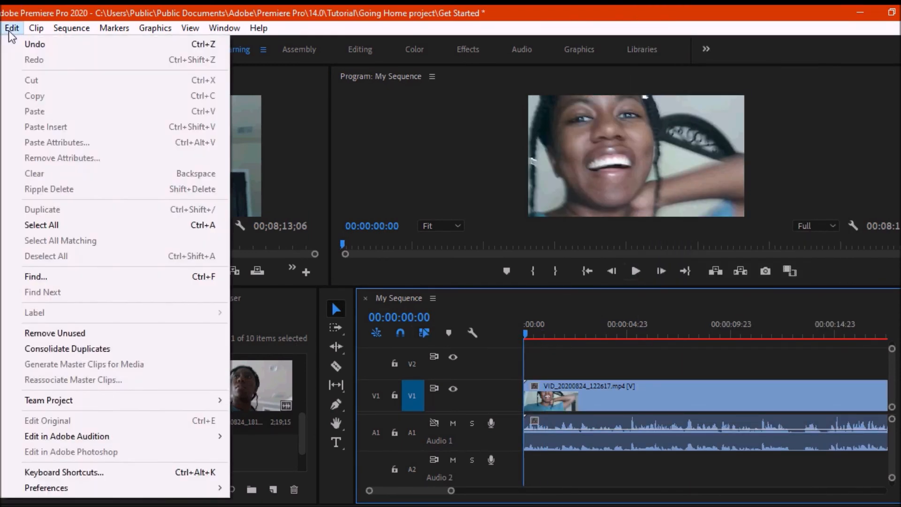
pyautogui.click(36, 27)
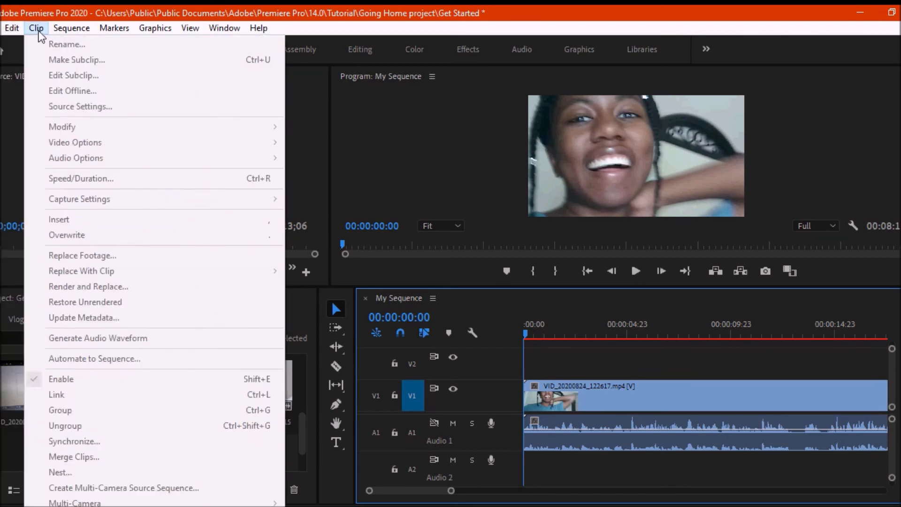
pyautogui.click(36, 27)
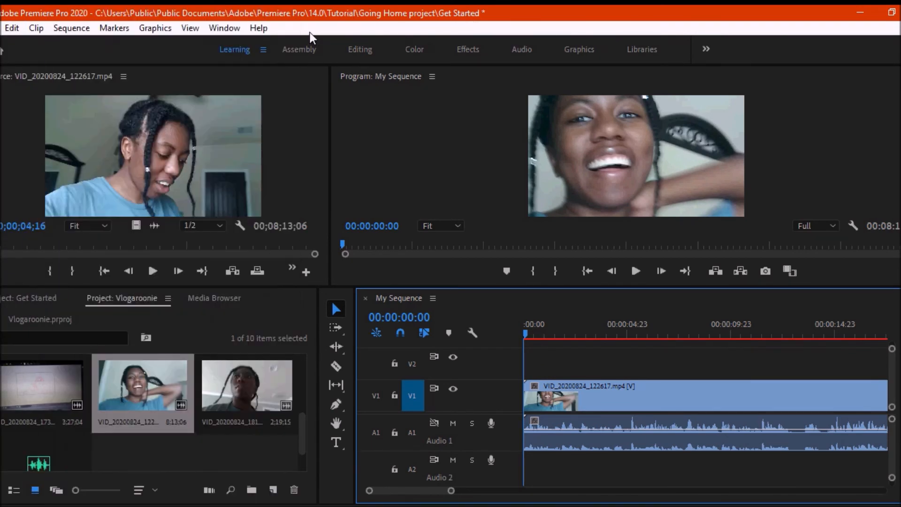
pyautogui.click(6, 27)
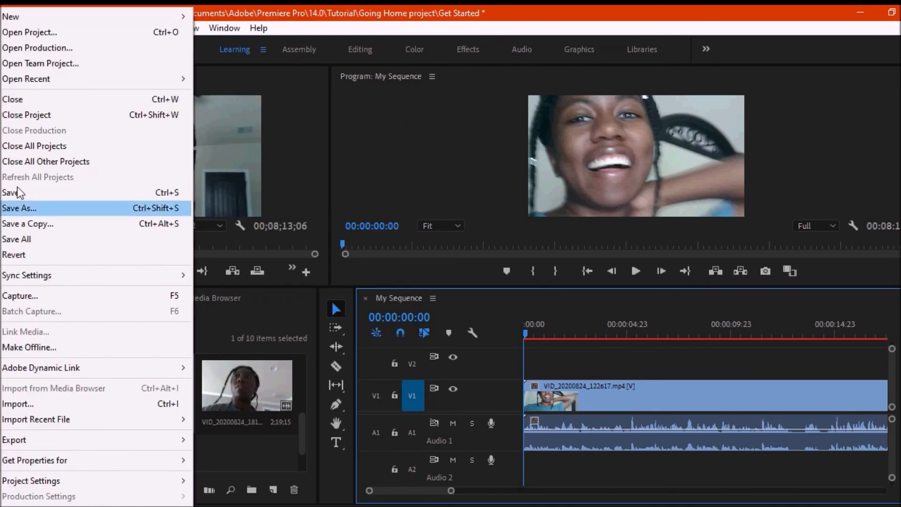
pyautogui.moveTo(17, 193)
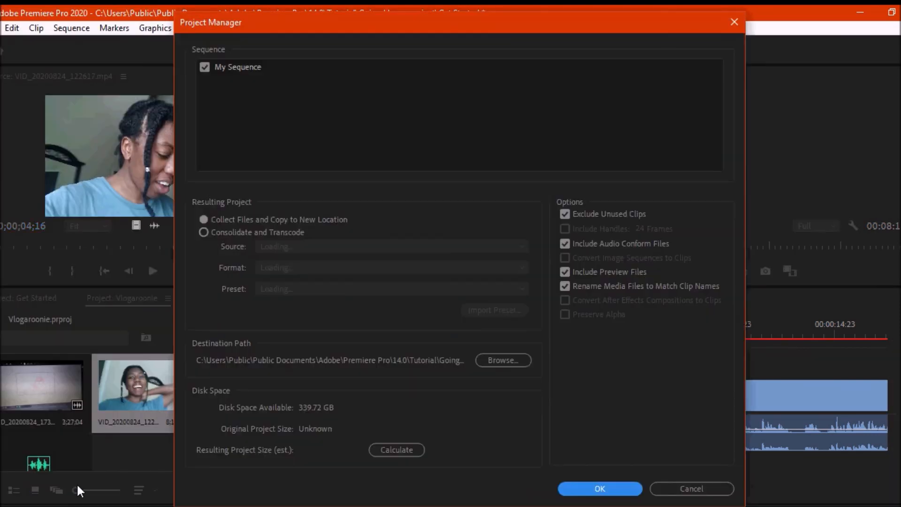
# Cancel Project Manager, then confirm Vlogaroonie in Project Settings > General.
pyautogui.click(692, 488)
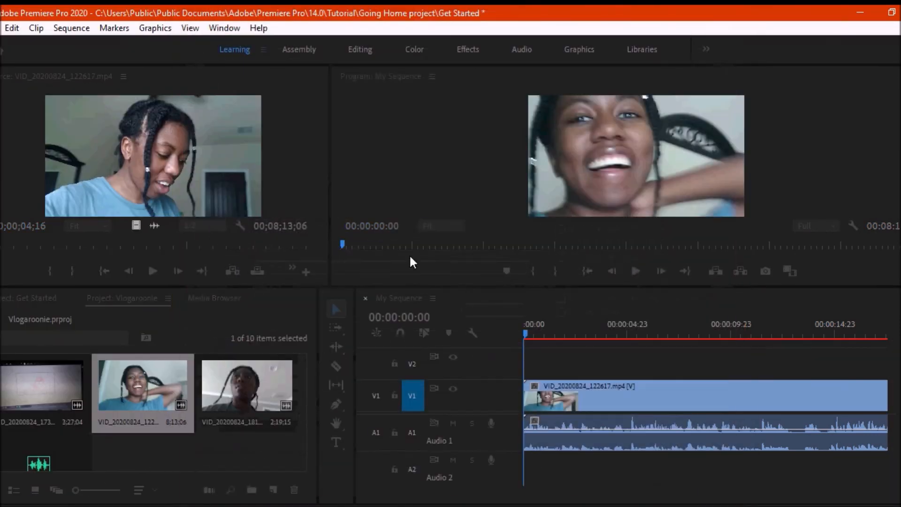
pyautogui.click(10, 27)
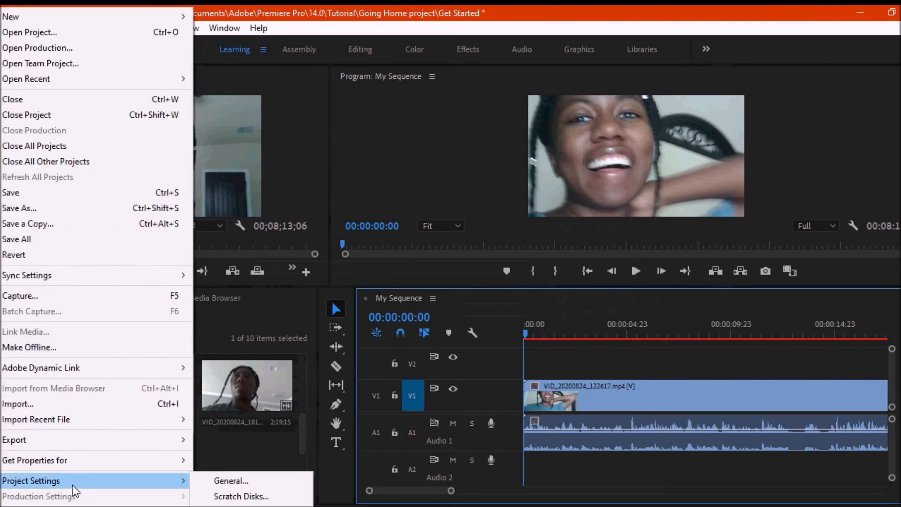
pyautogui.click(231, 481)
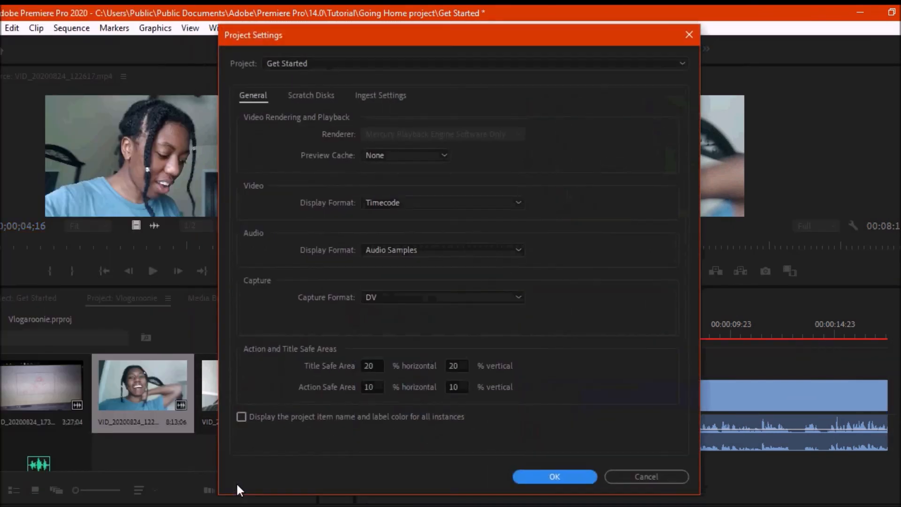
pyautogui.moveTo(454, 340)
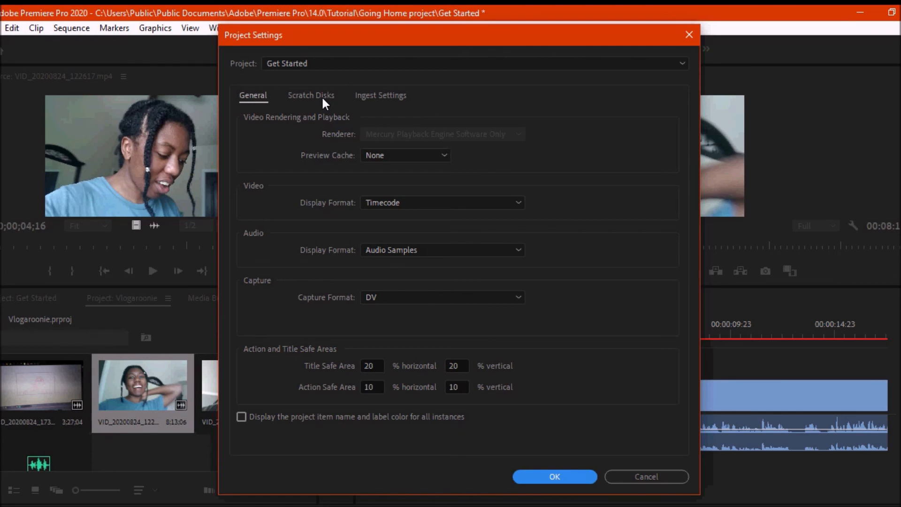
pyautogui.click(473, 63)
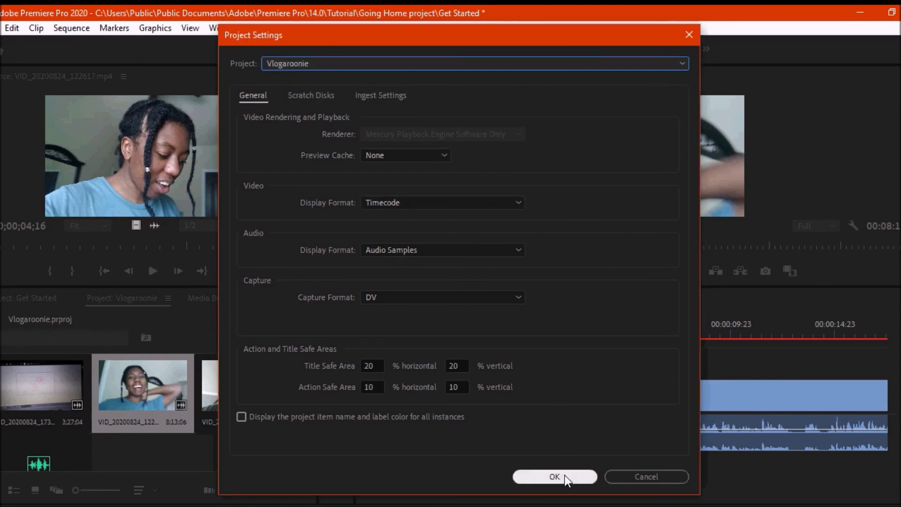
pyautogui.click(554, 477)
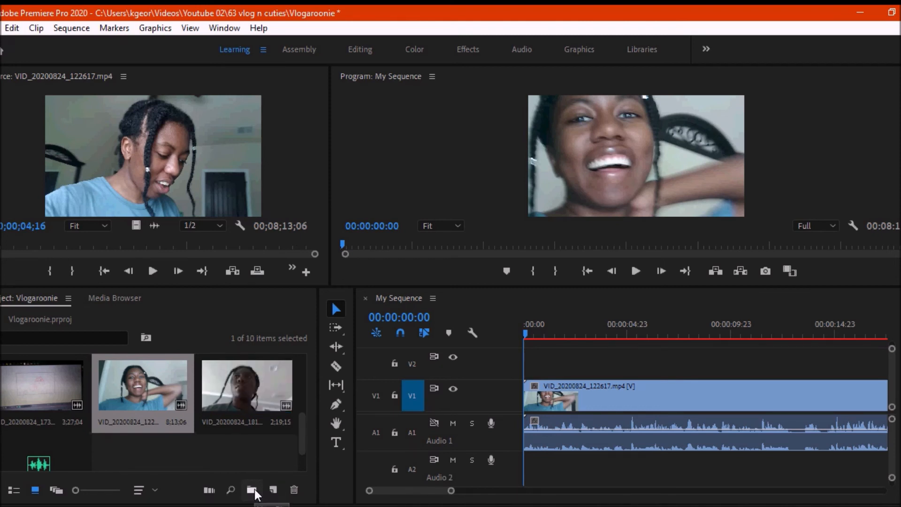
pyautogui.moveTo(336, 367)
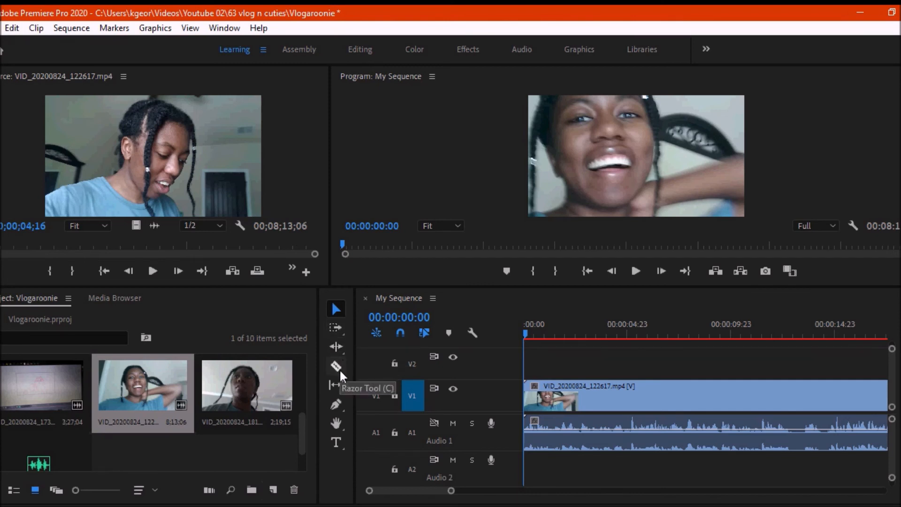
pyautogui.scroll(-3)
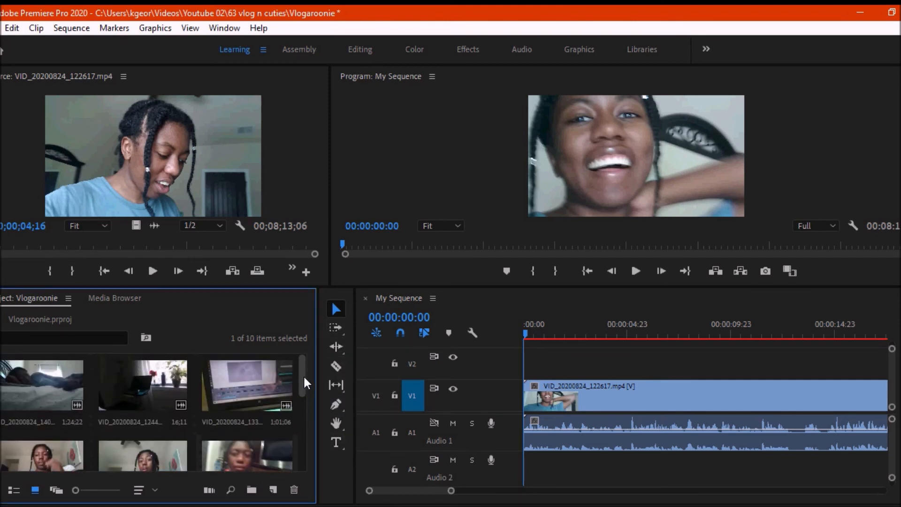
pyautogui.scroll(-3)
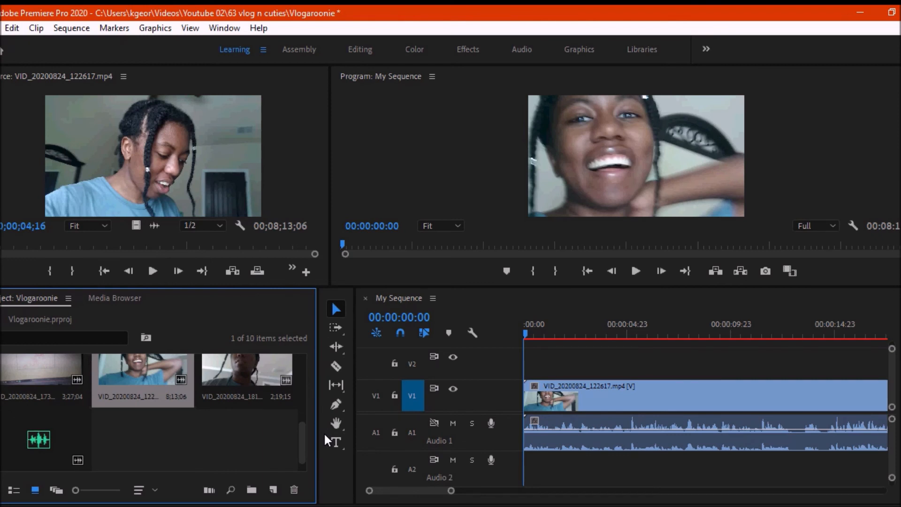
pyautogui.moveTo(449, 235)
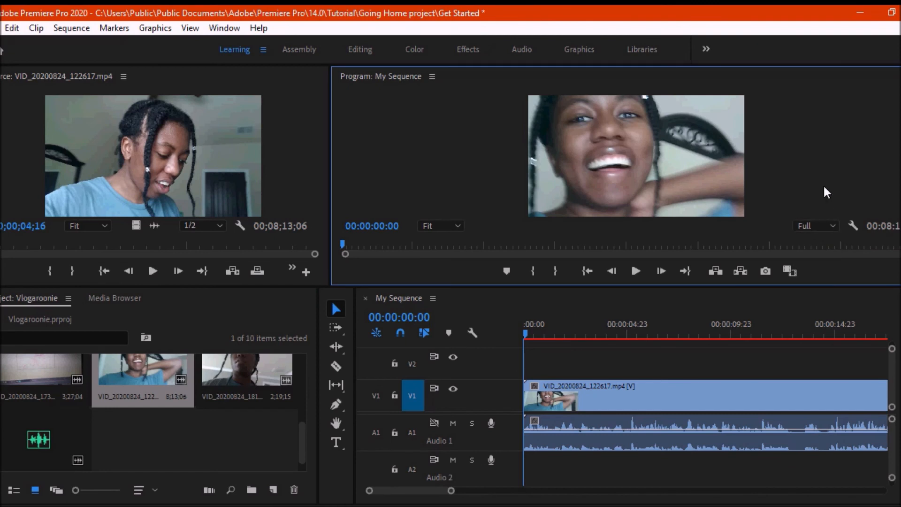
pyautogui.moveTo(690, 171)
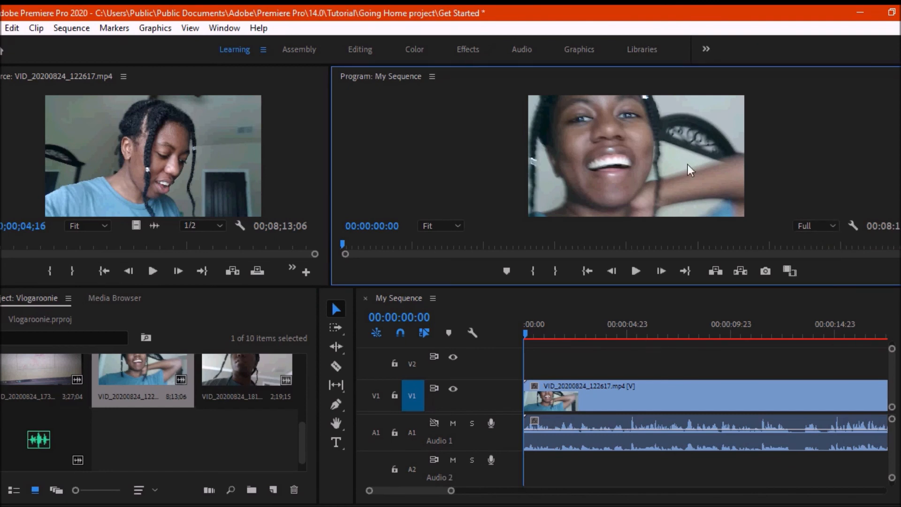
# Set My Sequence's frame size to 1080 horizontal by 1920 vertical in Sequence Settings.
pyautogui.click(190, 27)
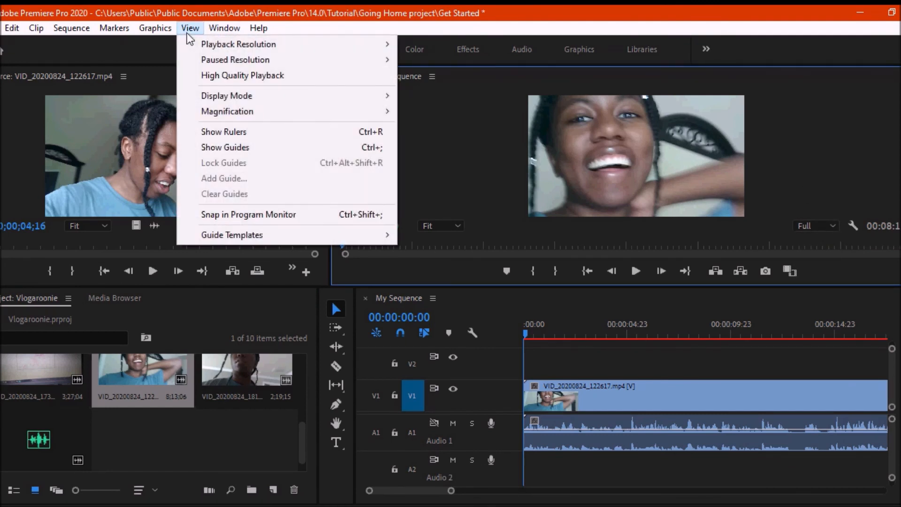
pyautogui.click(189, 27)
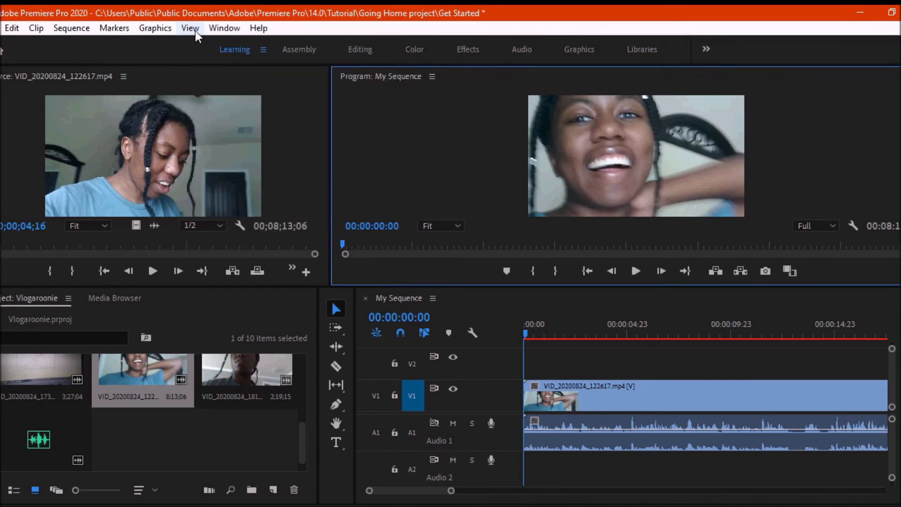
pyautogui.moveTo(388, 161)
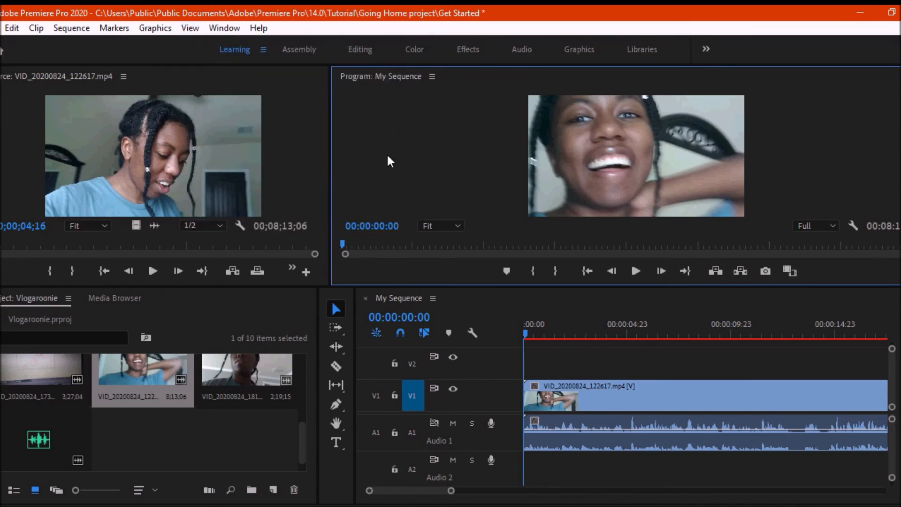
pyautogui.click(72, 27)
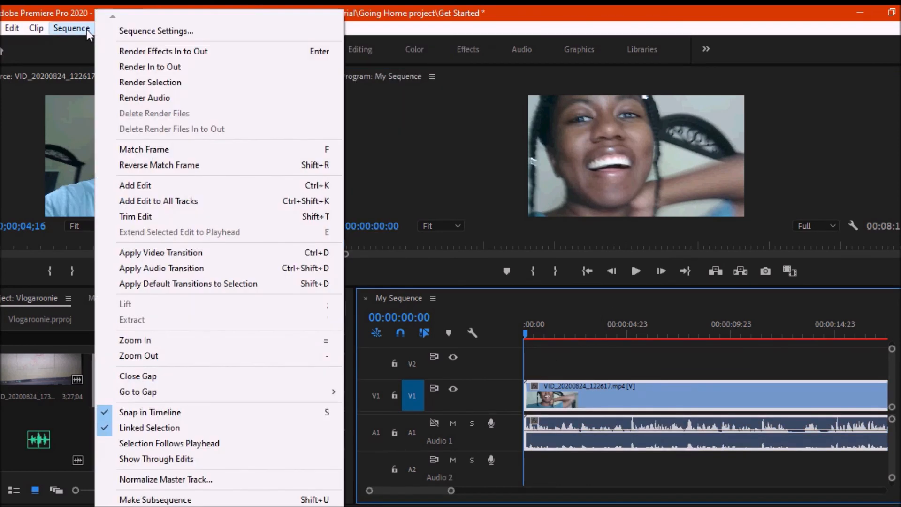
pyautogui.click(155, 30)
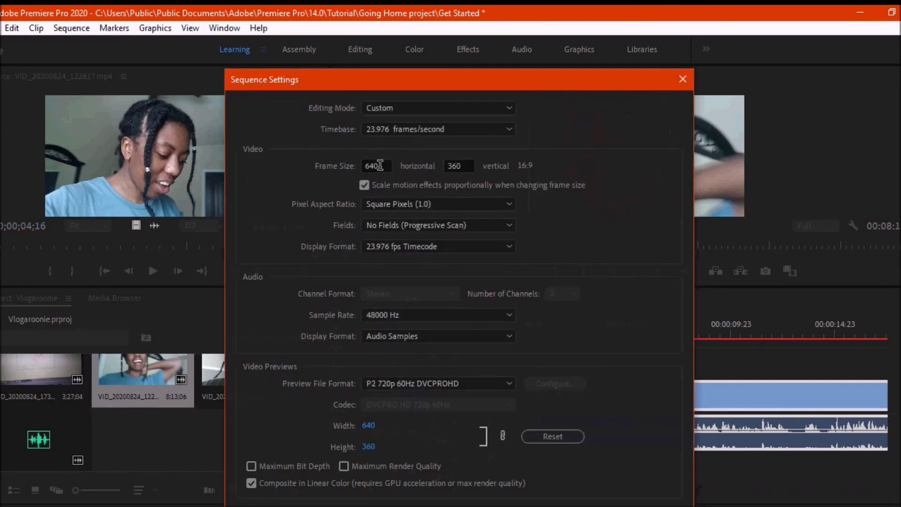
pyautogui.write('1080')
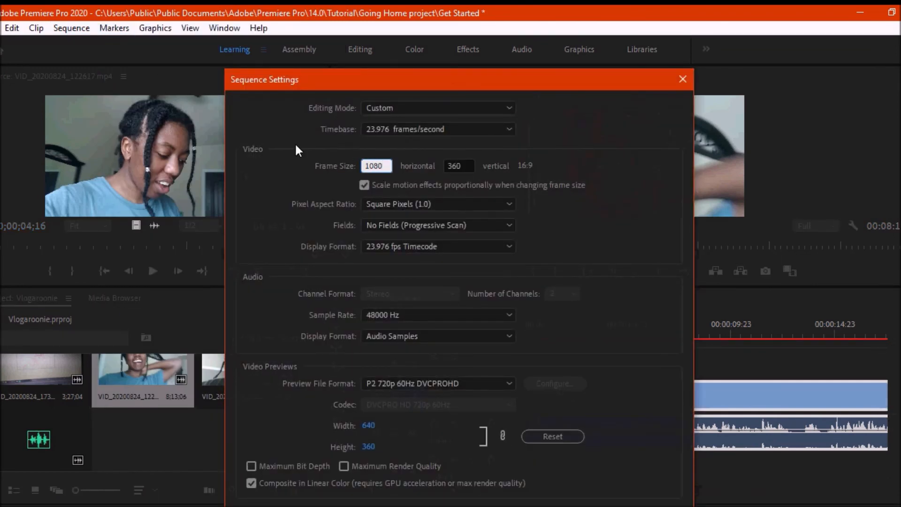
pyautogui.write('1920')
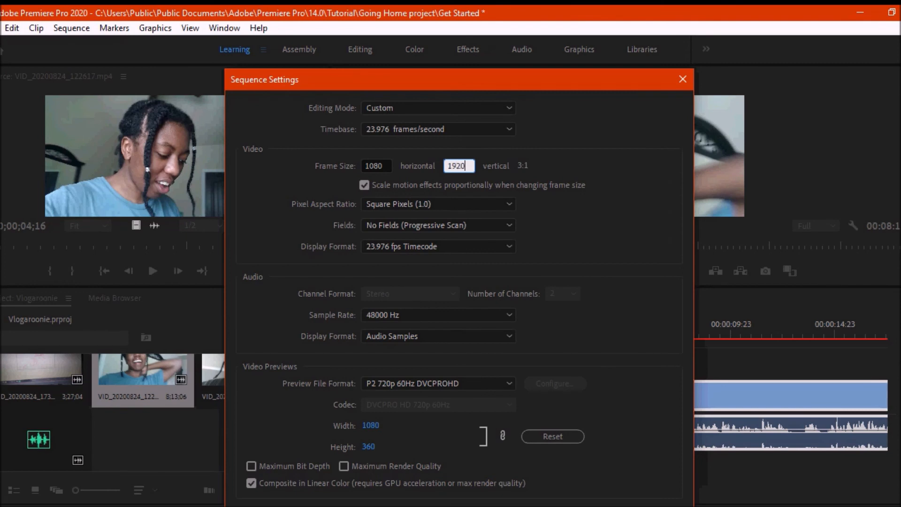
pyautogui.write('1920')
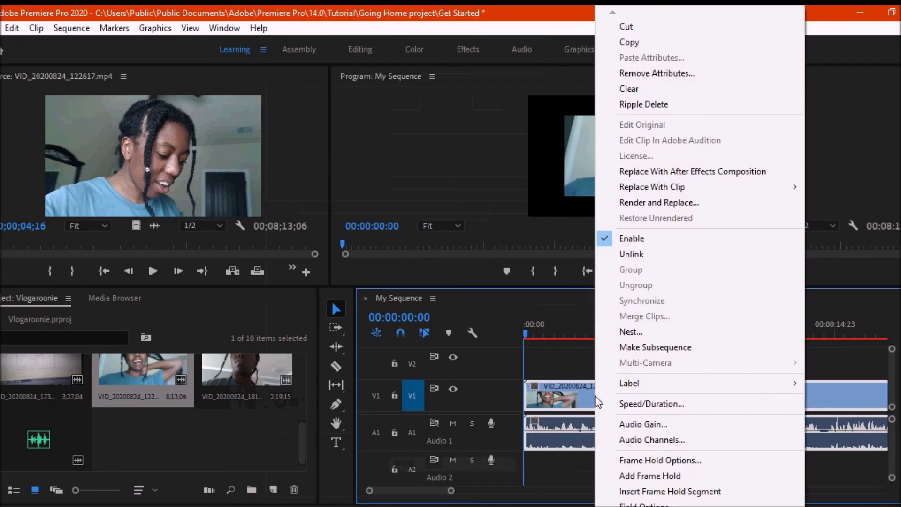
pyautogui.moveTo(677, 270)
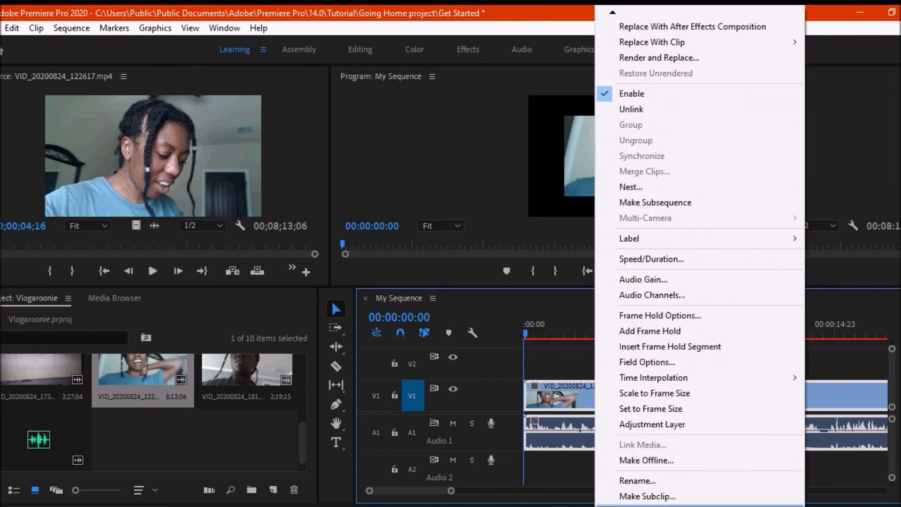
# Apply Set to Frame Size to the 122617 clip on V1.
pyautogui.click(654, 393)
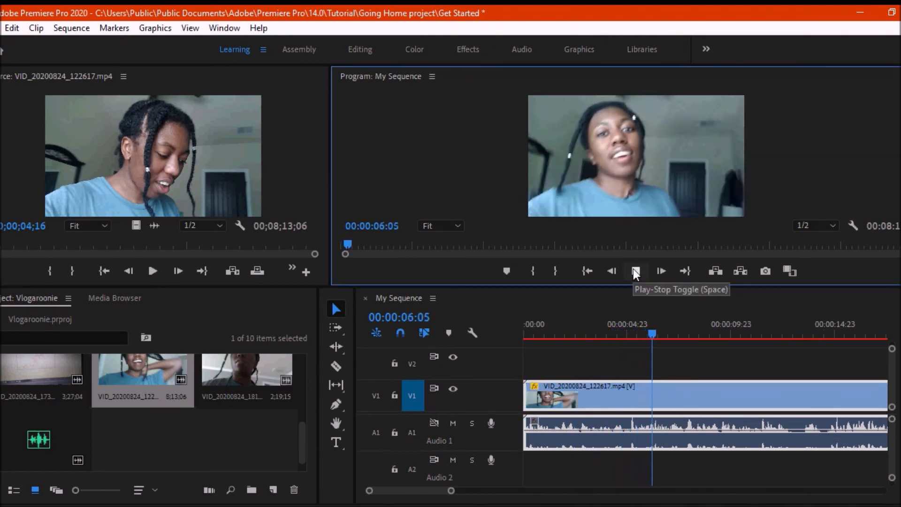
pyautogui.click(635, 271)
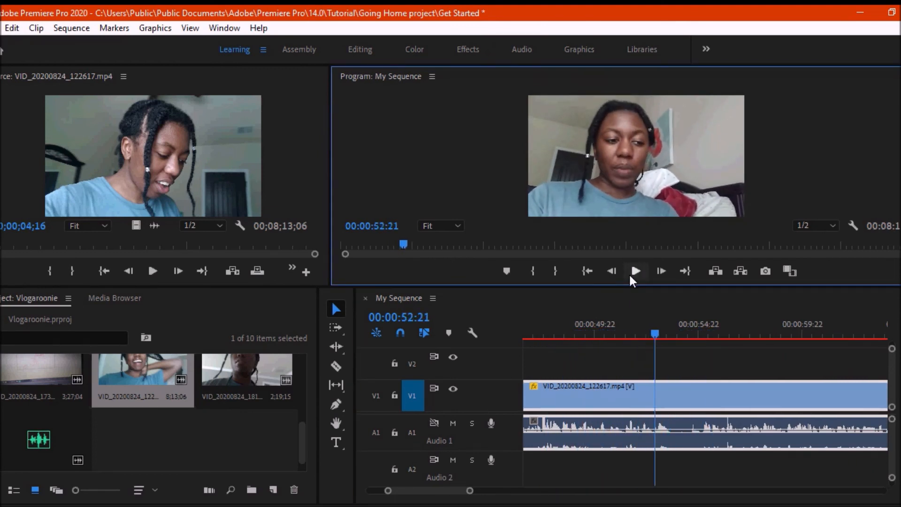
pyautogui.click(649, 333)
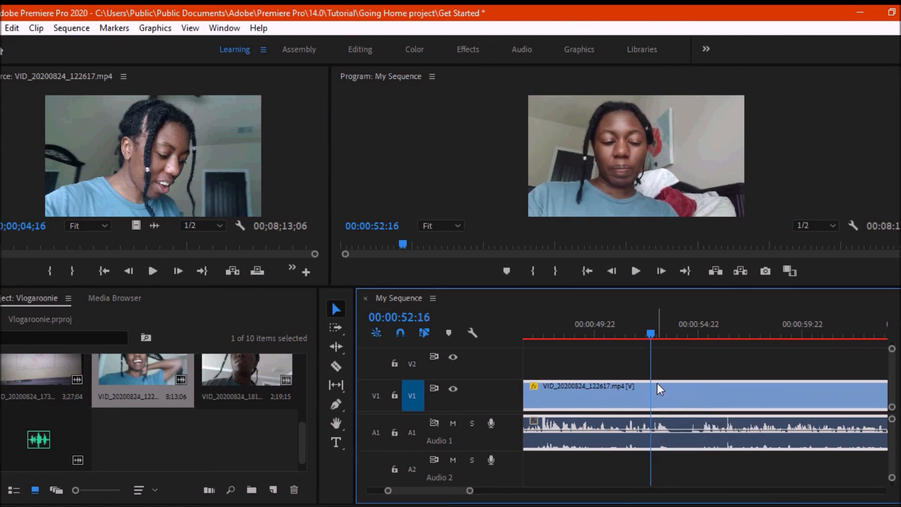
pyautogui.press('ctrl+s')
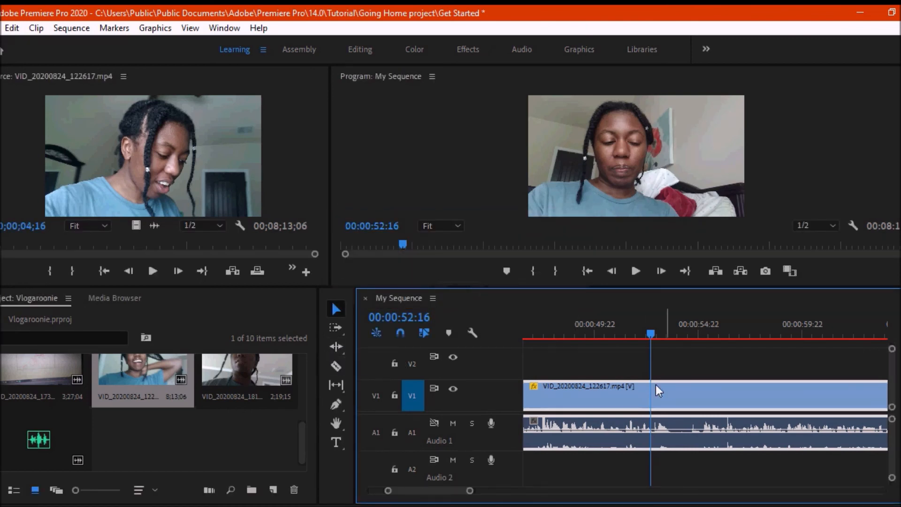
pyautogui.click(336, 366)
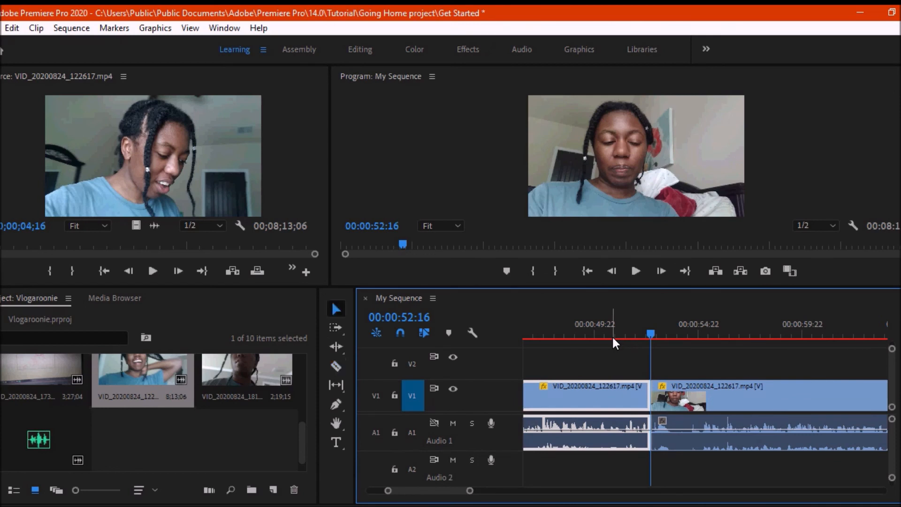
pyautogui.click(635, 270)
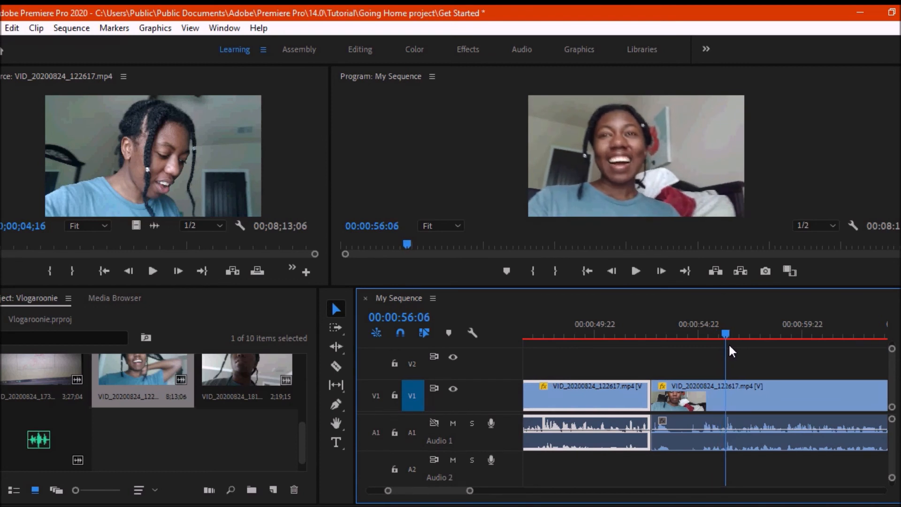
pyautogui.click(336, 366)
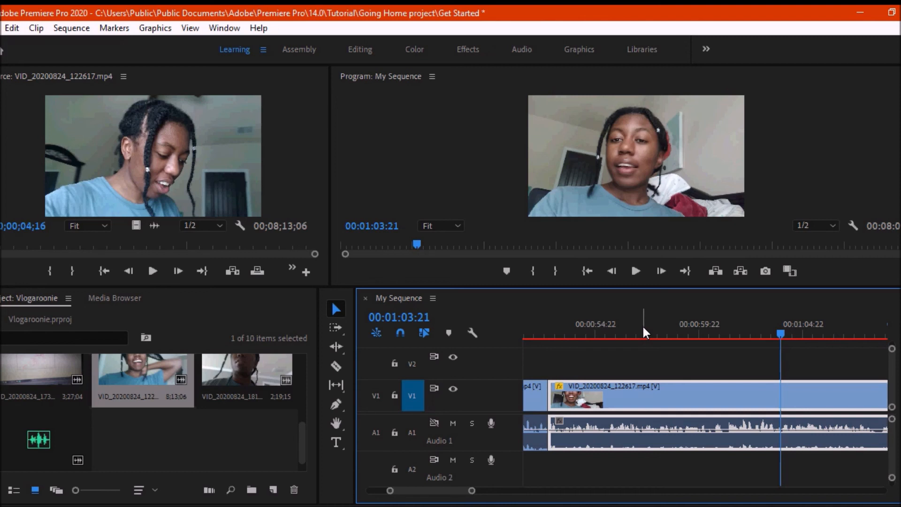
pyautogui.moveTo(631, 300)
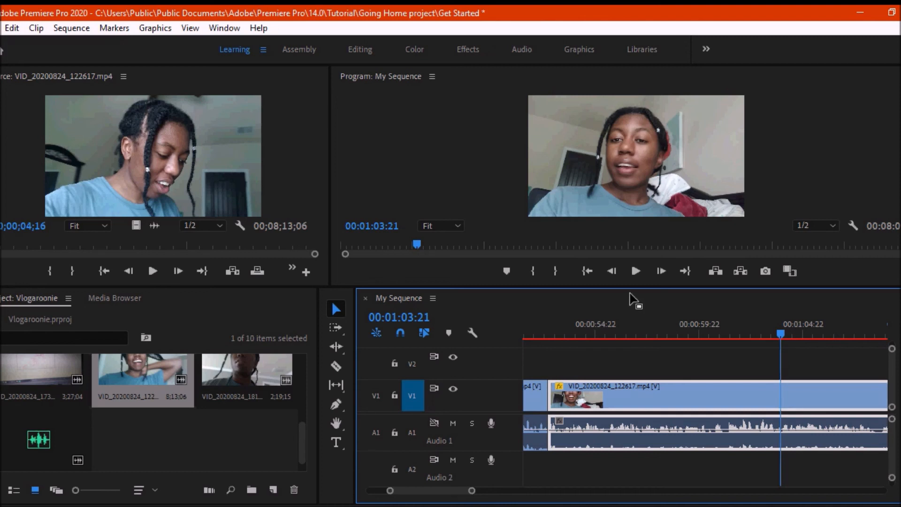
pyautogui.click(635, 270)
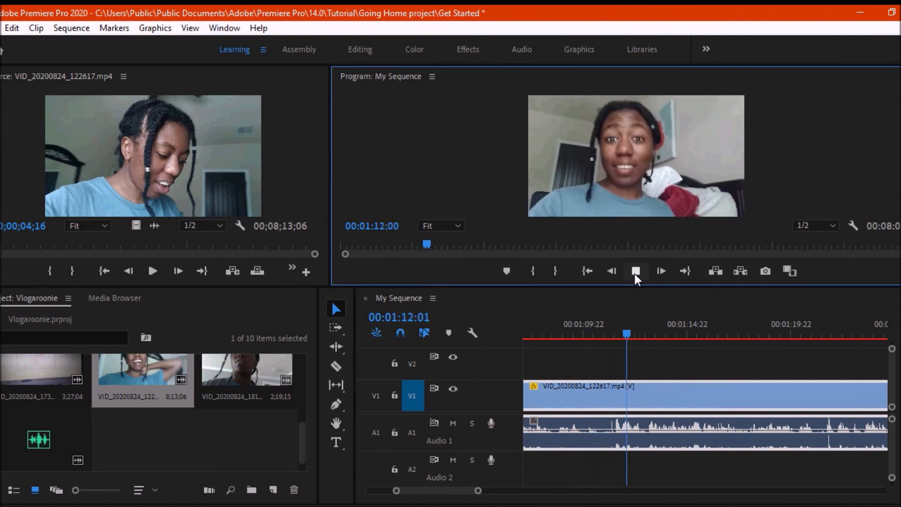
pyautogui.click(635, 270)
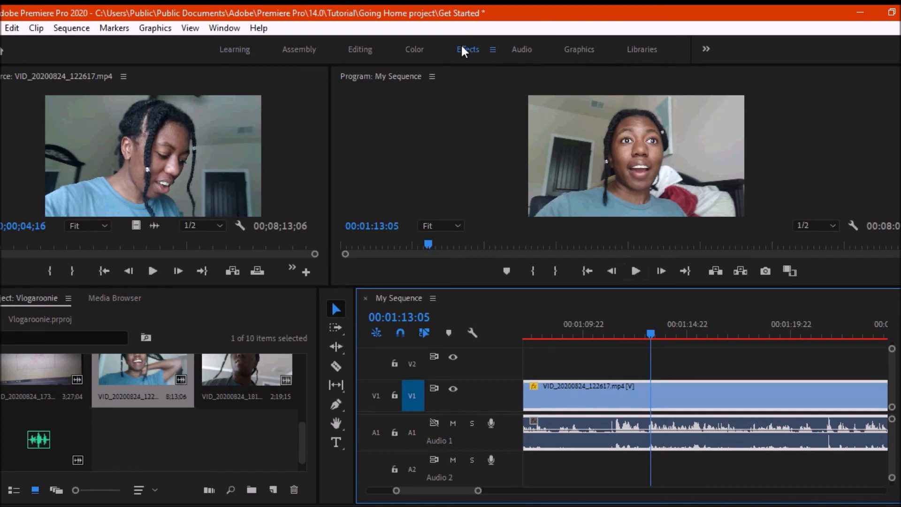
pyautogui.moveTo(494, 56)
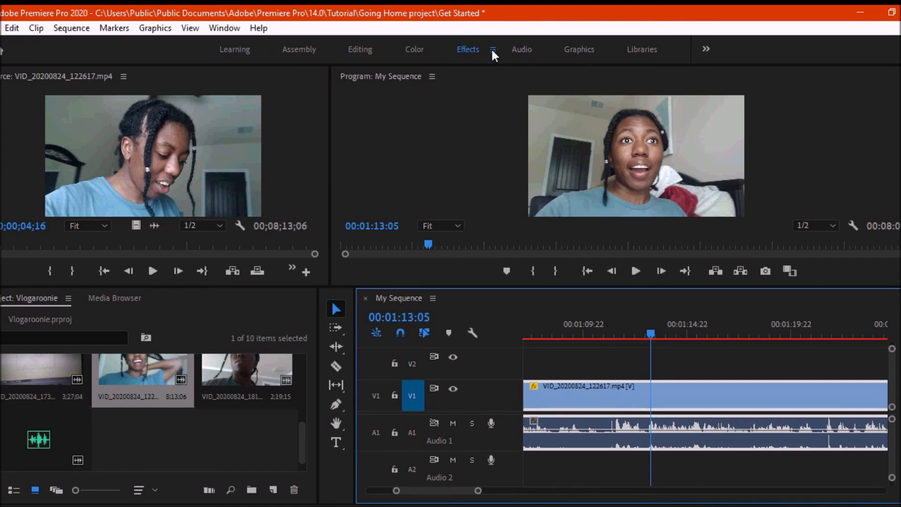
# Switch to the Effects workspace showing the effects browser.
pyautogui.click(491, 49)
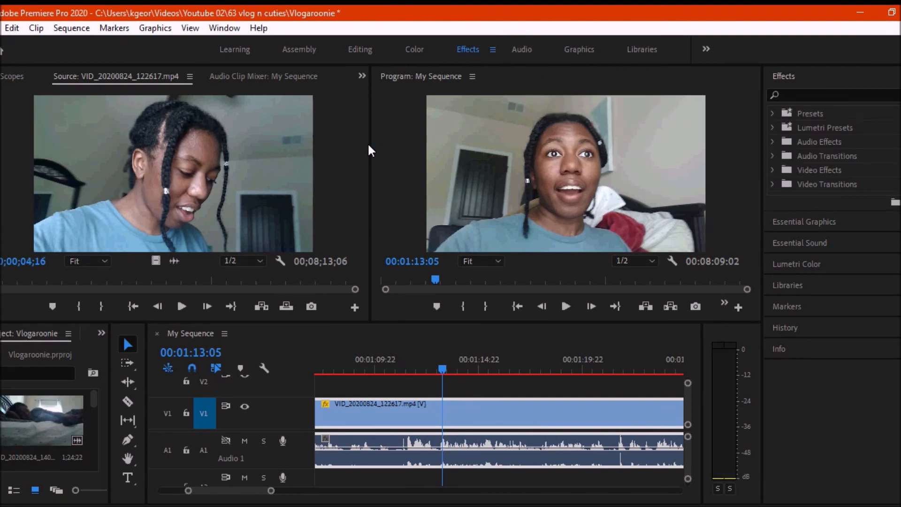
pyautogui.moveTo(228, 411)
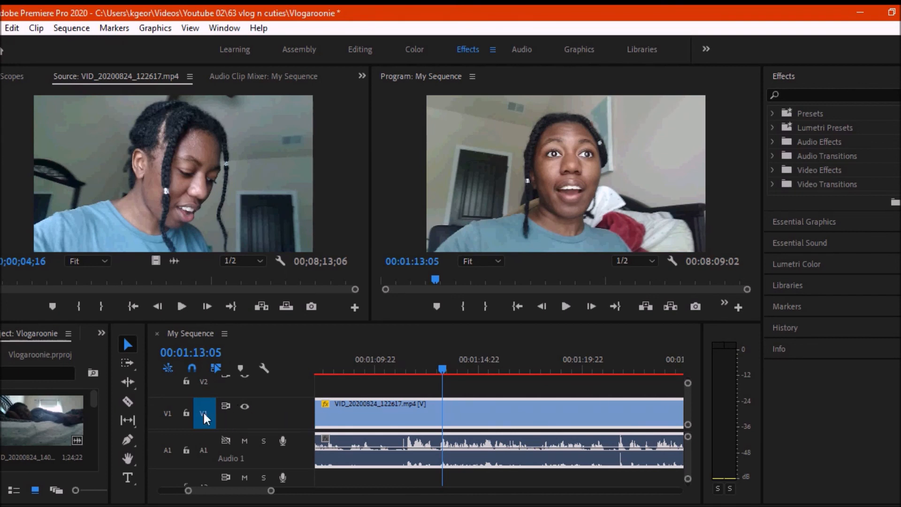
pyautogui.moveTo(128, 458)
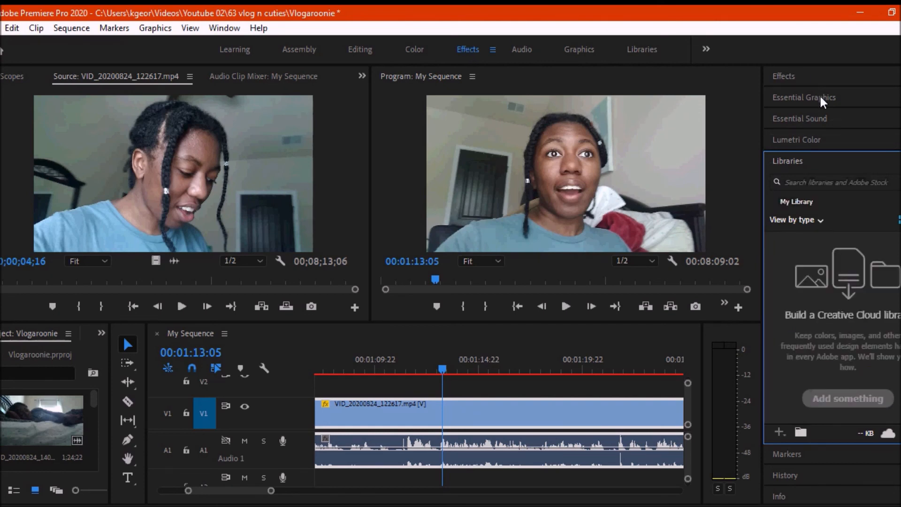
# Expand the Video Effects category in the Effects panel to reveal its Transform effects.
pyautogui.click(804, 96)
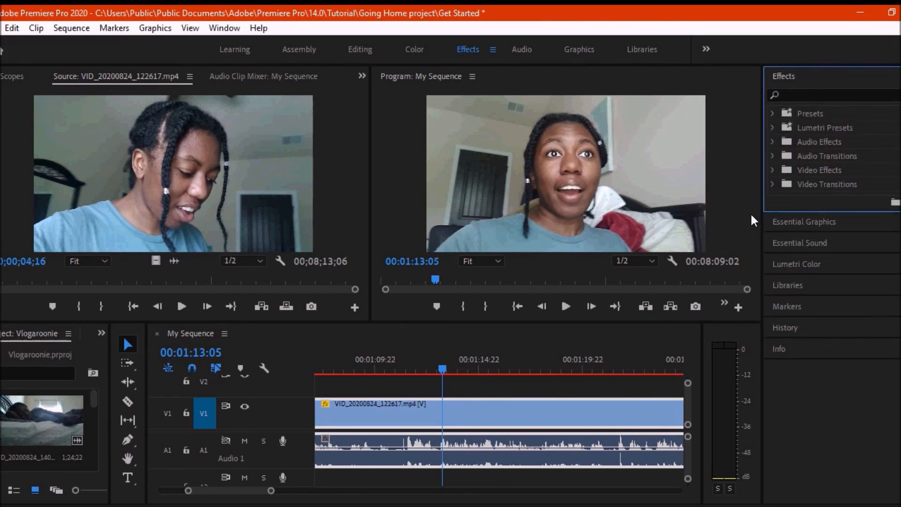
pyautogui.click(772, 170)
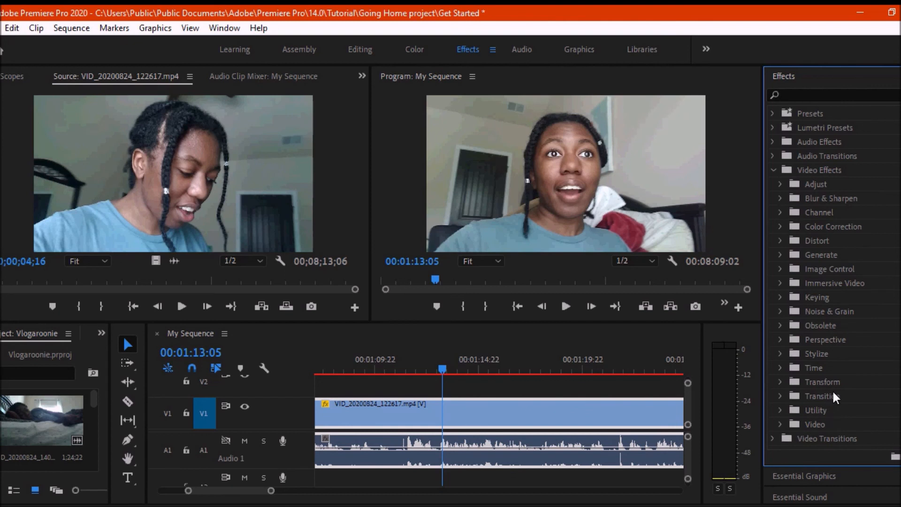
pyautogui.moveTo(839, 396)
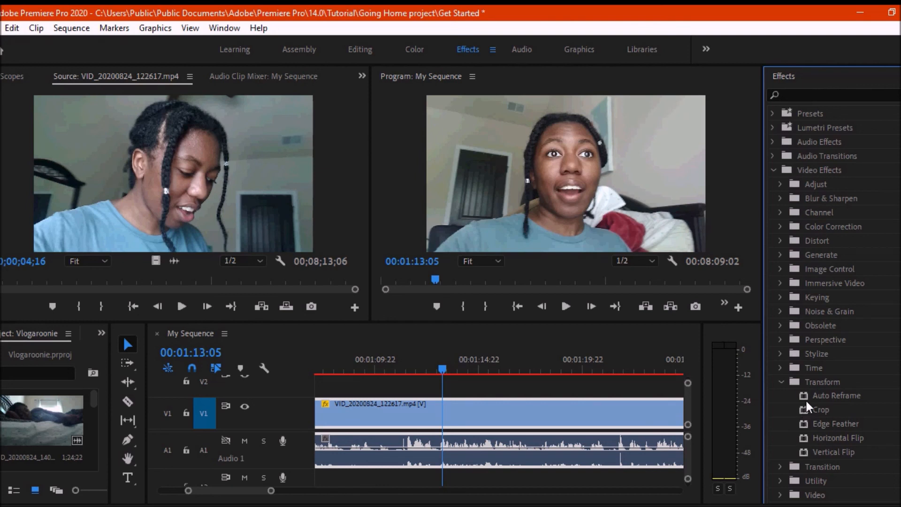
pyautogui.moveTo(792, 416)
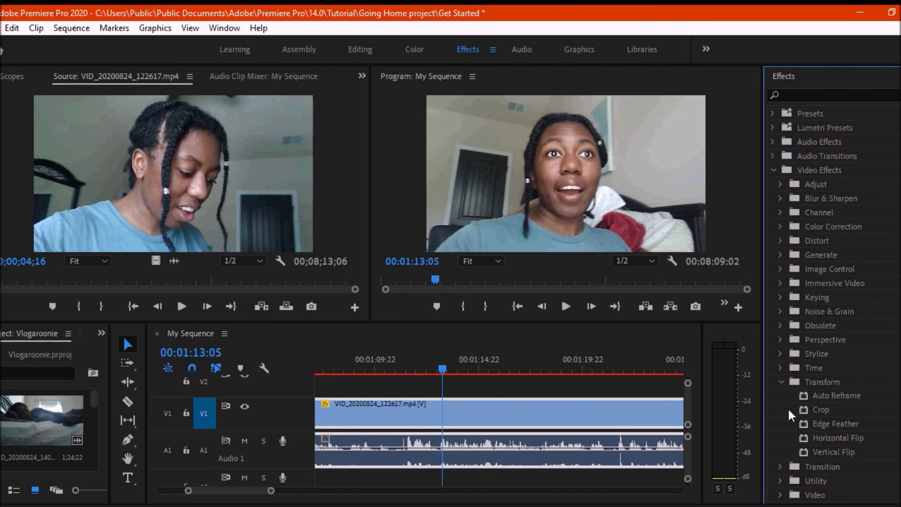
pyautogui.moveTo(793, 414)
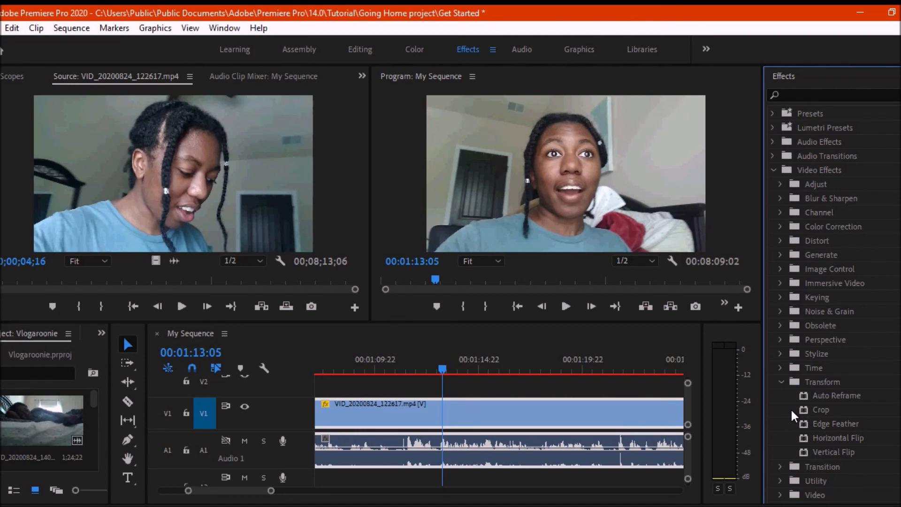
pyautogui.moveTo(777, 395)
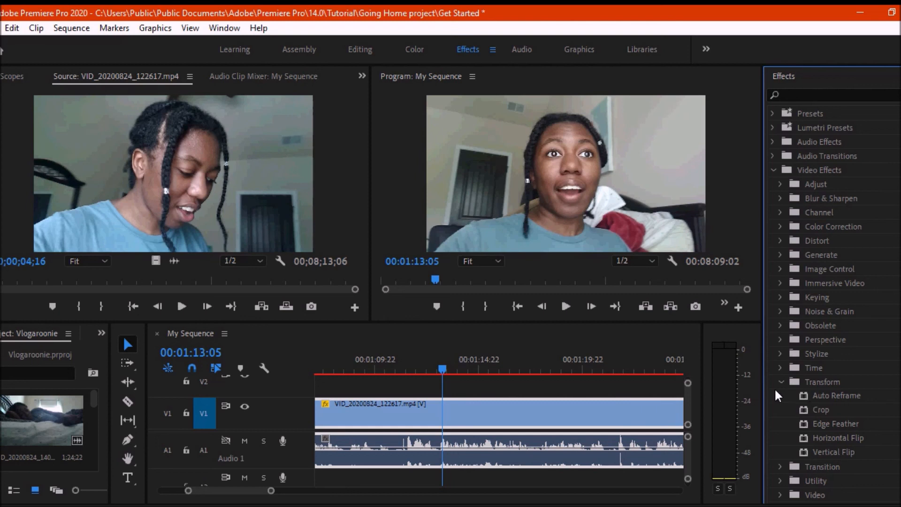
pyautogui.moveTo(454, 54)
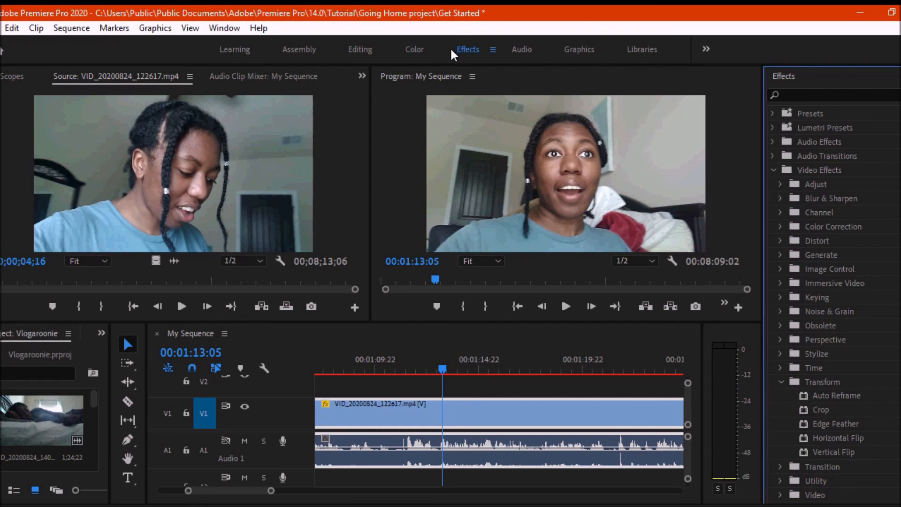
pyautogui.moveTo(708, 55)
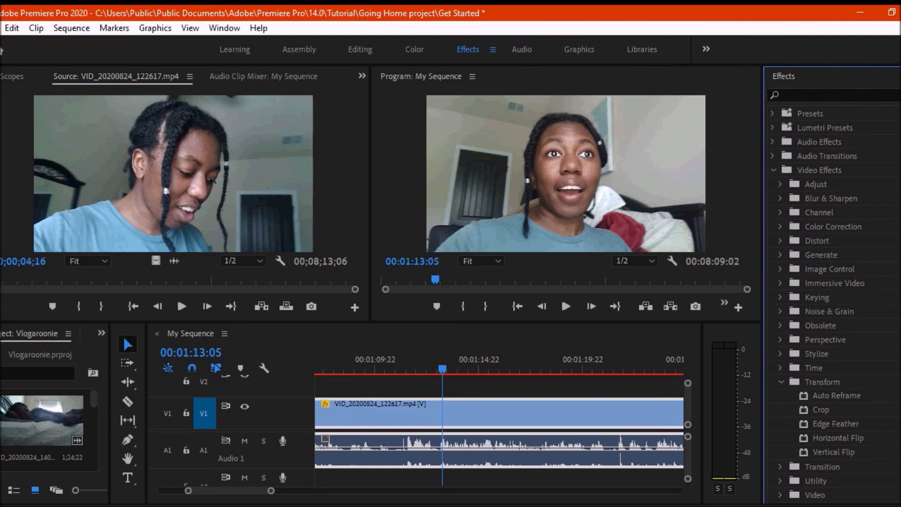
# Close the music browsing panel from the Window menu and show the clip's Effect Controls.
pyautogui.click(224, 27)
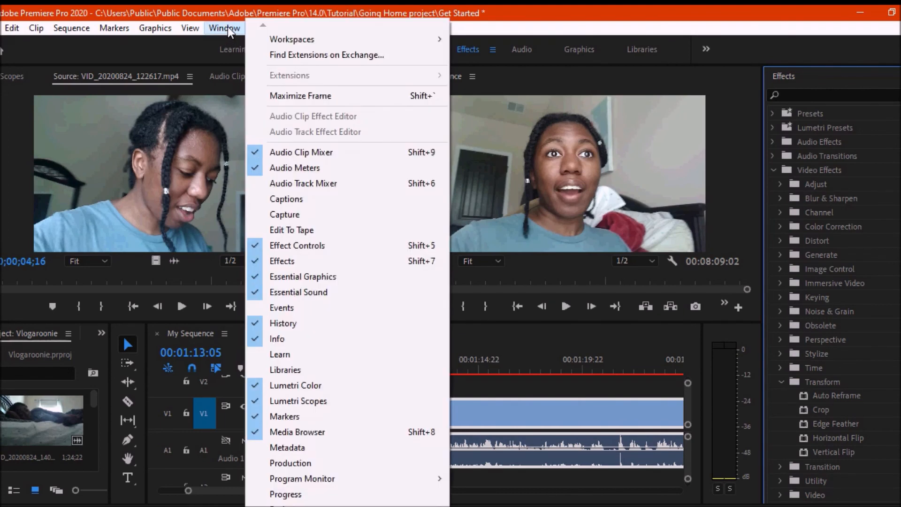
pyautogui.moveTo(835, 107)
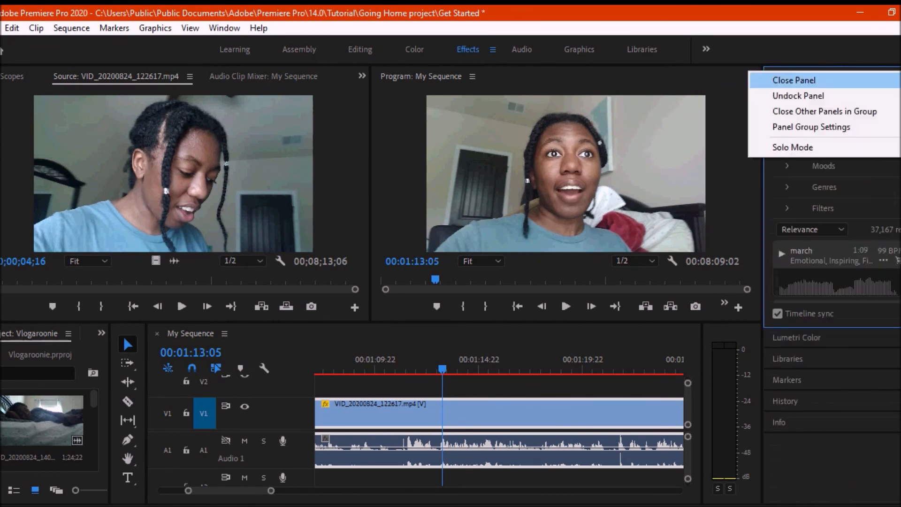
pyautogui.click(797, 337)
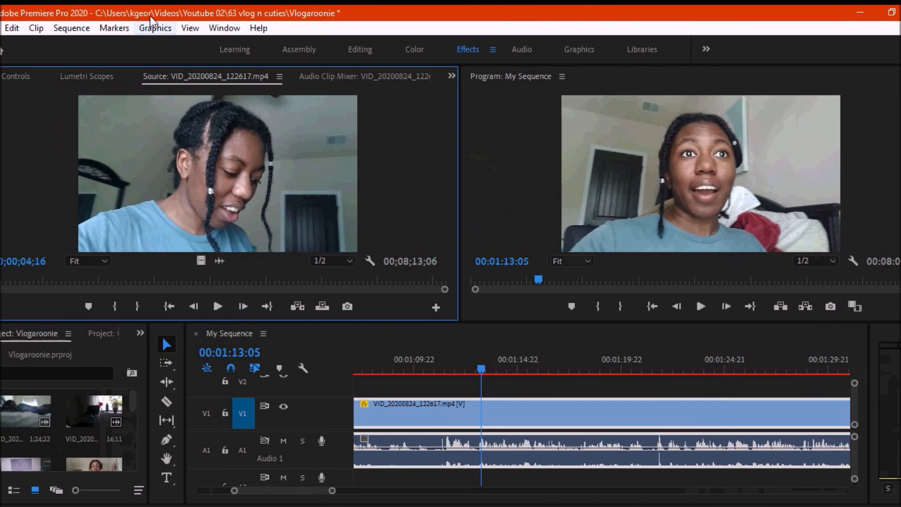
pyautogui.click(225, 27)
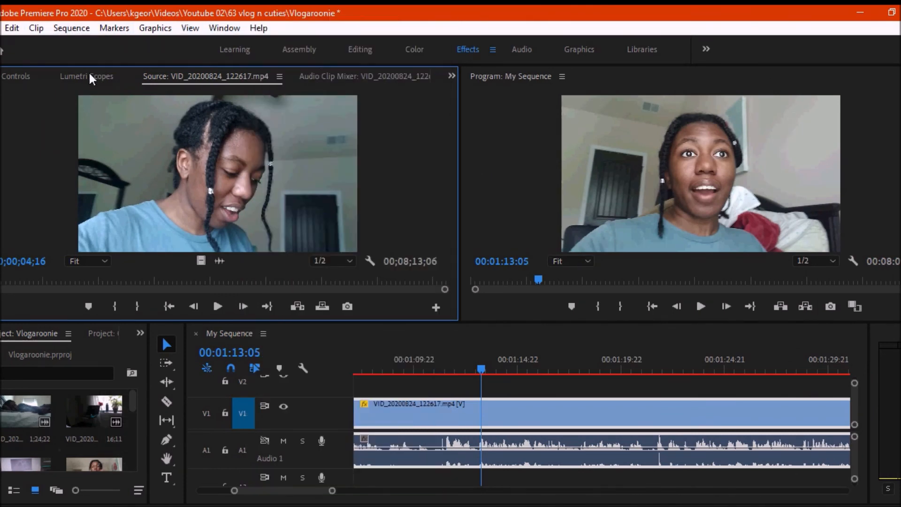
pyautogui.click(16, 76)
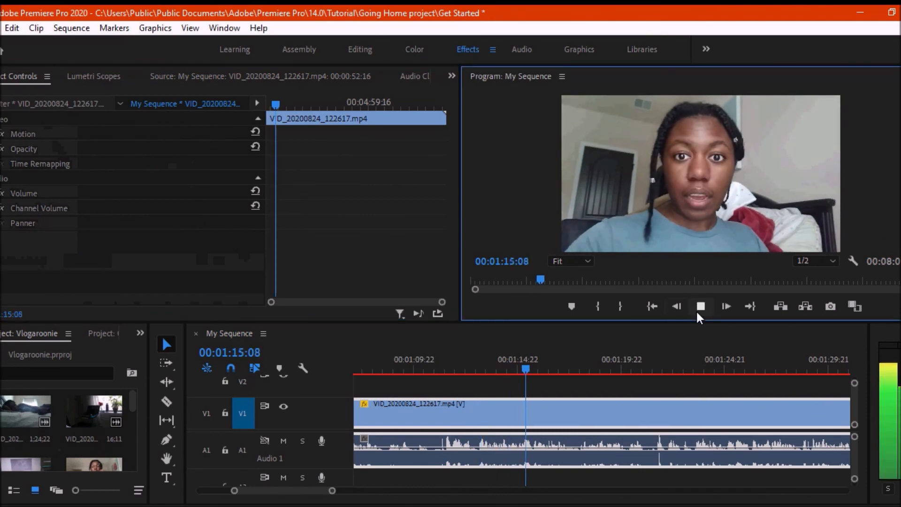
# Play the sequence back past 1:30 to preview it.
pyautogui.click(725, 306)
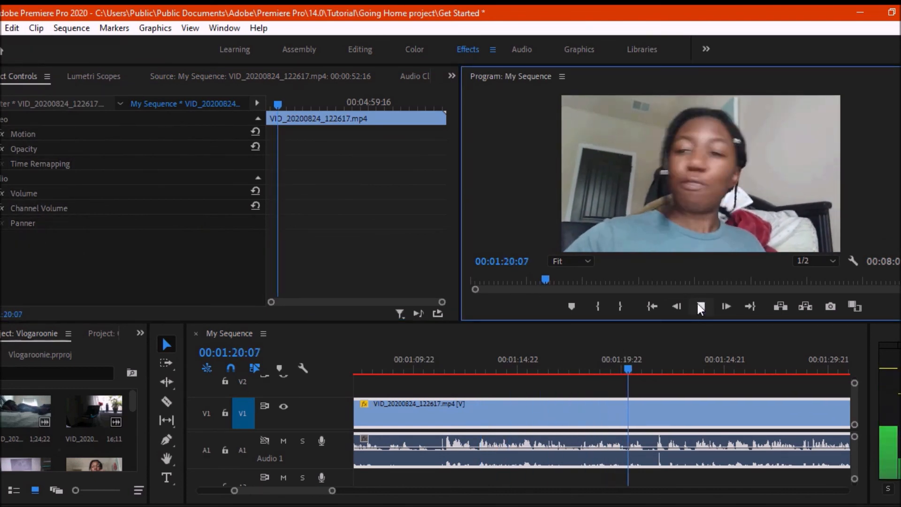
pyautogui.click(700, 306)
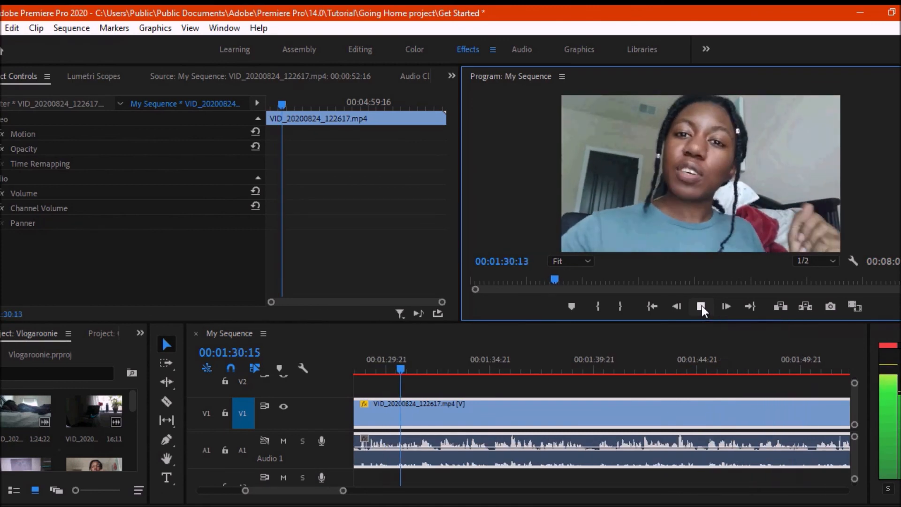
# Stop around 1:35 and reveal the clip's Motion settings at the zoom start point.
pyautogui.click(701, 306)
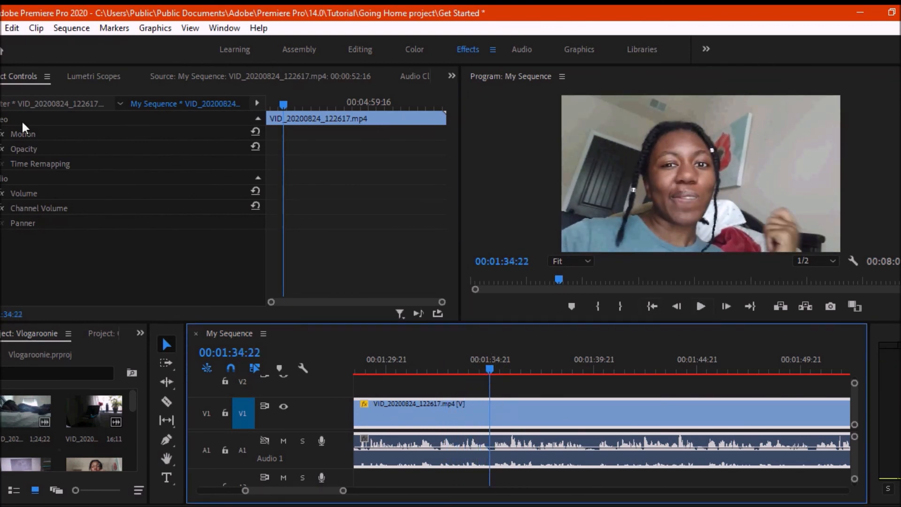
pyautogui.click(4, 134)
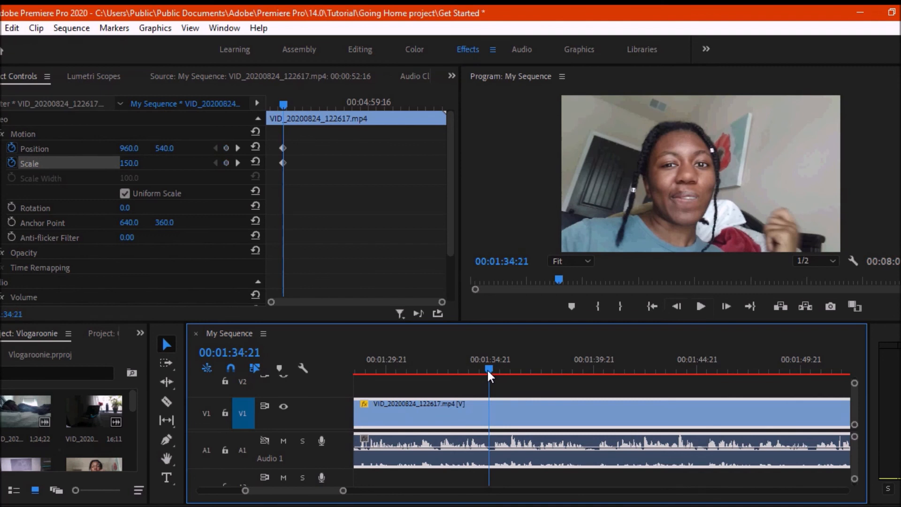
pyautogui.click(466, 370)
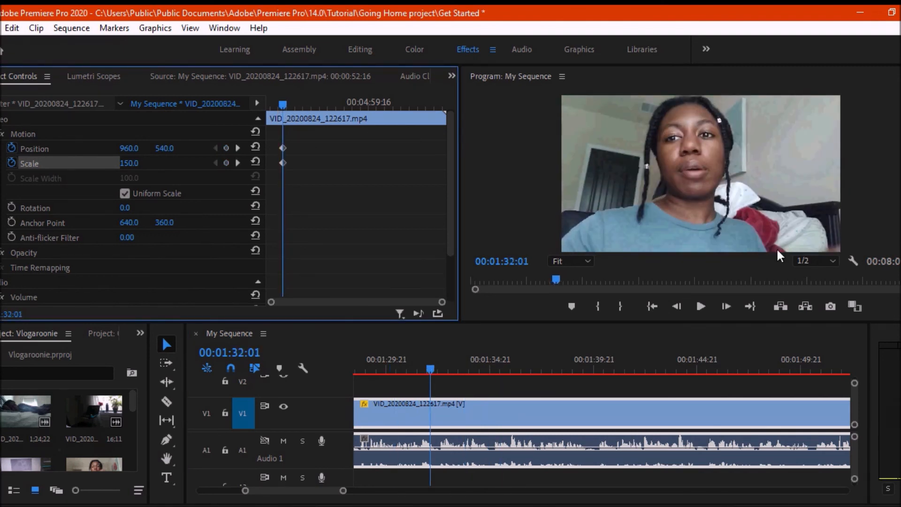
pyautogui.click(700, 306)
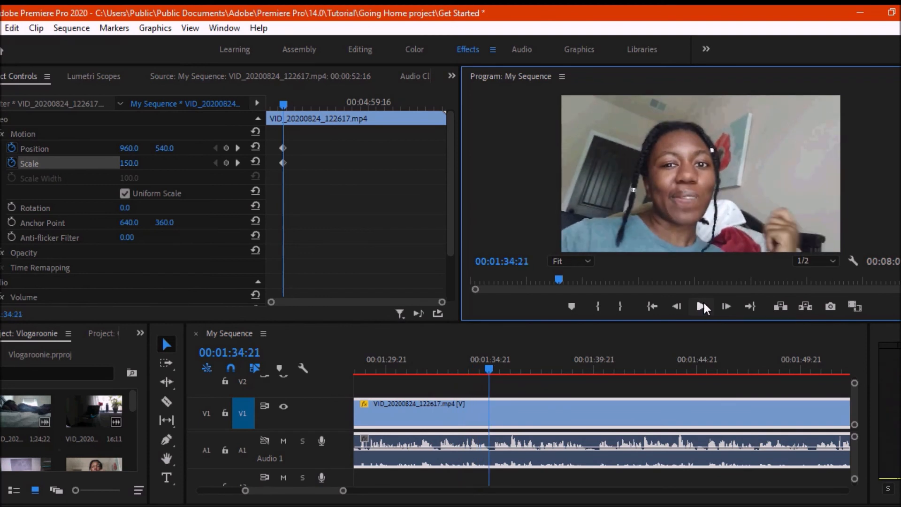
pyautogui.click(702, 306)
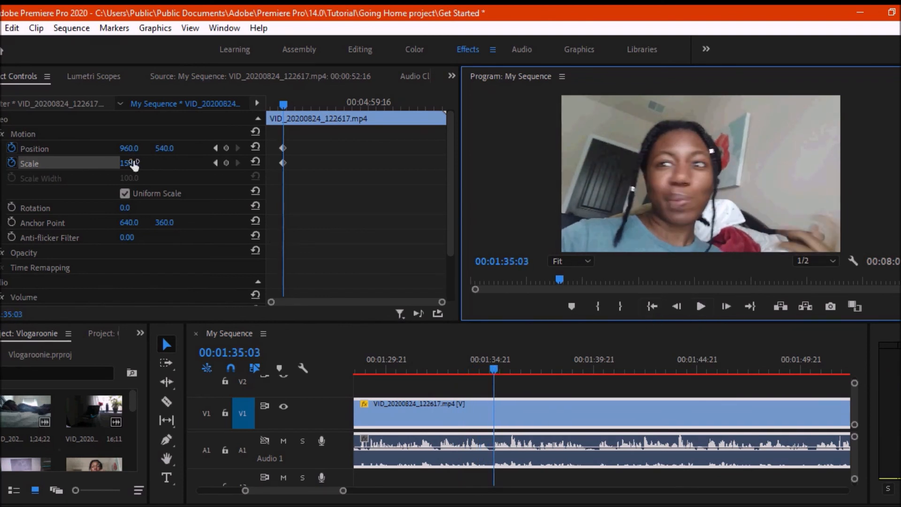
# Scale the clip up to 238% for the punch-in and keyframe it after previewing.
pyautogui.moveTo(130, 164); pyautogui.dragTo(160, 163)
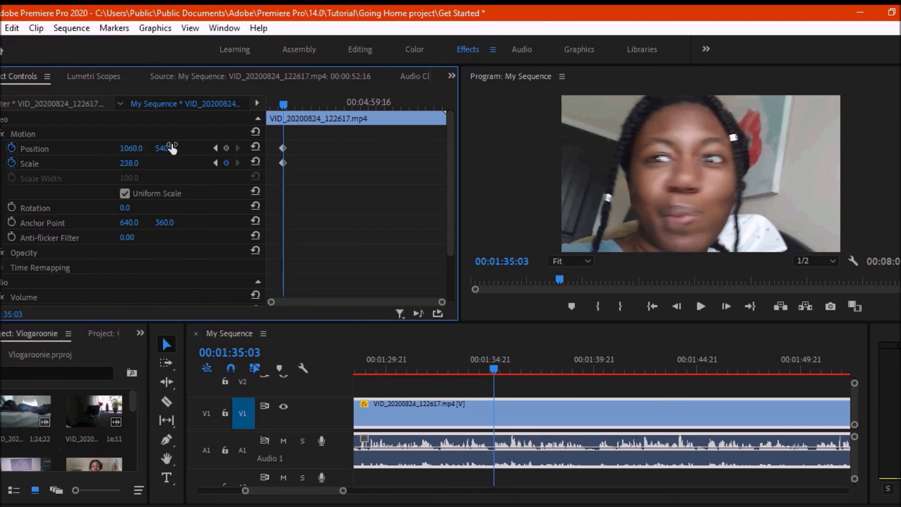
pyautogui.click(700, 306)
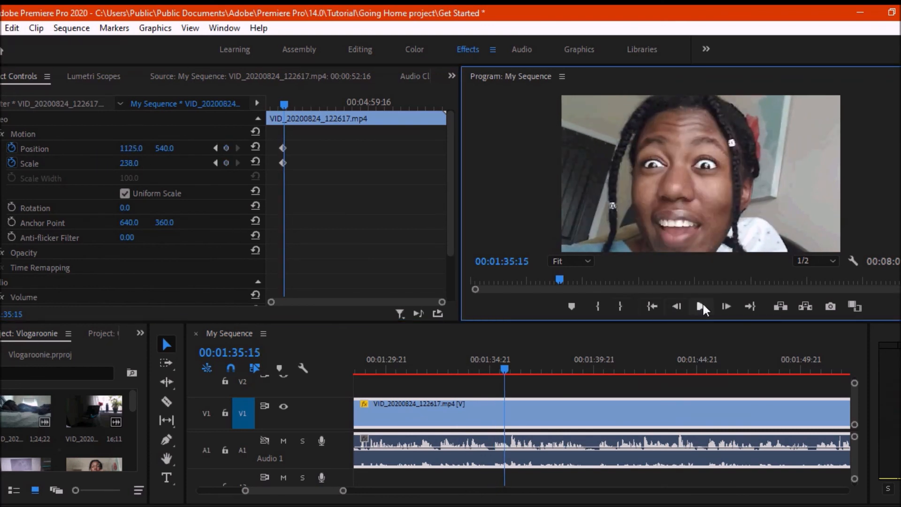
pyautogui.click(701, 306)
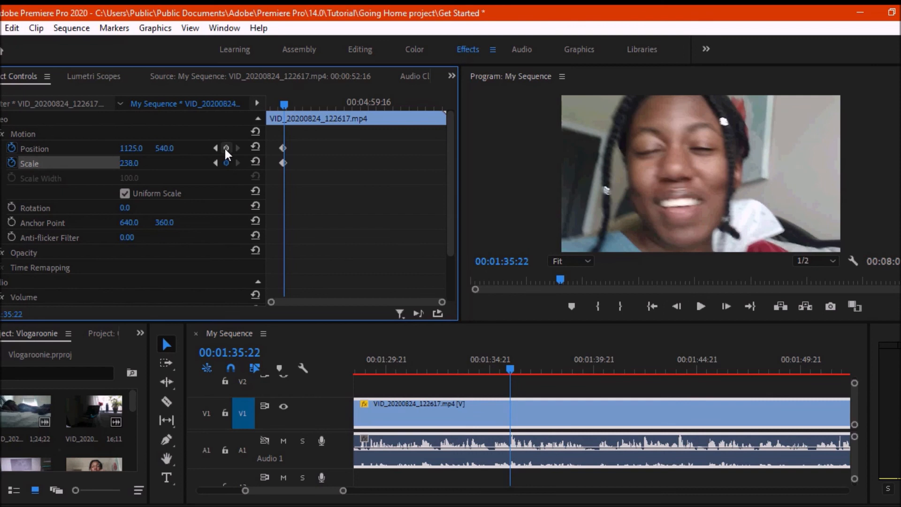
pyautogui.moveTo(725, 306)
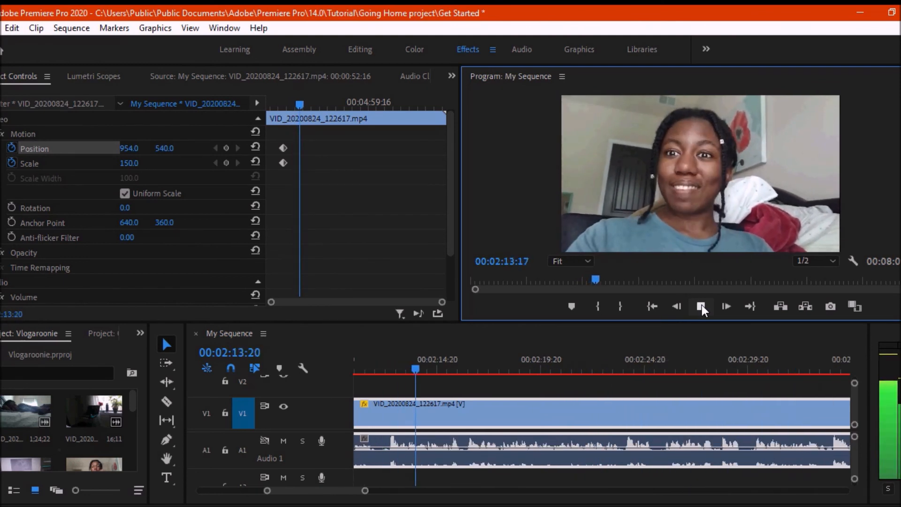
# Play and step frame by frame near 2:33 to place the 150%-to-93% scale keyframes.
pyautogui.click(701, 305)
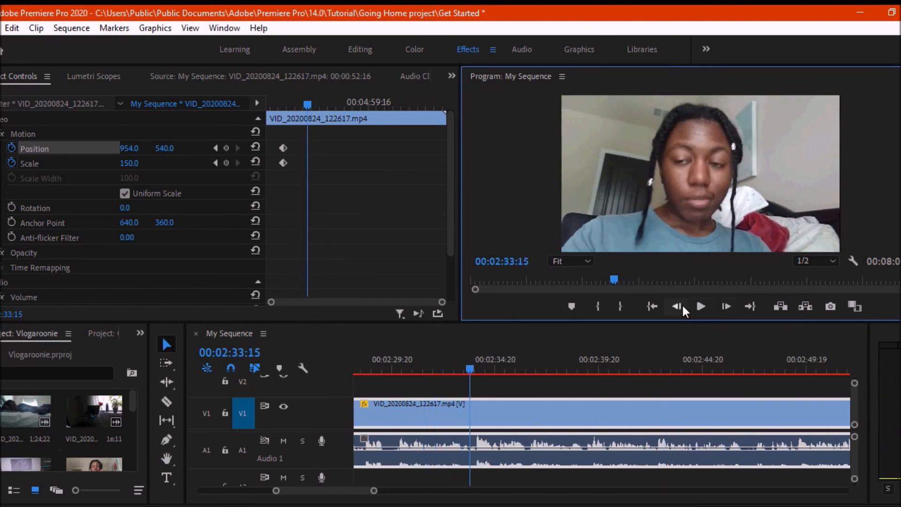
pyautogui.click(676, 306)
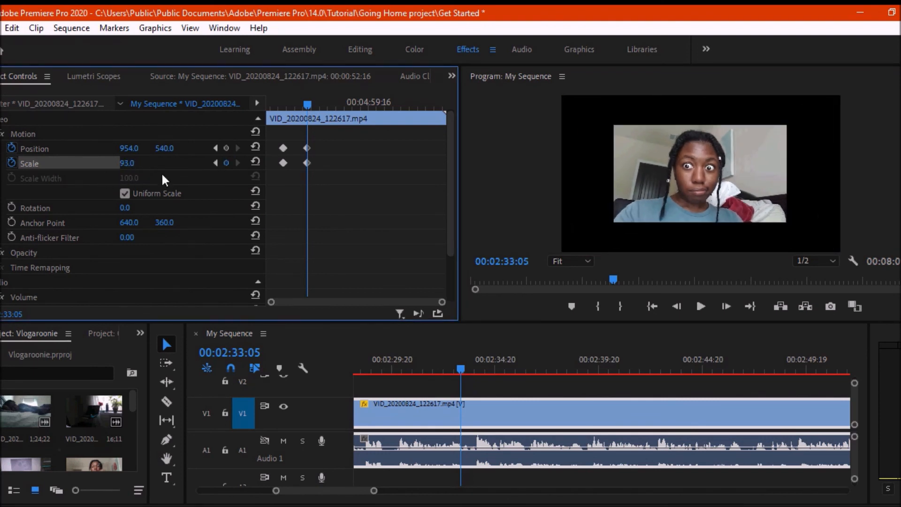
pyautogui.moveTo(178, 204)
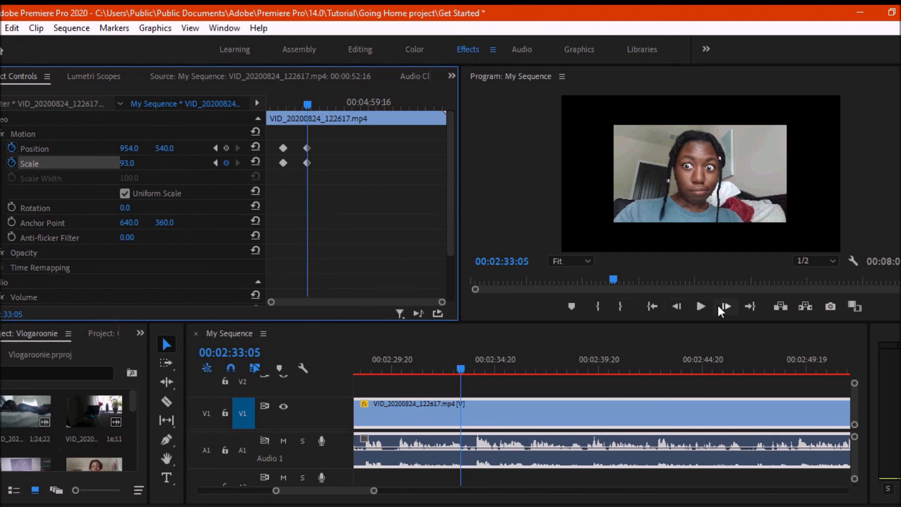
pyautogui.click(724, 305)
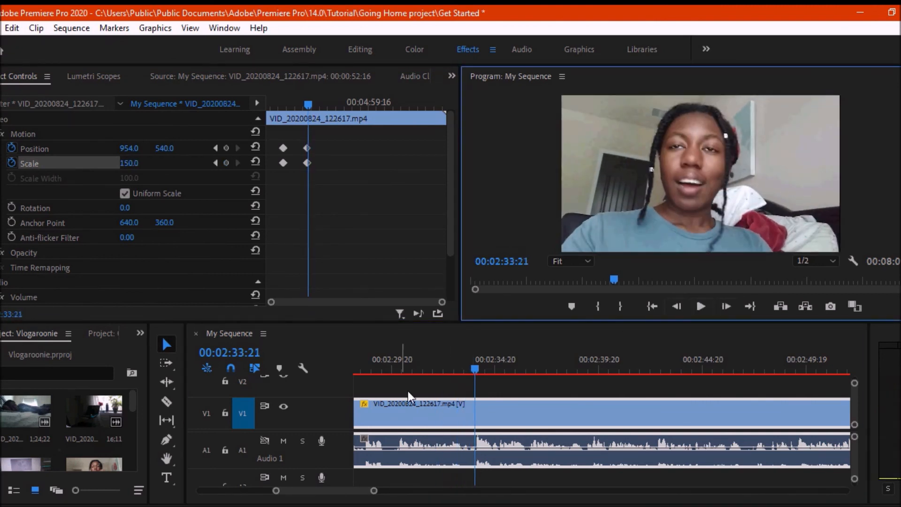
# Set the 2:33 scale keyframe to Continuous Bezier interpolation and preview the smoothed zoom.
pyautogui.moveTo(474, 369); pyautogui.dragTo(484, 369)
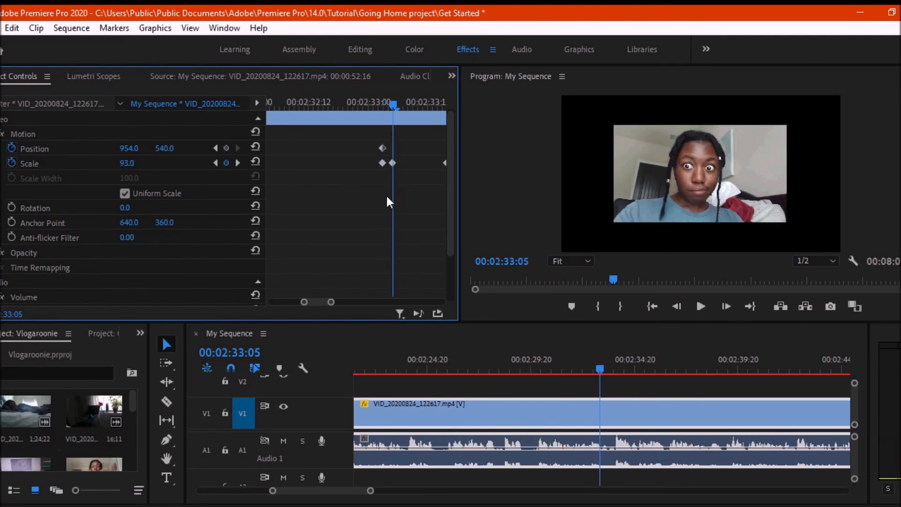
pyautogui.moveTo(448, 170)
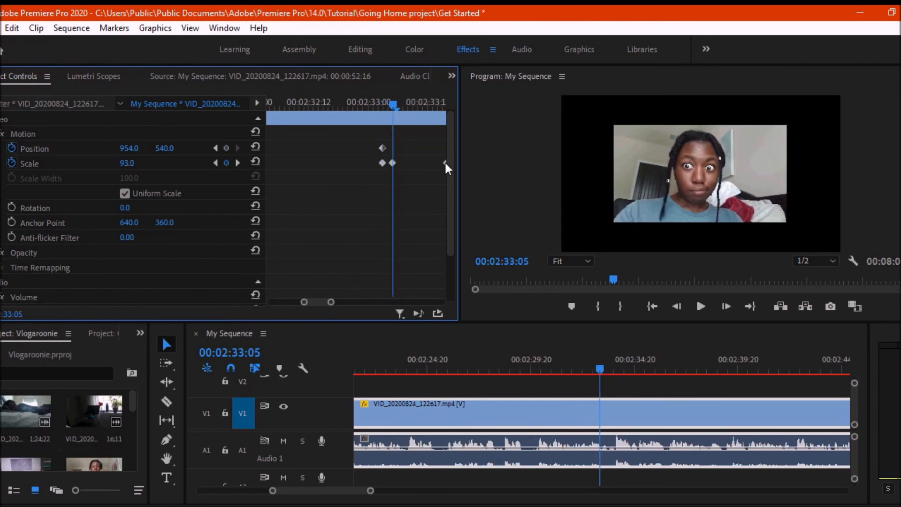
pyautogui.rightClick(382, 163)
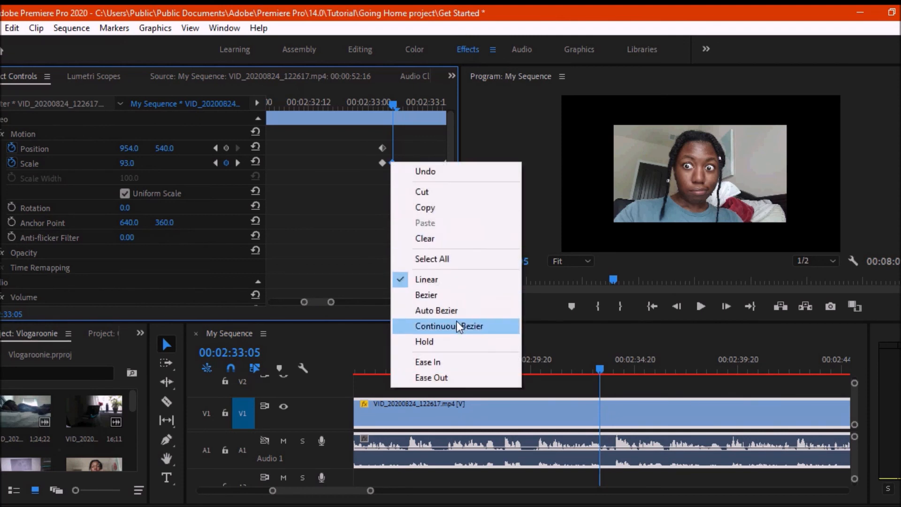
pyautogui.click(449, 325)
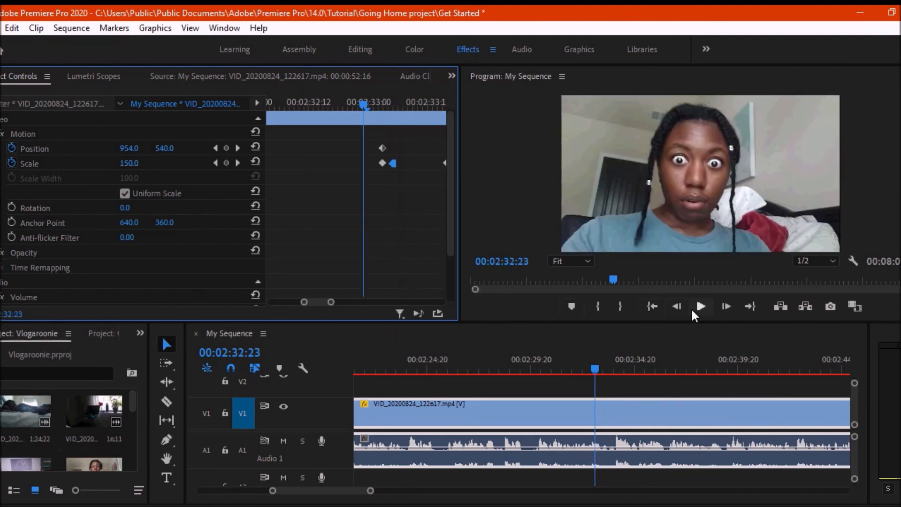
pyautogui.click(700, 306)
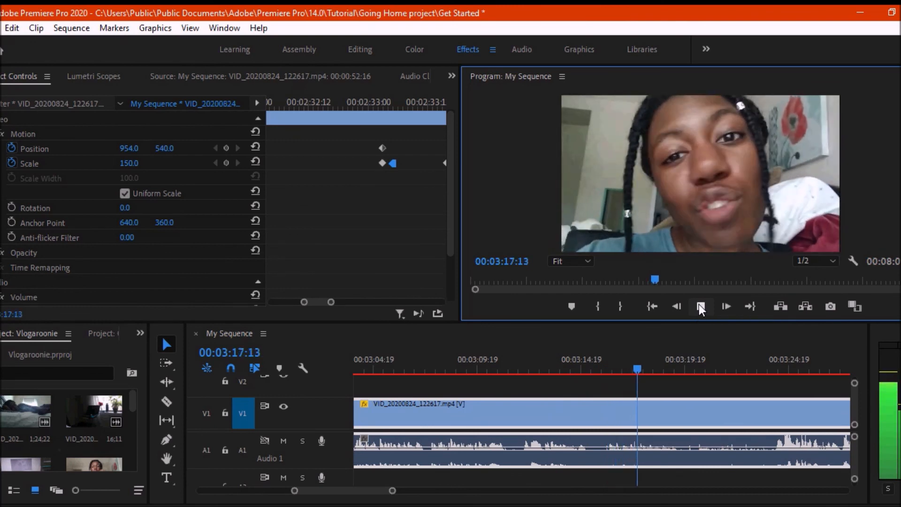
# Stop at 3:20:04 and type the caption "I couldn't." over the video with the Type tool.
pyautogui.click(700, 306)
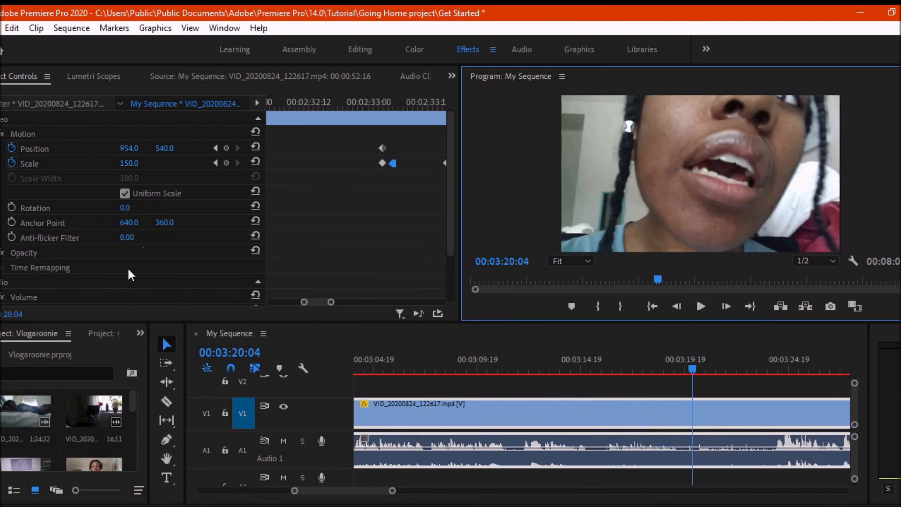
pyautogui.click(166, 477)
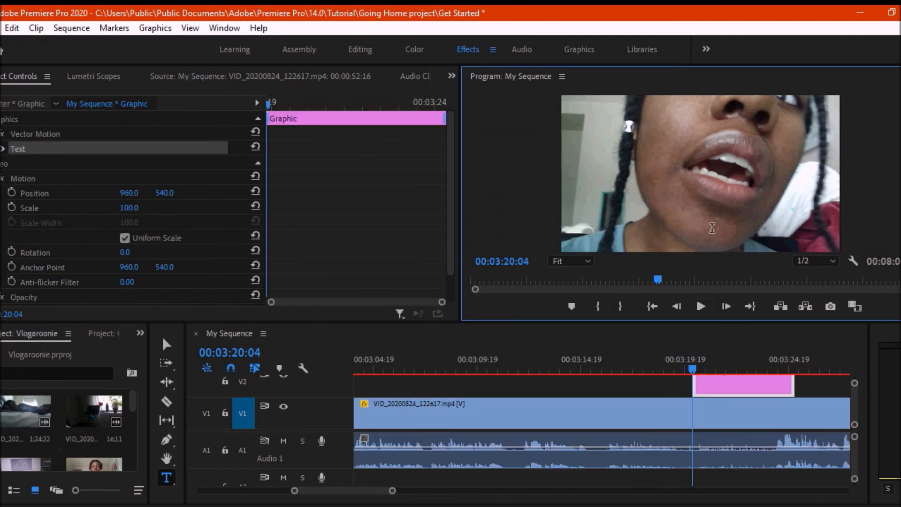
pyautogui.write("I couldn't.")
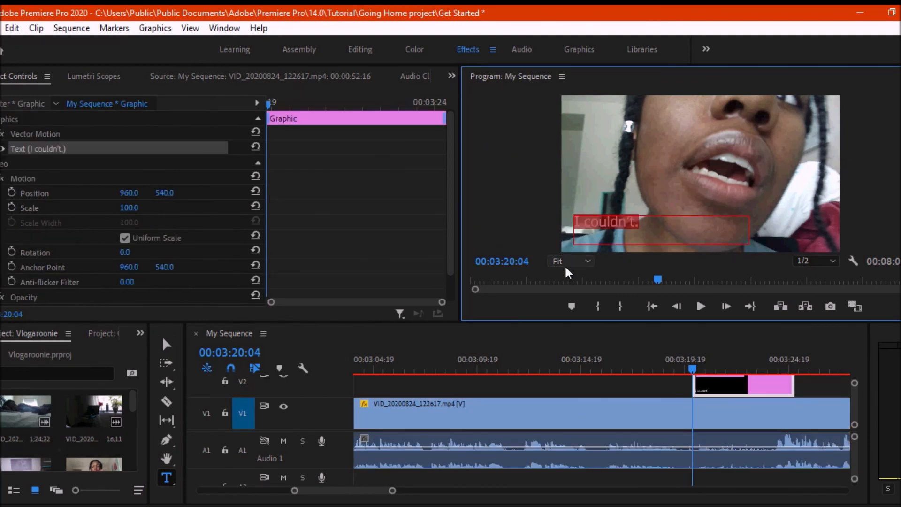
pyautogui.moveTo(270, 173)
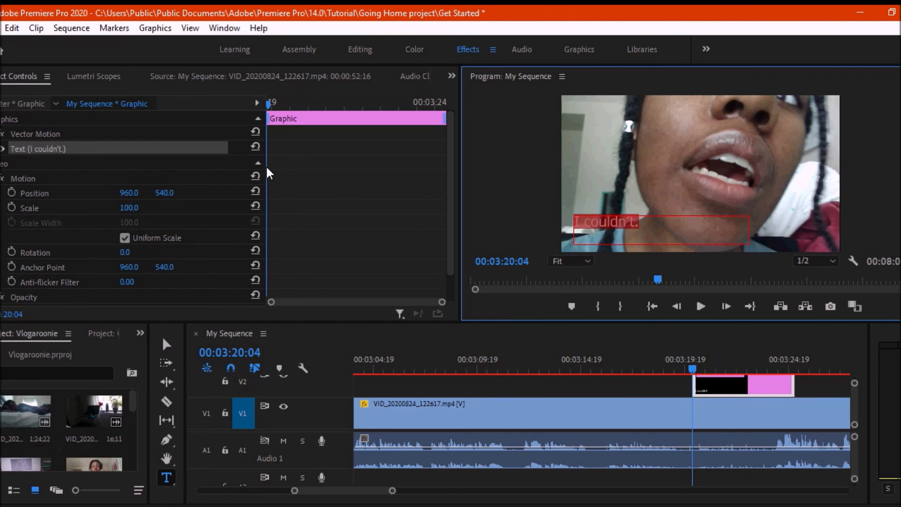
pyautogui.moveTo(257, 164)
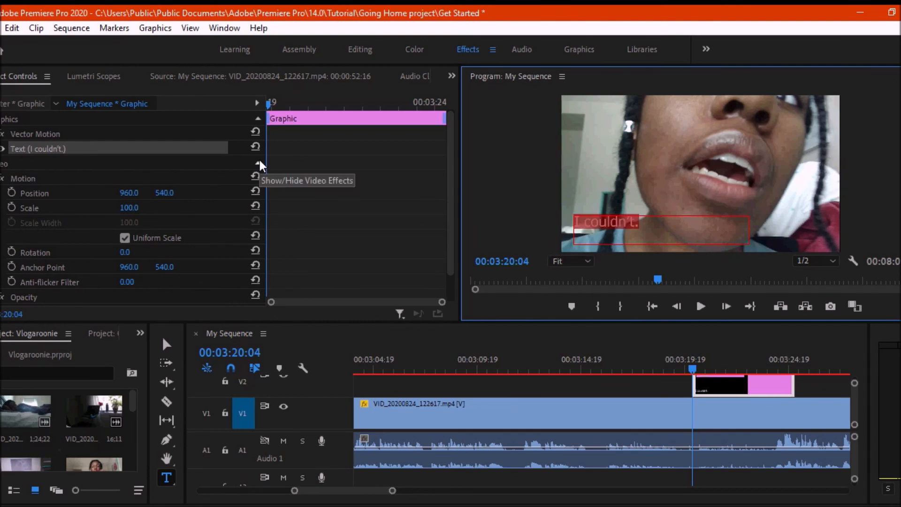
pyautogui.moveTo(83, 83)
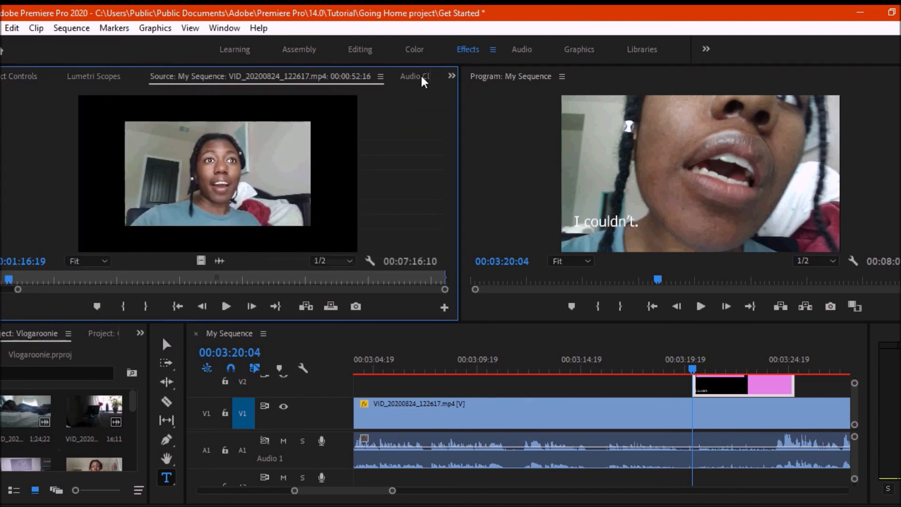
# Trim the "I couldn't." graphic on V2 down to a brief flash near 3:20.
pyautogui.rightClick(741, 385)
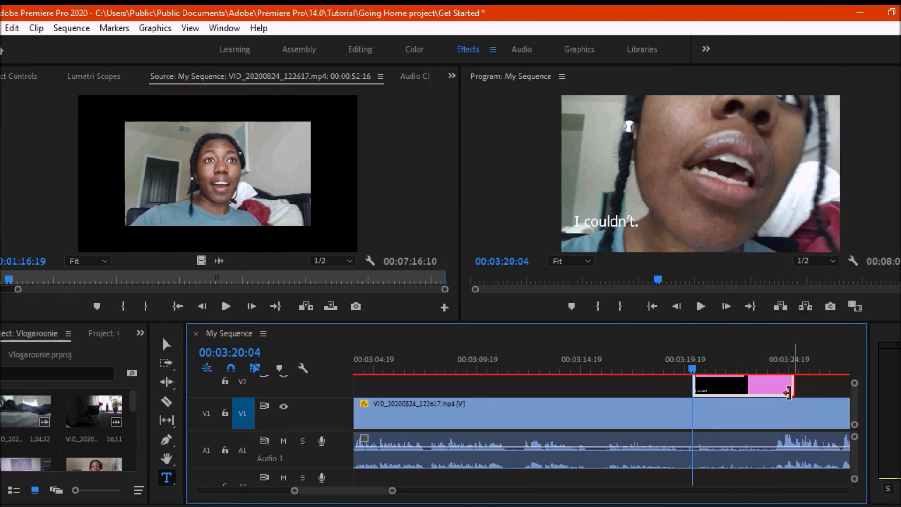
pyautogui.moveTo(790, 392); pyautogui.dragTo(695, 405)
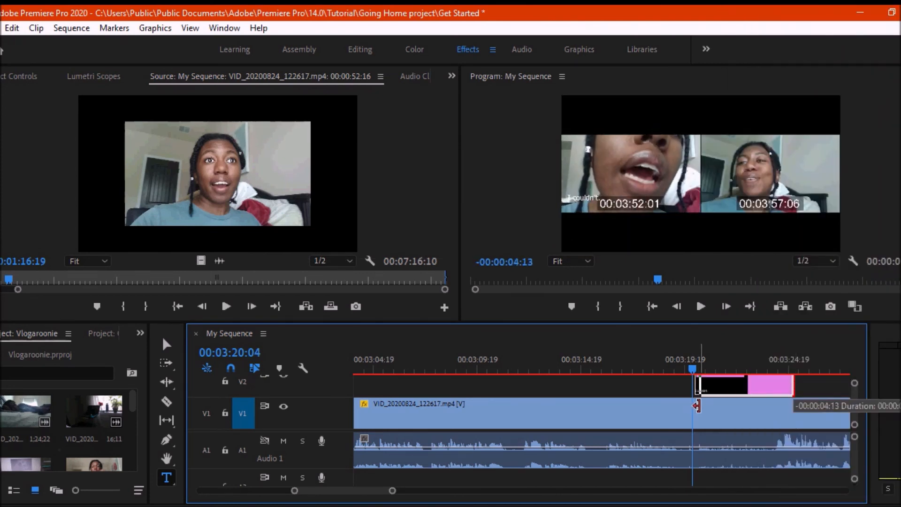
pyautogui.moveTo(695, 384); pyautogui.dragTo(703, 385)
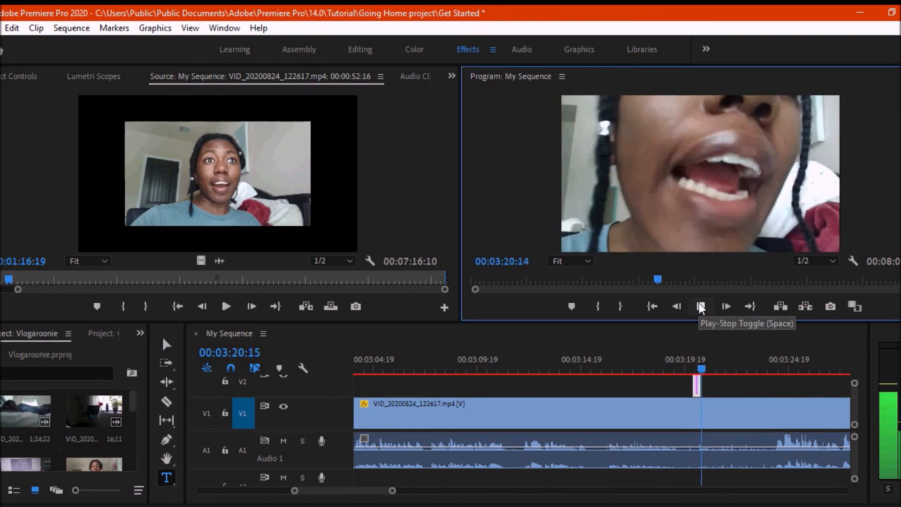
# Replay the caption moment to review the shortened caption.
pyautogui.click(700, 306)
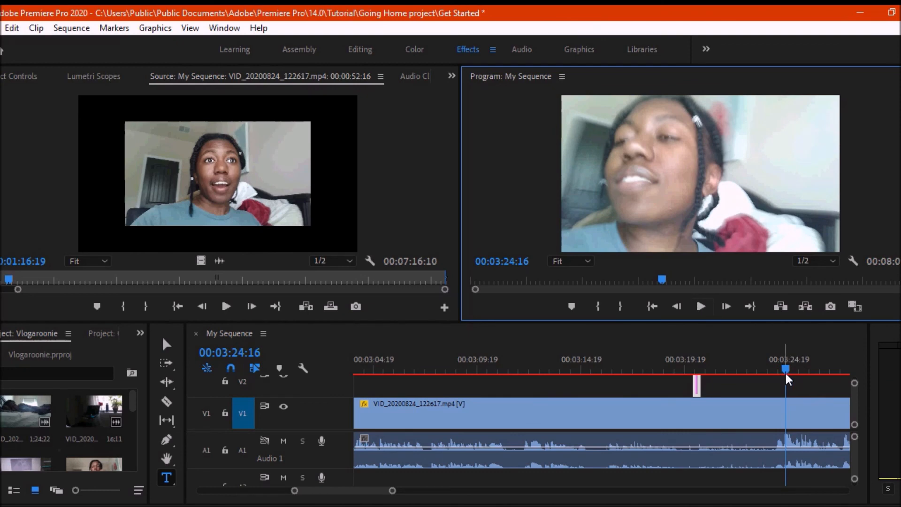
pyautogui.click(700, 306)
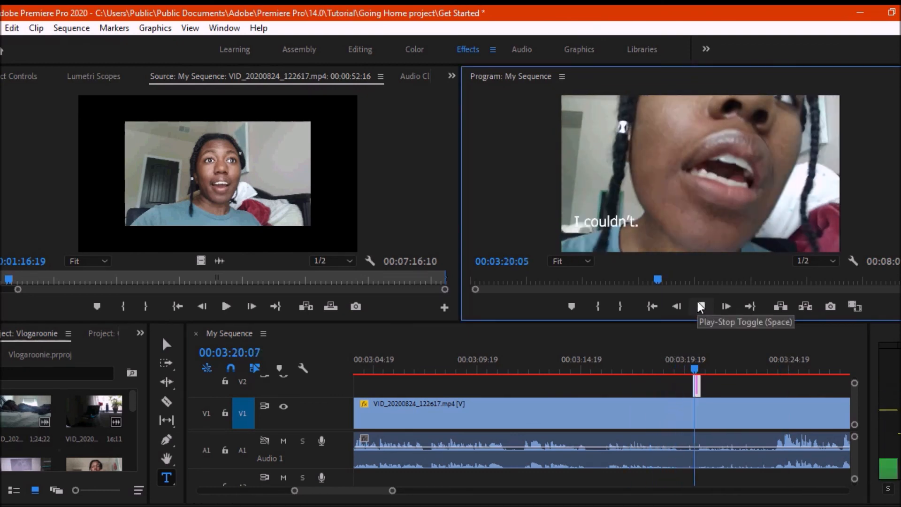
pyautogui.click(700, 306)
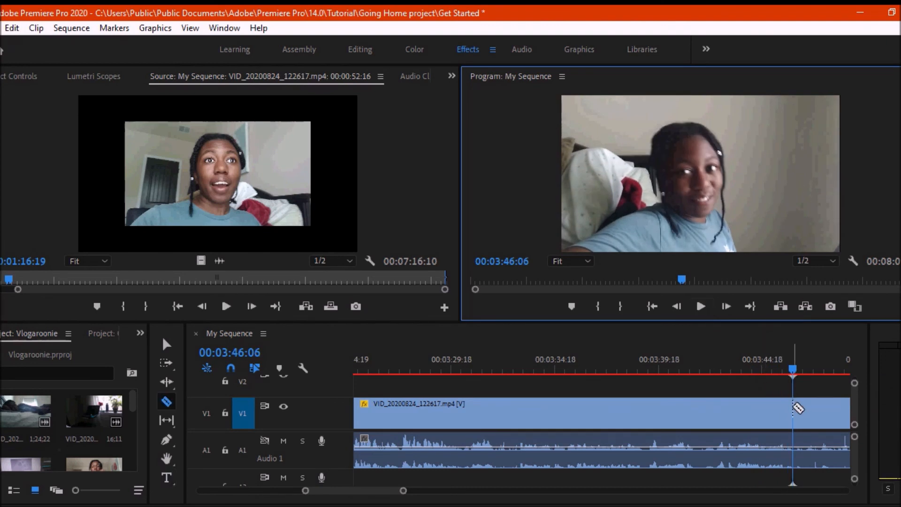
# Razor the V1 vlog clip at 03:46:06 and save the project.
pyautogui.click(700, 306)
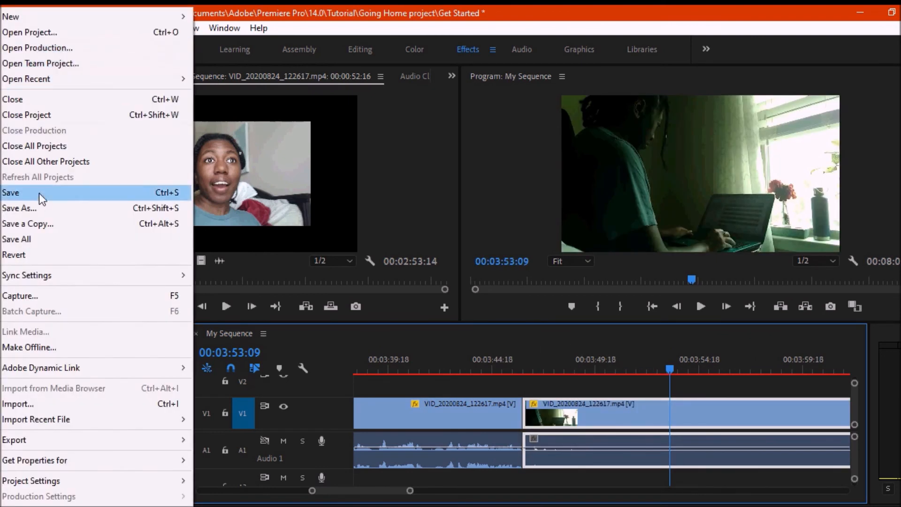
pyautogui.click(11, 193)
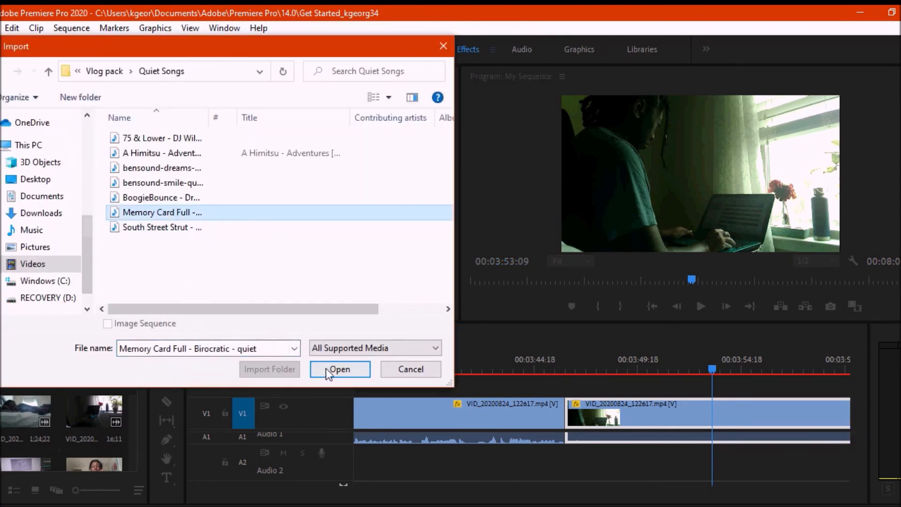
# Import the Memory Card Full - Birocratic - quiet track and place it on A2 at 3:46.
pyautogui.click(338, 369)
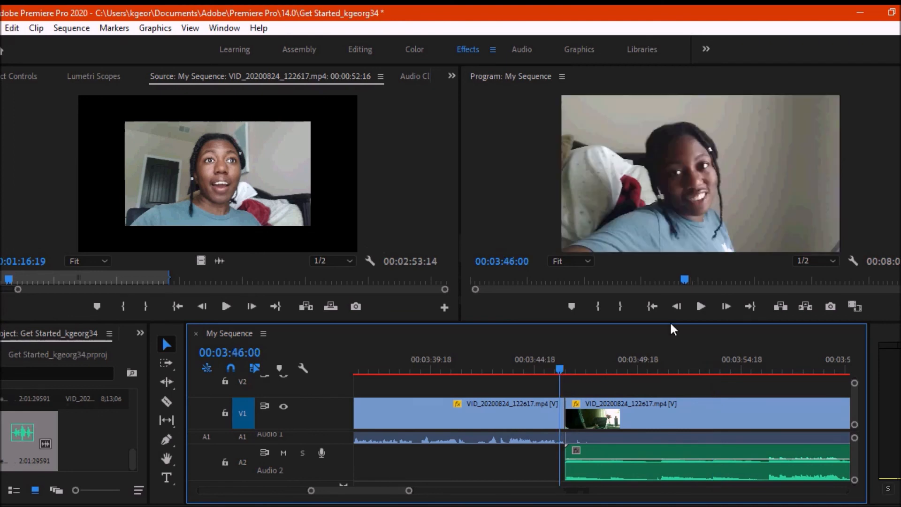
pyautogui.click(625, 359)
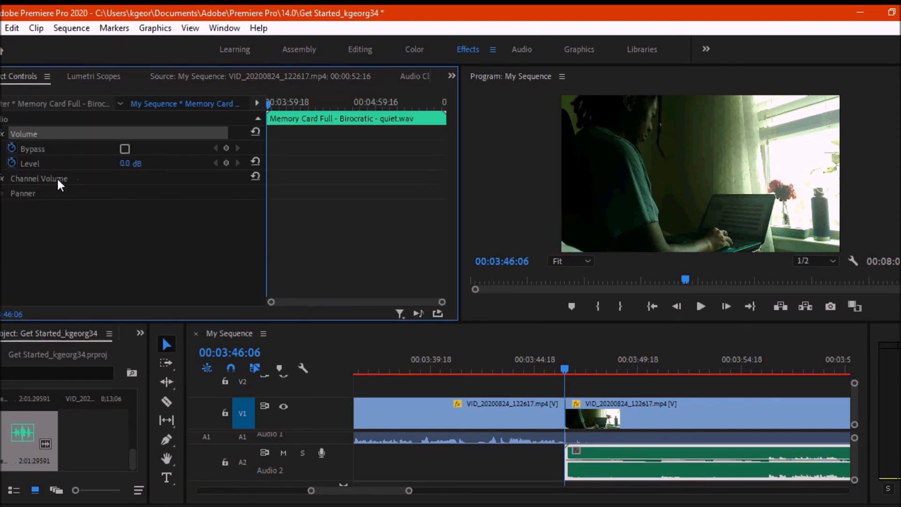
pyautogui.moveTo(12, 163)
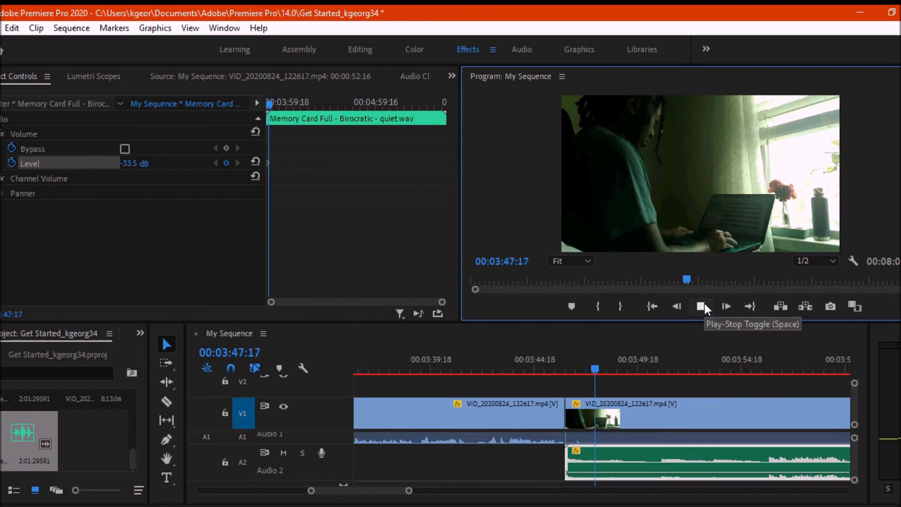
# Lower the Memory Card Full song's volume to -10 dB and stop after hearing it.
pyautogui.click(703, 306)
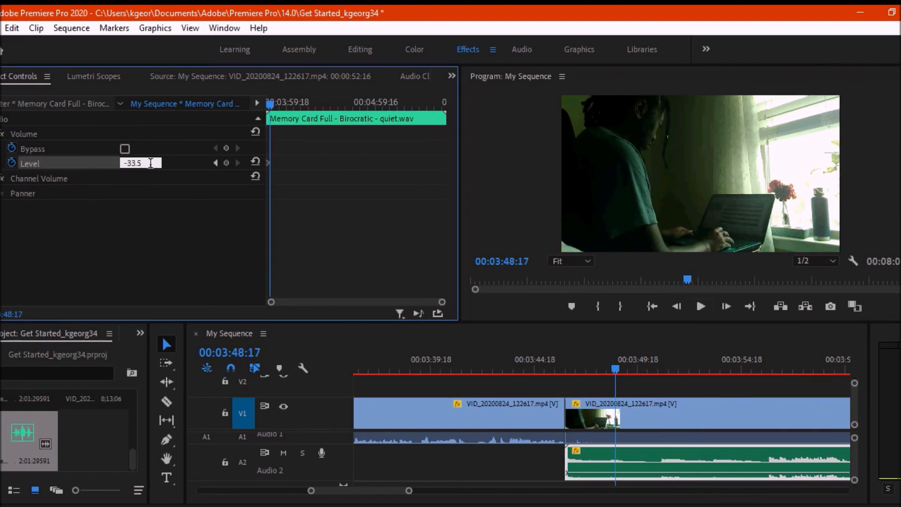
pyautogui.write('-10.0 dB')
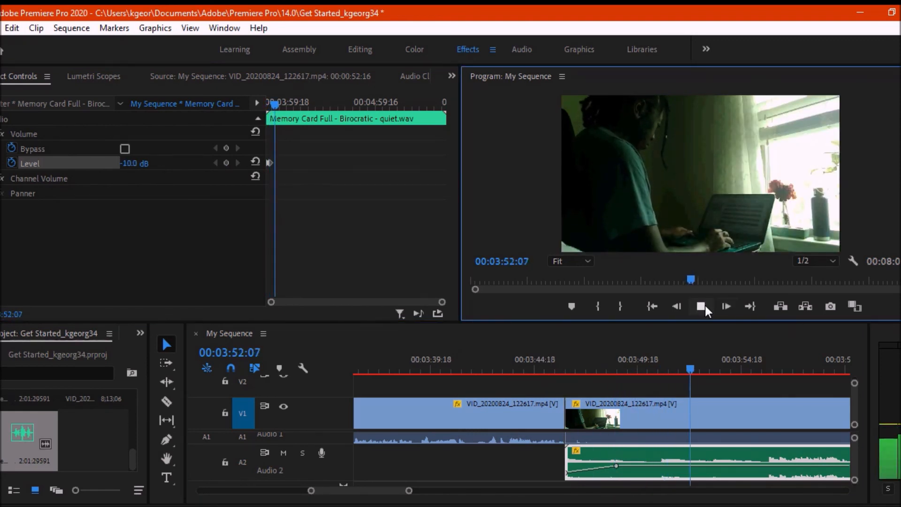
pyautogui.click(701, 306)
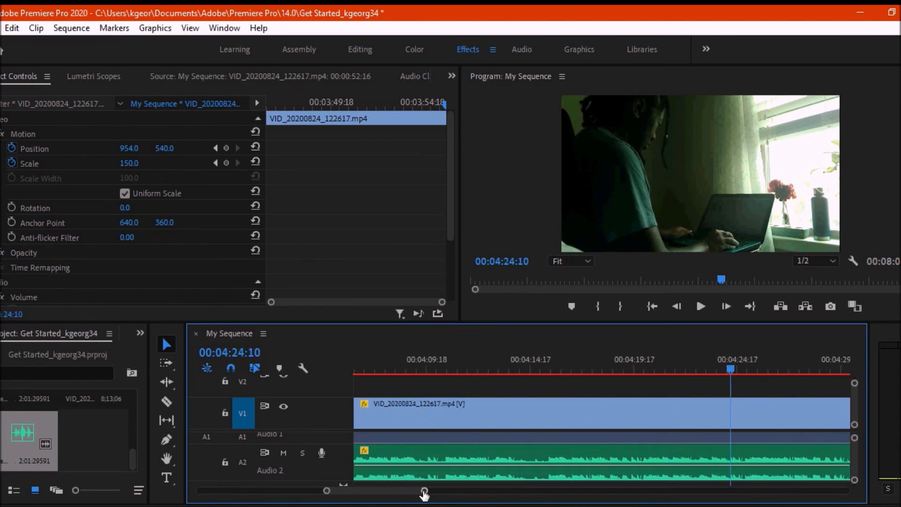
# Zoom the timeline out and review the footage around the 4:40 mark.
pyautogui.moveTo(424, 493); pyautogui.dragTo(484, 493)
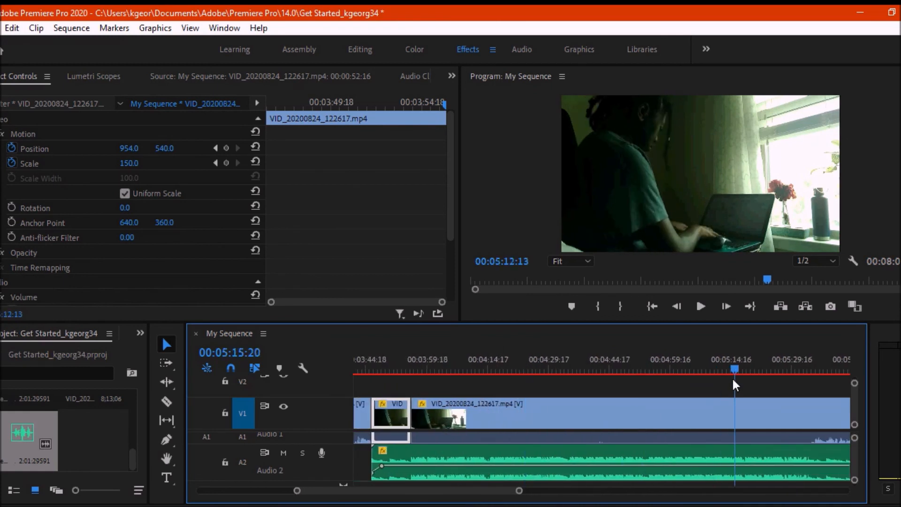
pyautogui.click(596, 368)
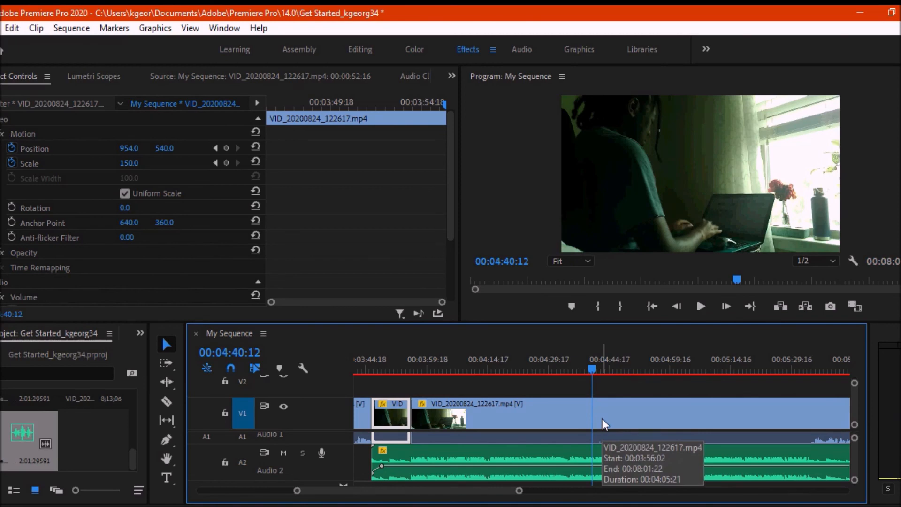
pyautogui.click(167, 400)
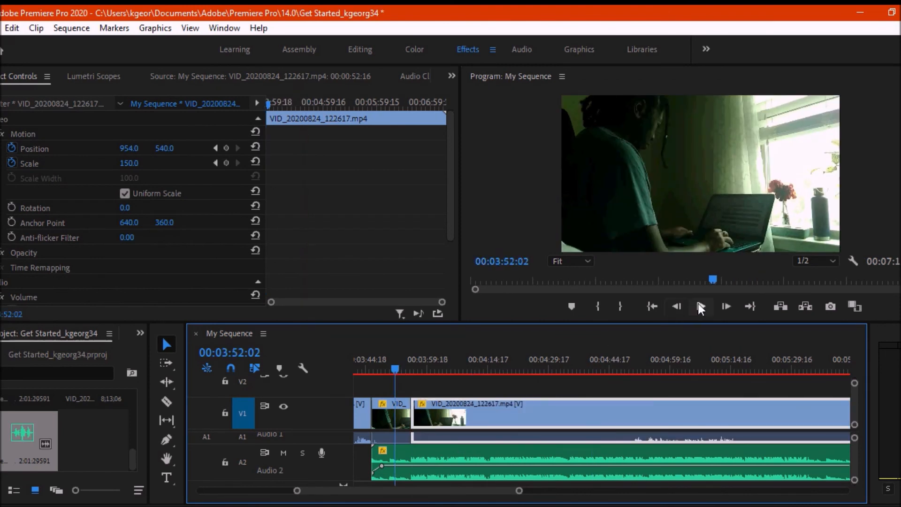
pyautogui.click(700, 306)
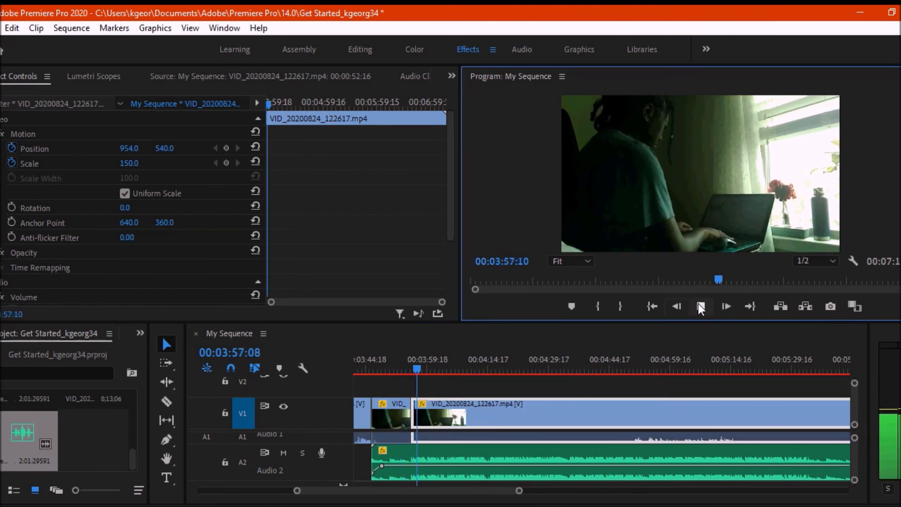
pyautogui.click(700, 306)
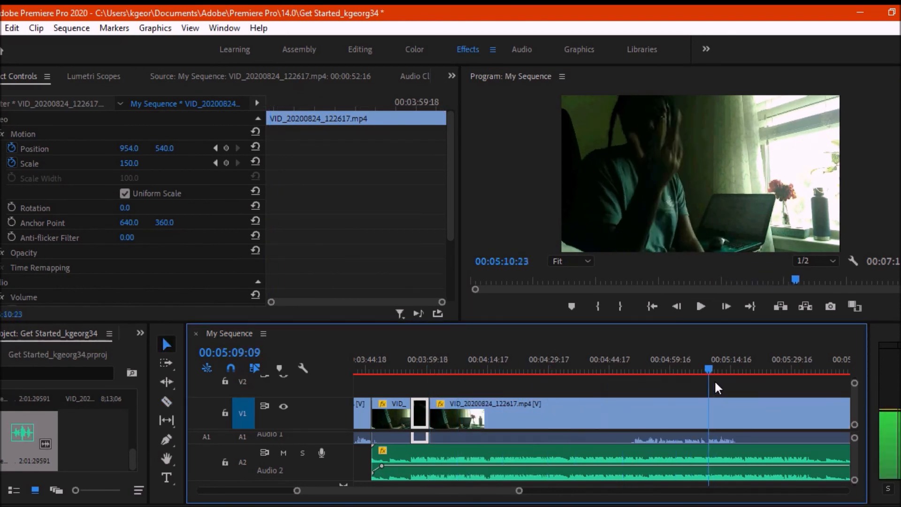
# Cut the long vlog clip so the 4:38 to 4:50 section can be removed.
pyautogui.click(554, 368)
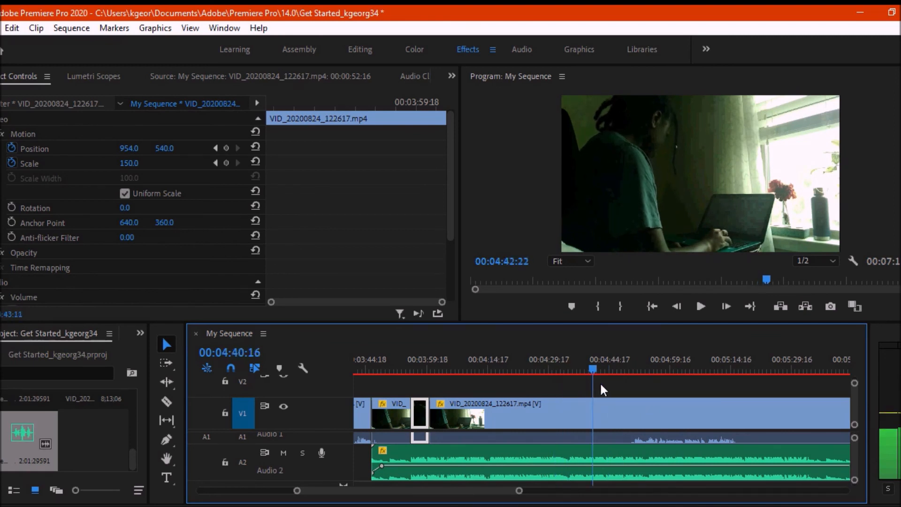
pyautogui.click(700, 306)
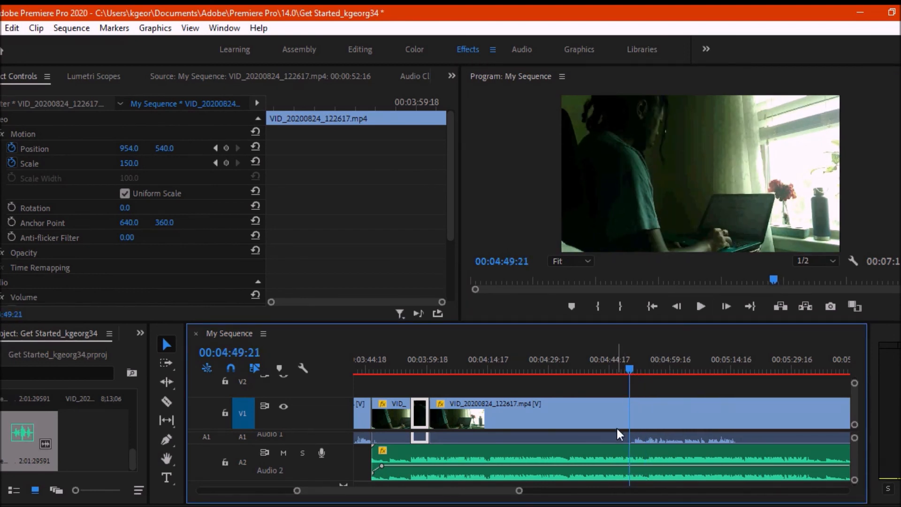
pyautogui.click(166, 402)
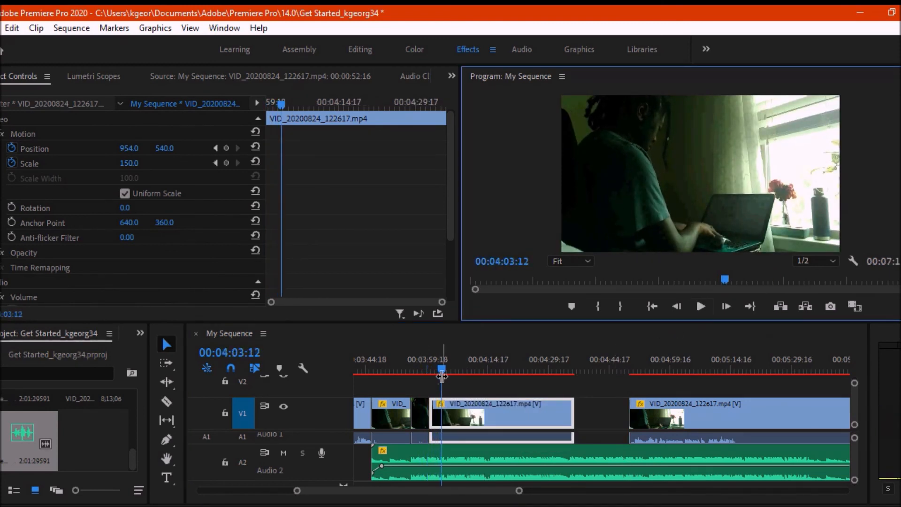
# Cut the vlog clip near 4:02 and play back the edited section.
pyautogui.moveTo(442, 368); pyautogui.dragTo(438, 367)
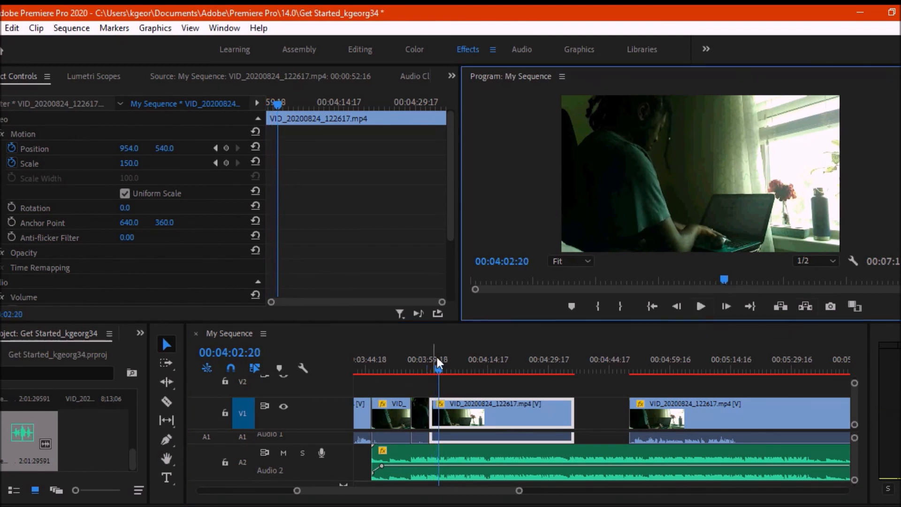
pyautogui.click(700, 306)
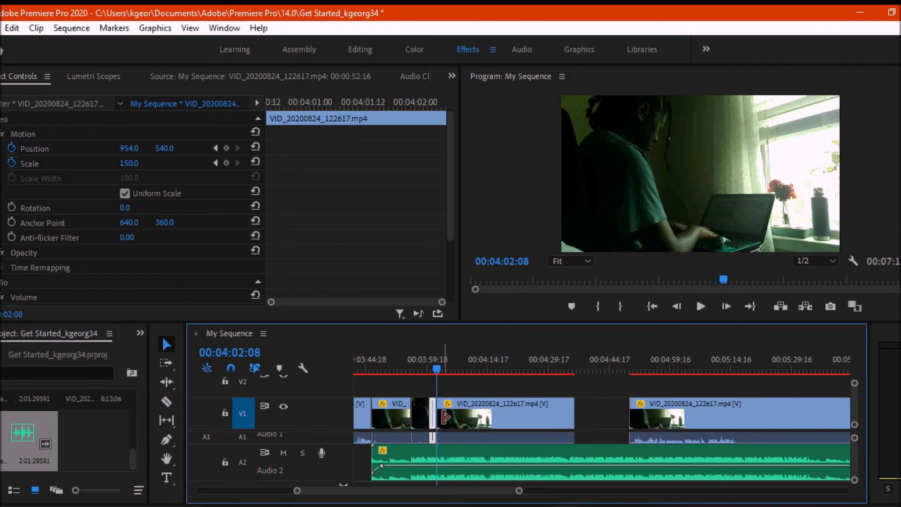
pyautogui.click(520, 413)
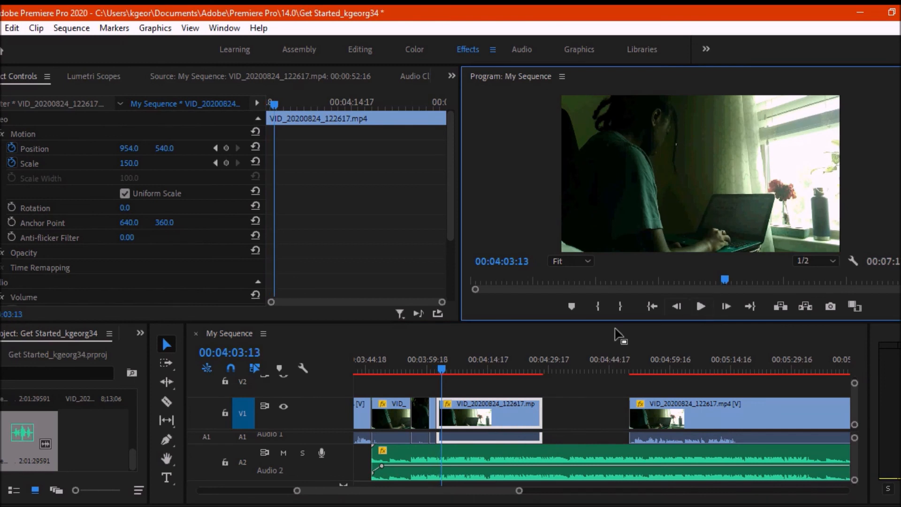
pyautogui.click(700, 306)
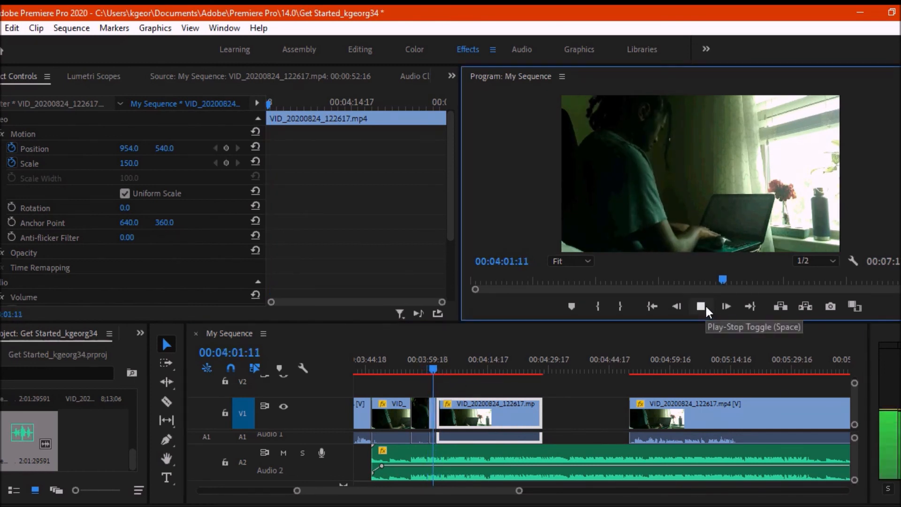
pyautogui.click(700, 306)
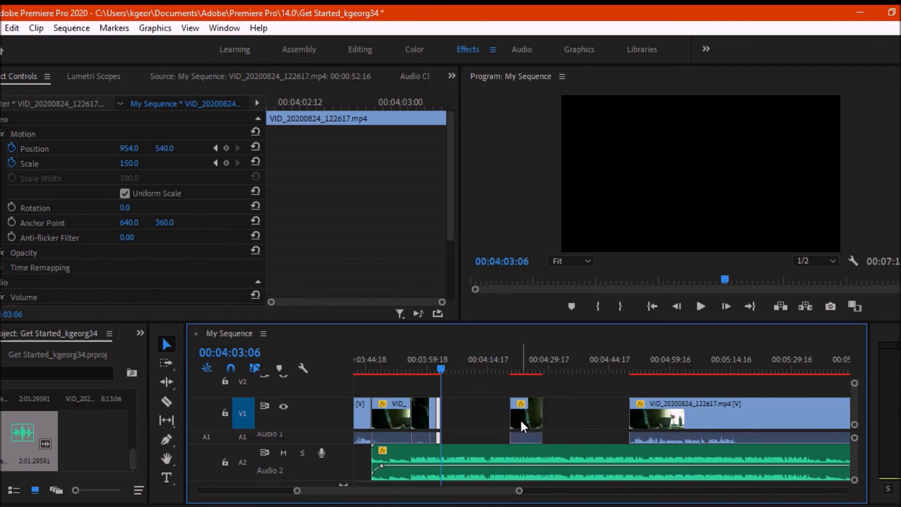
# Remove the leftover piece and close the gap so later footage moves up near 4:04.
pyautogui.click(452, 369)
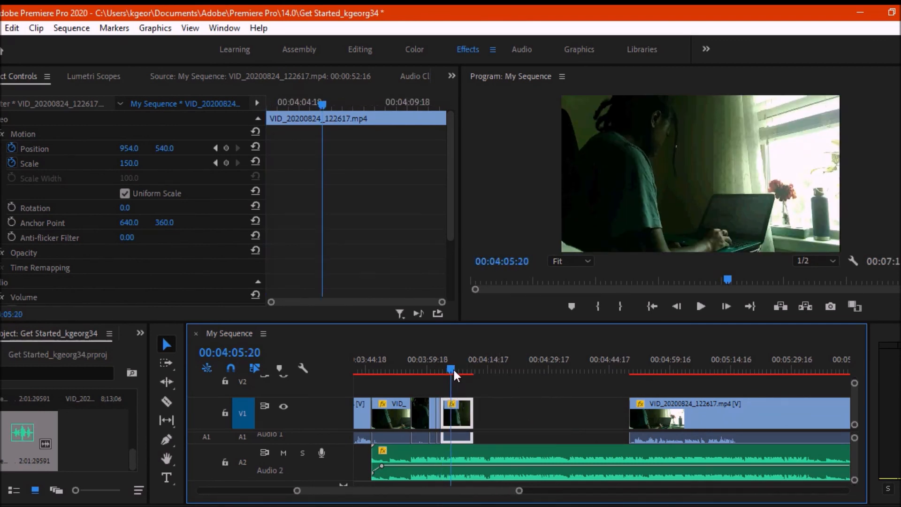
pyautogui.click(460, 369)
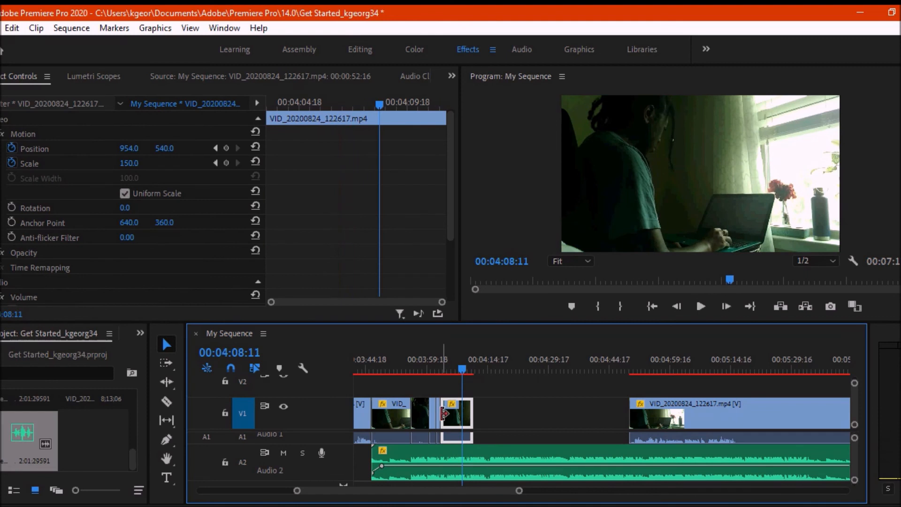
pyautogui.moveTo(462, 413); pyautogui.dragTo(462, 428)
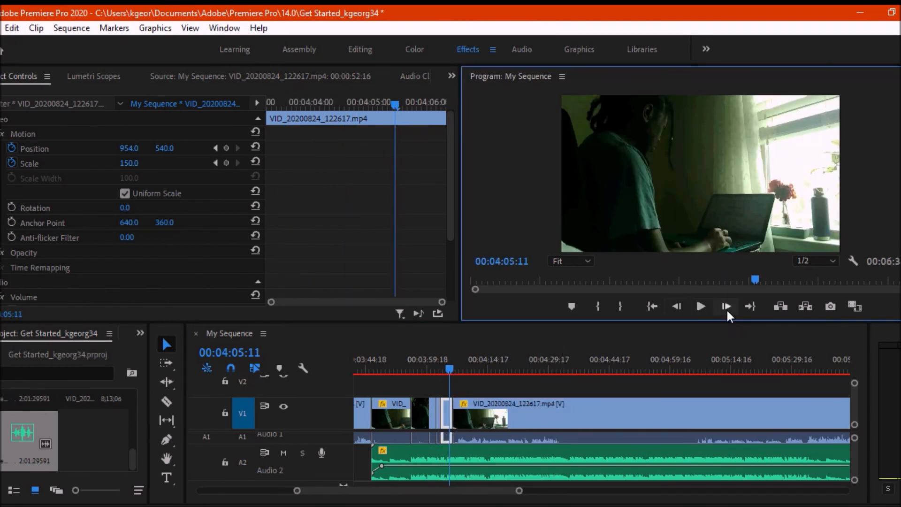
pyautogui.click(725, 306)
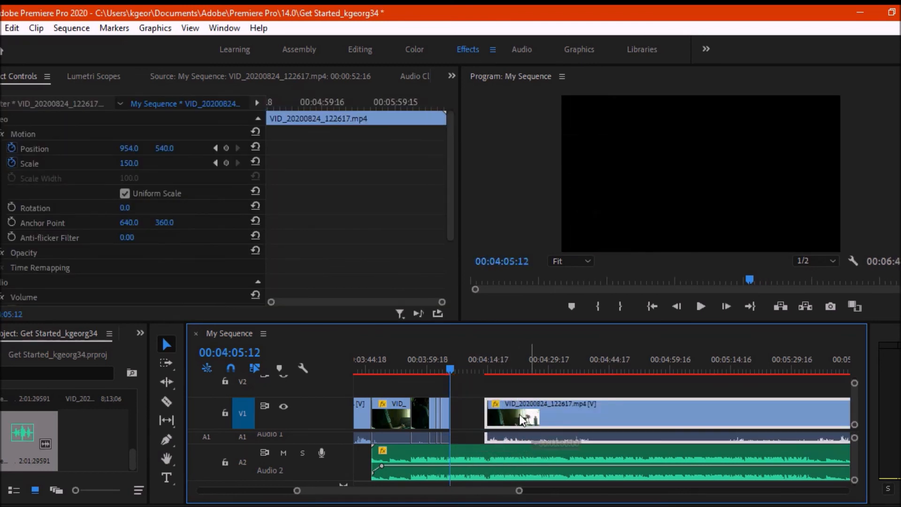
pyautogui.click(700, 305)
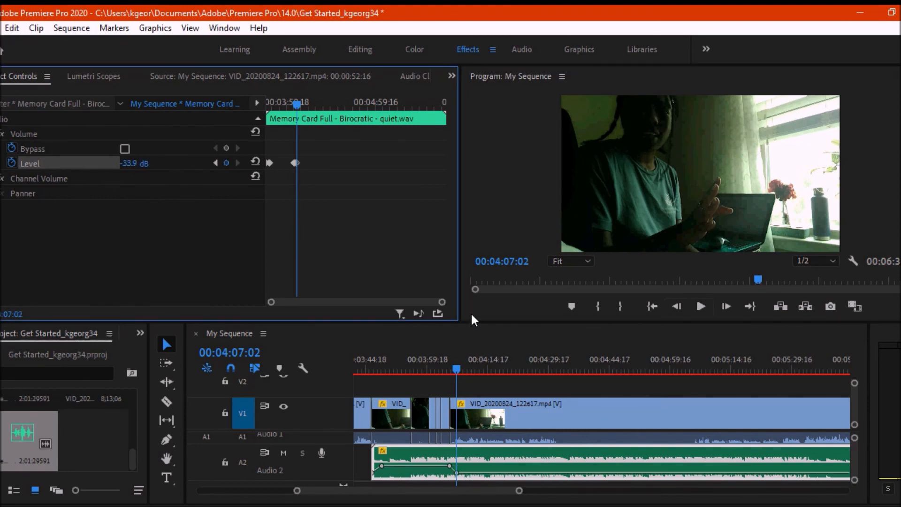
# Play the sequence to check the Memory Card Full music lowered to -33.9 dB under the speech.
pyautogui.click(700, 306)
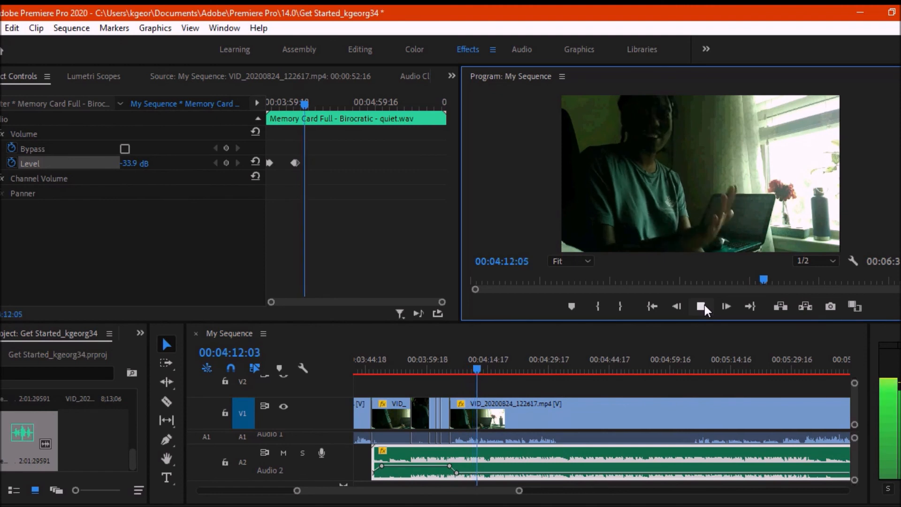
pyautogui.click(725, 306)
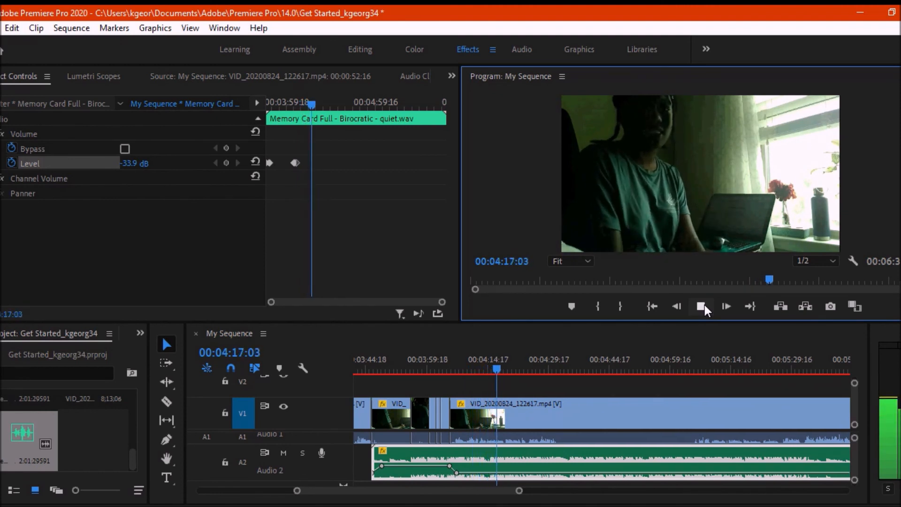
pyautogui.click(725, 305)
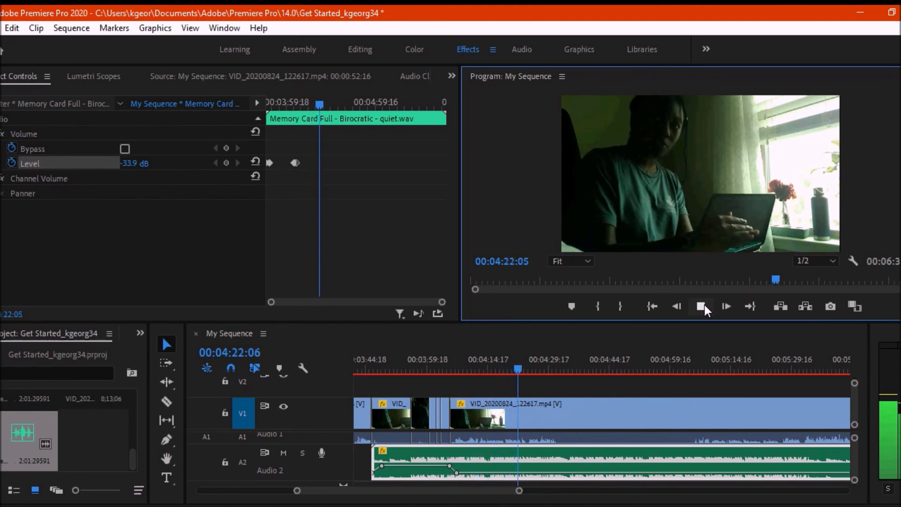
pyautogui.click(702, 306)
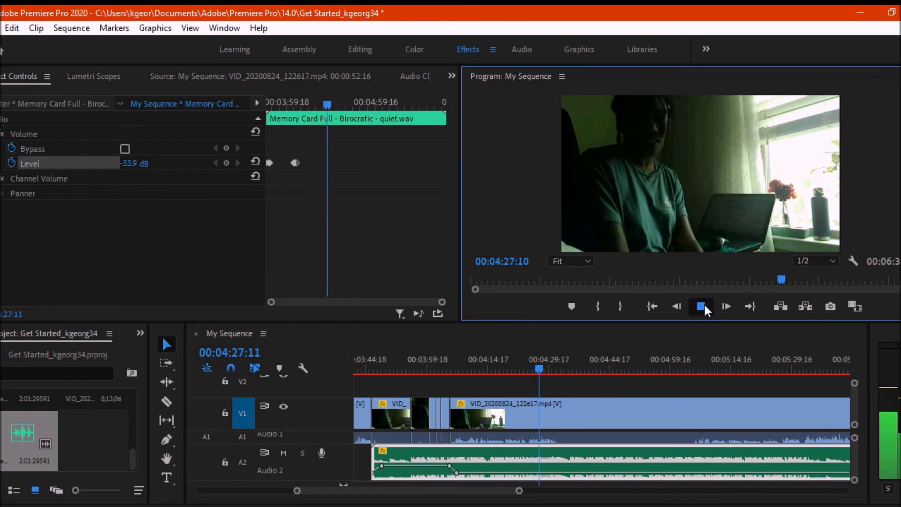
pyautogui.click(701, 306)
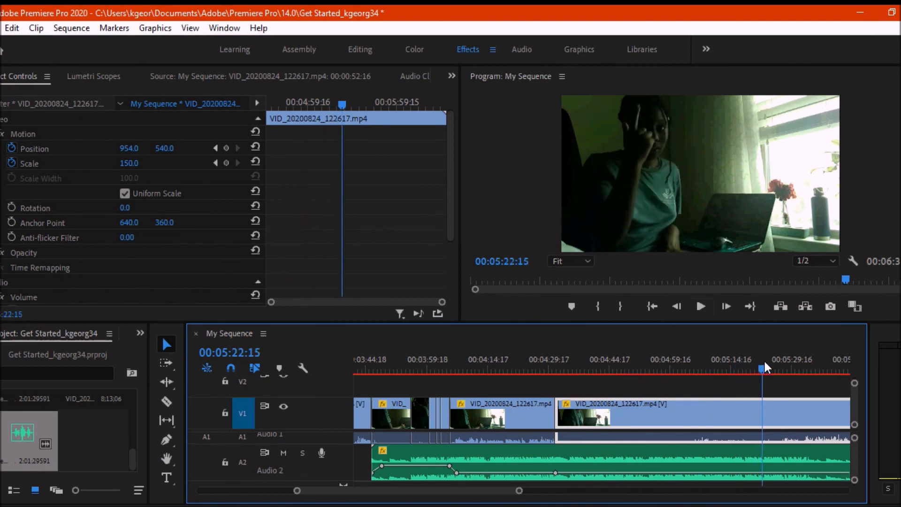
# Review the edit from around 5:22 and scrub back to the 4:50 mark.
pyautogui.click(700, 306)
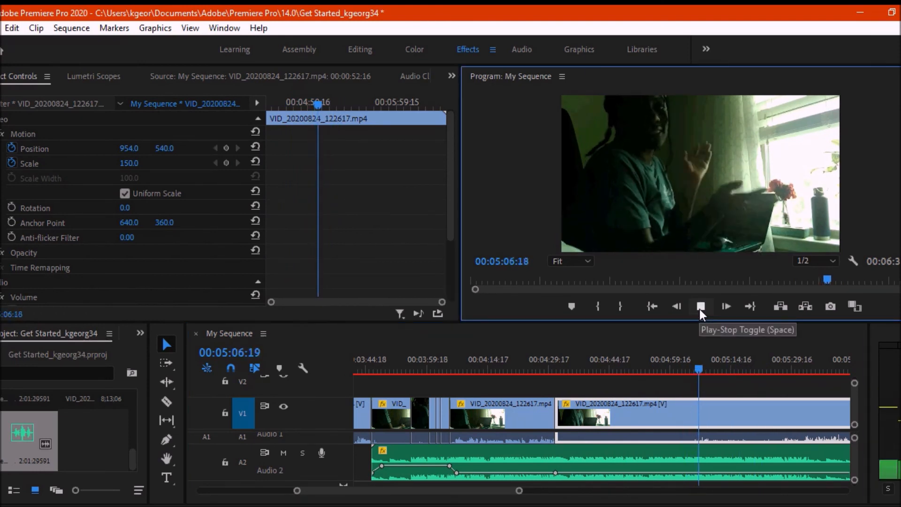
pyautogui.click(702, 306)
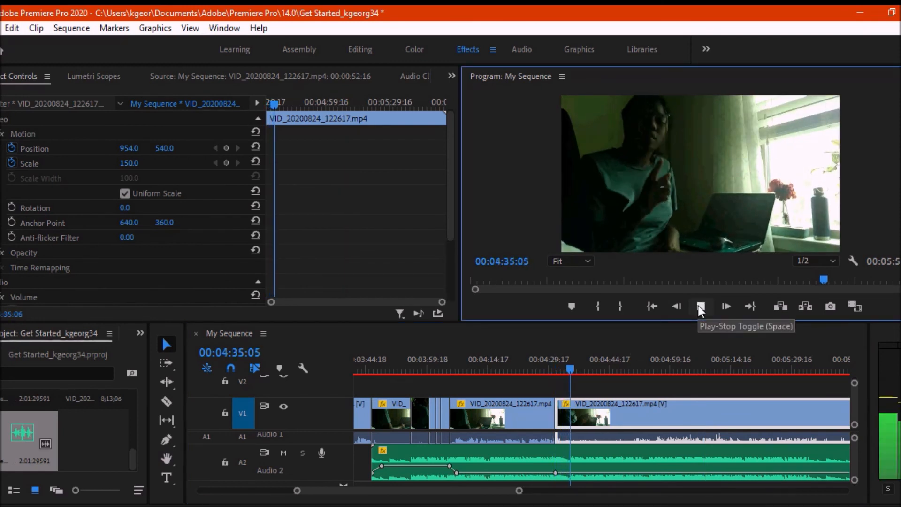
pyautogui.click(700, 306)
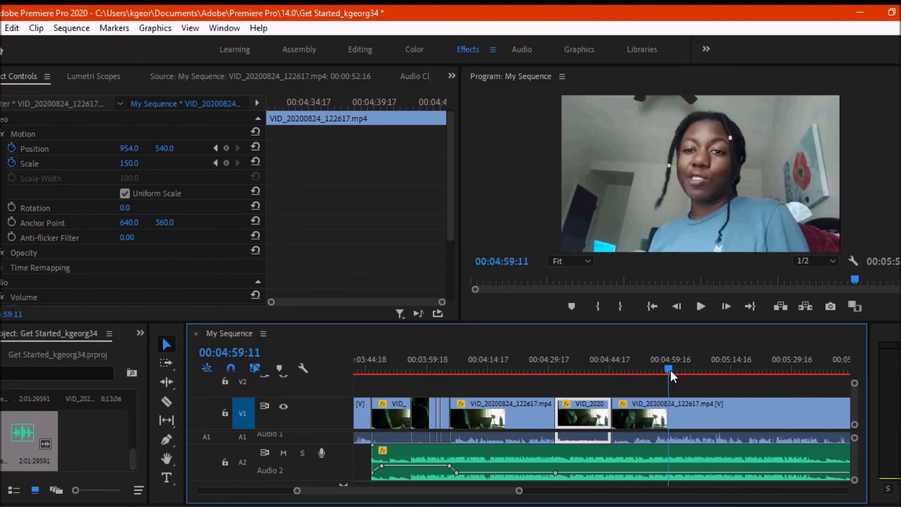
pyautogui.moveTo(668, 371); pyautogui.dragTo(631, 371)
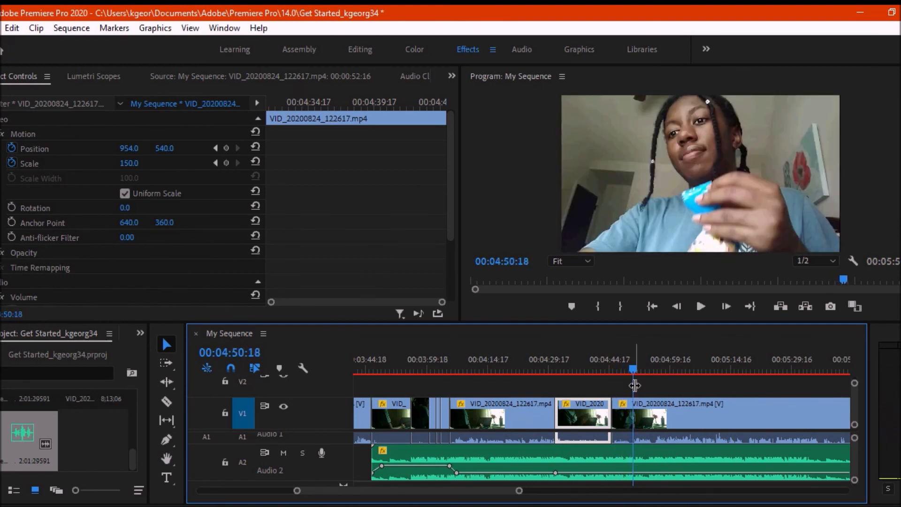
pyautogui.click(167, 401)
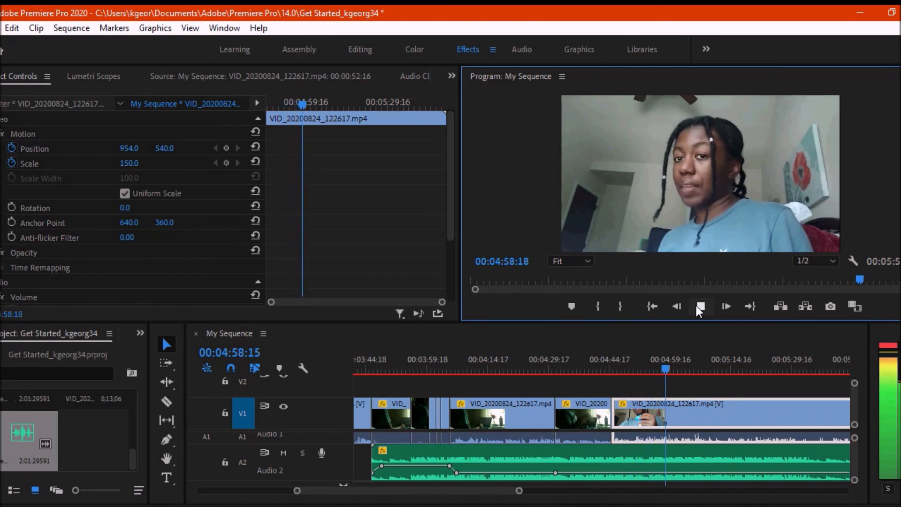
# Play the punched-in 150% section from around 4:58 and stop.
pyautogui.click(726, 305)
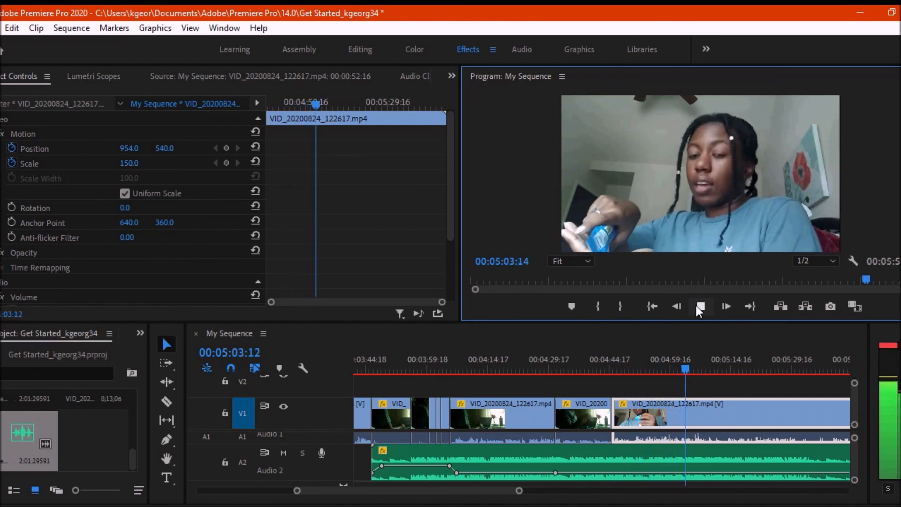
pyautogui.click(725, 306)
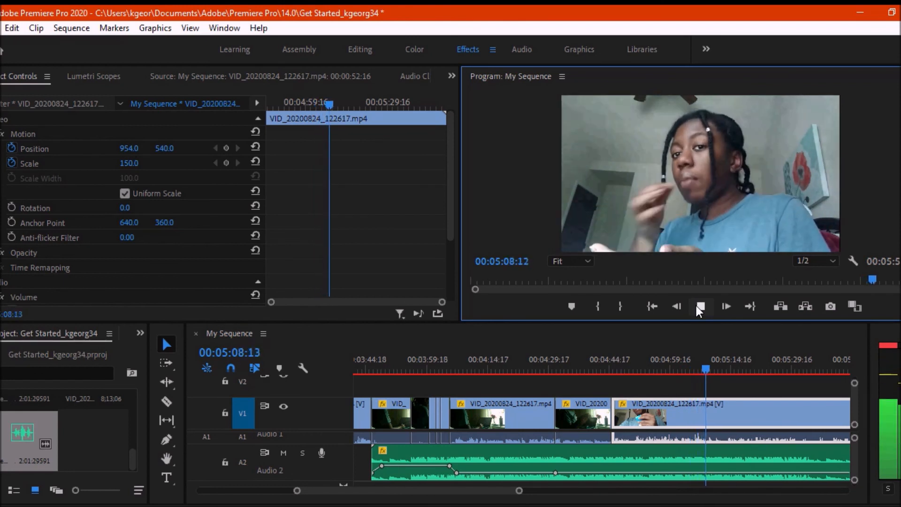
pyautogui.click(700, 306)
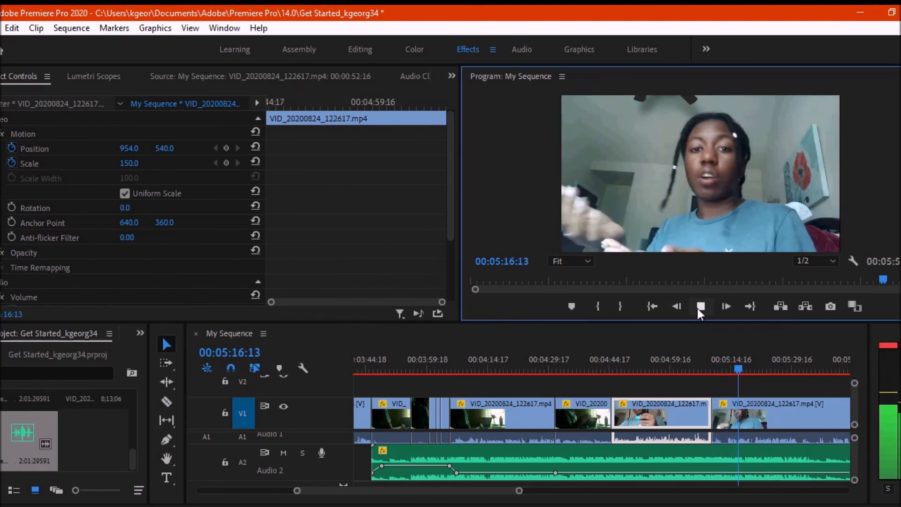
pyautogui.click(700, 306)
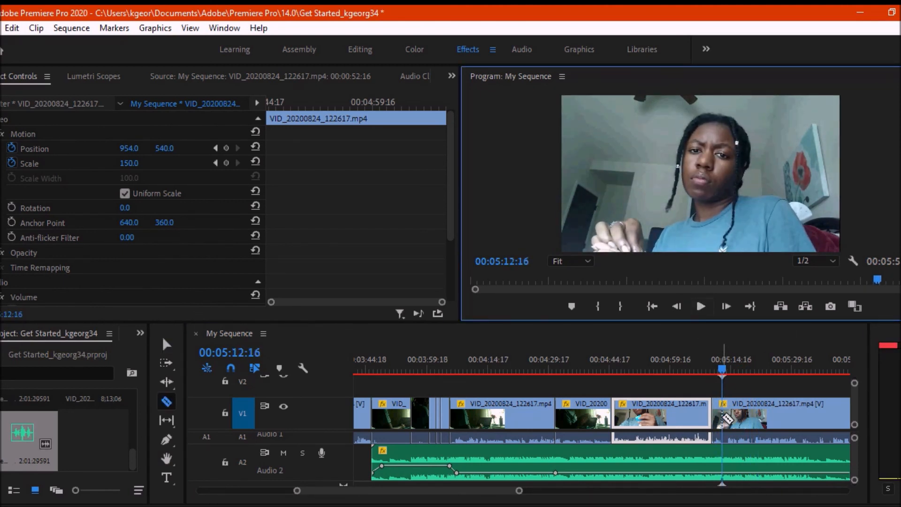
# Cut the last clip at the playhead and play through it.
pyautogui.click(784, 411)
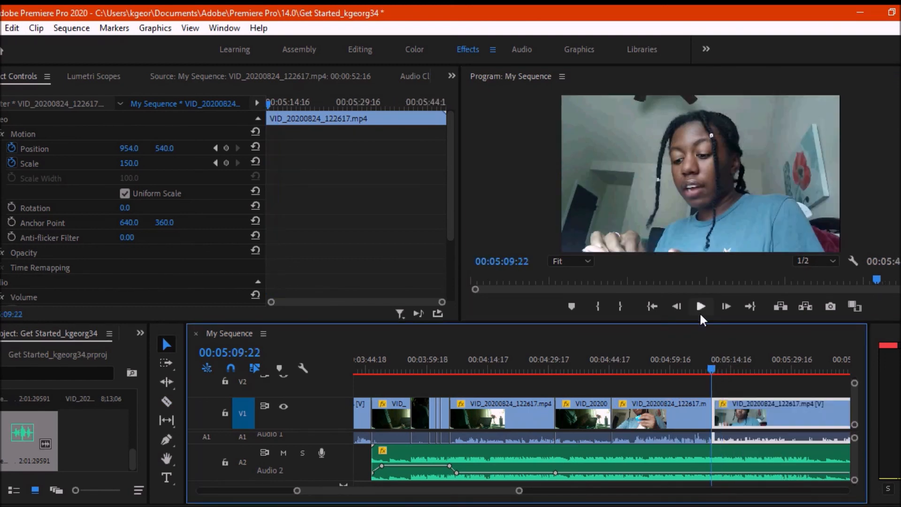
pyautogui.click(700, 306)
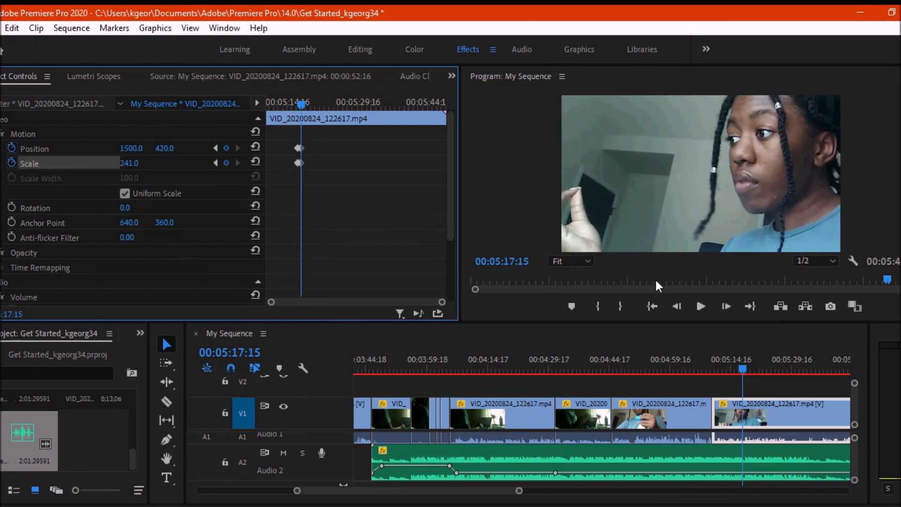
pyautogui.click(677, 305)
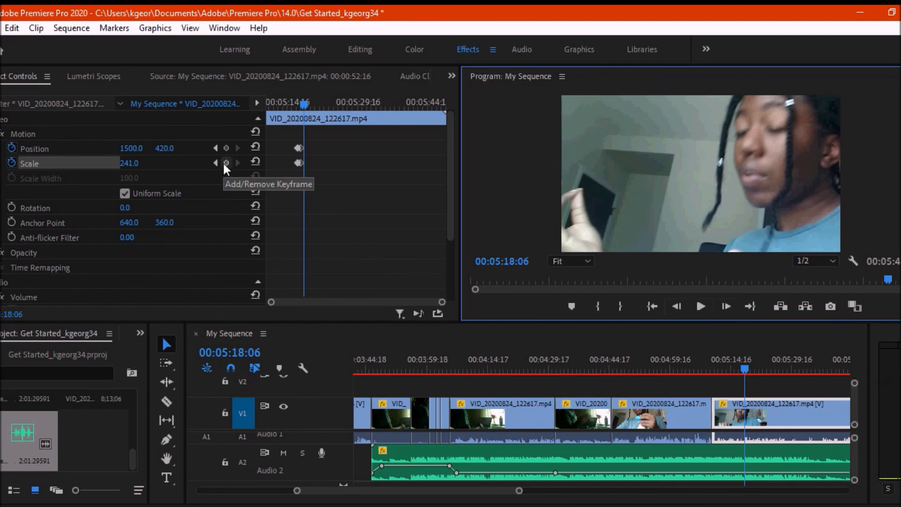
# Keyframe the quick zoom to 241% and back to 150%, then check it in playback.
pyautogui.doubleClick(129, 163)
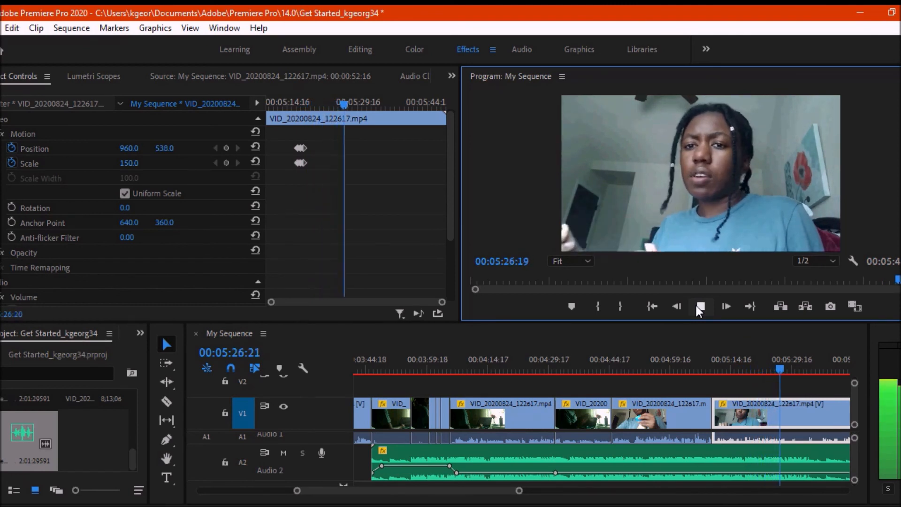
pyautogui.click(725, 306)
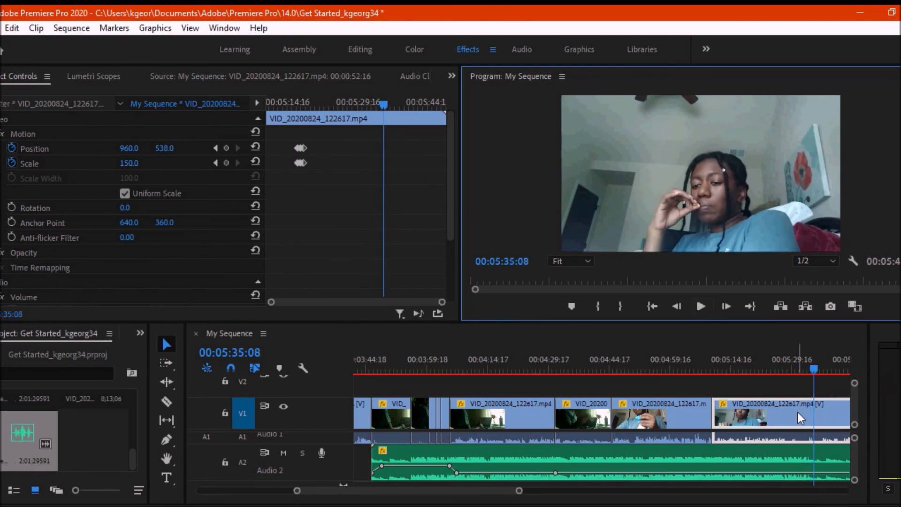
pyautogui.click(11, 27)
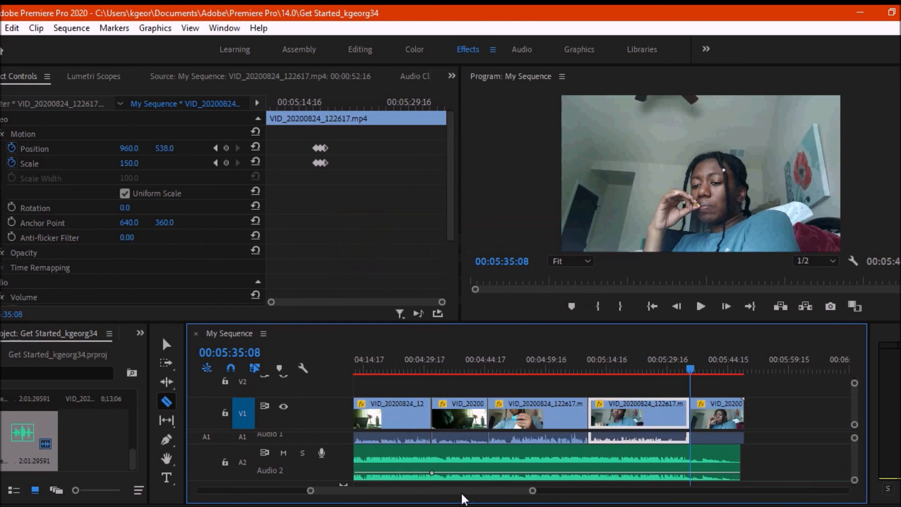
# Remove the trailing fragment near 5:35 and switch to the Vlogaroonie project's media.
pyautogui.click(700, 306)
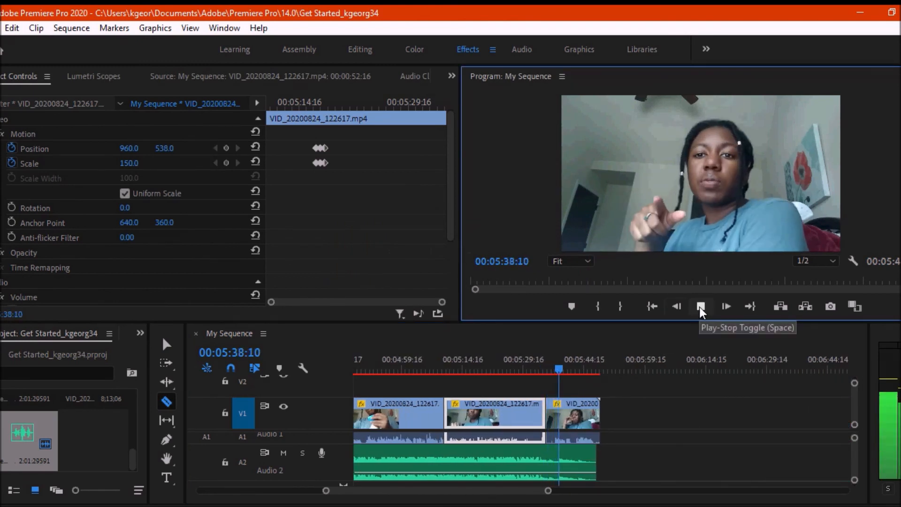
pyautogui.click(700, 306)
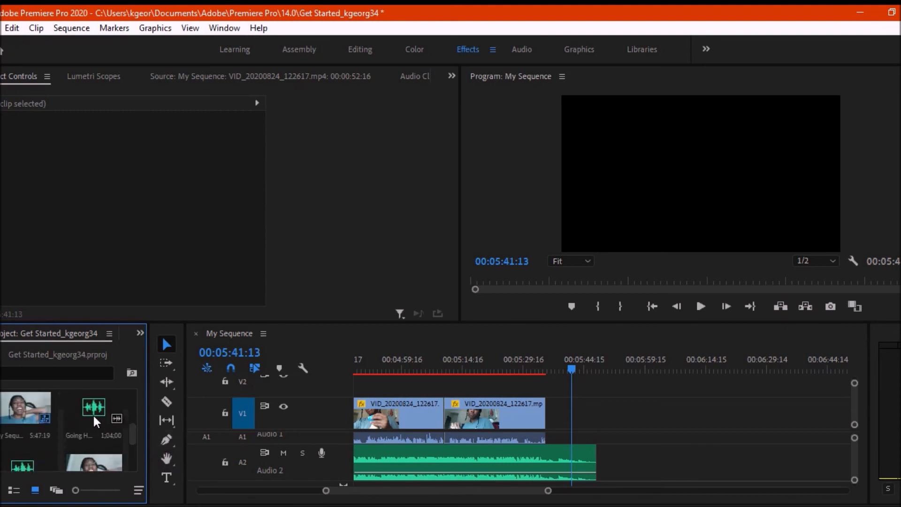
pyautogui.scroll(-3)
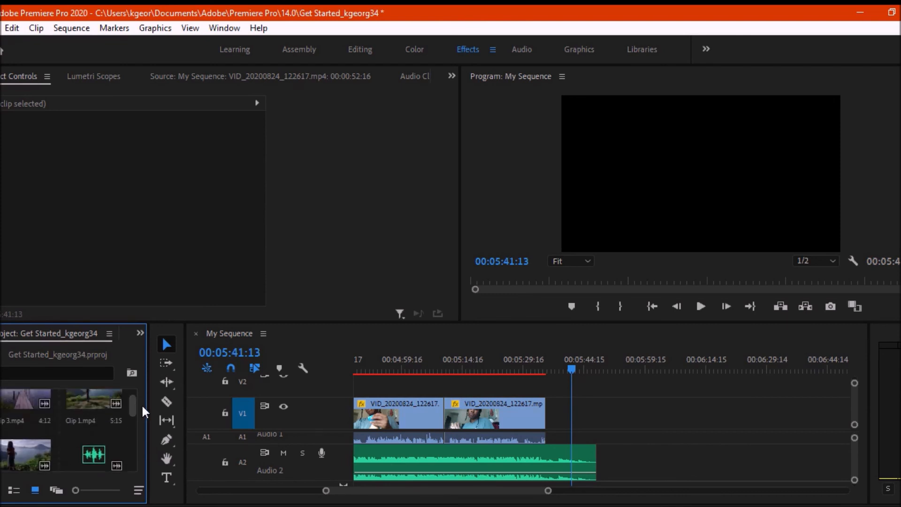
pyautogui.click(109, 333)
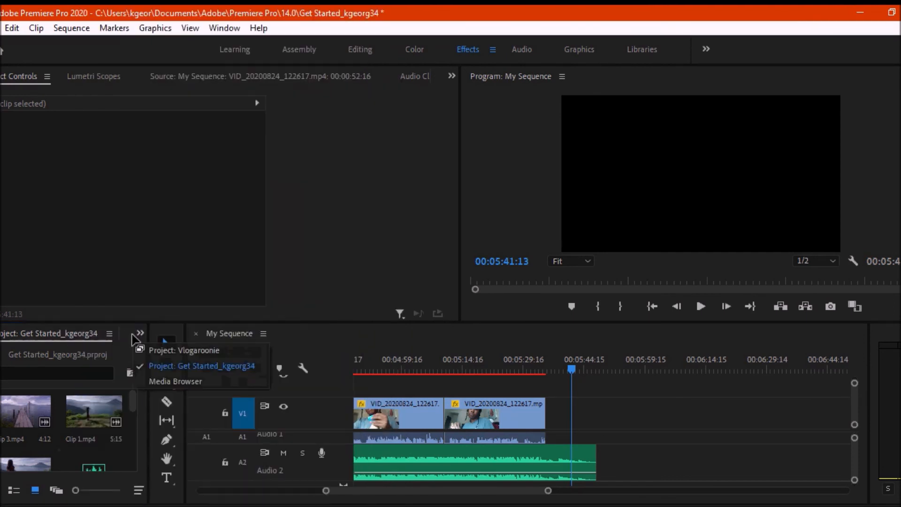
pyautogui.click(184, 350)
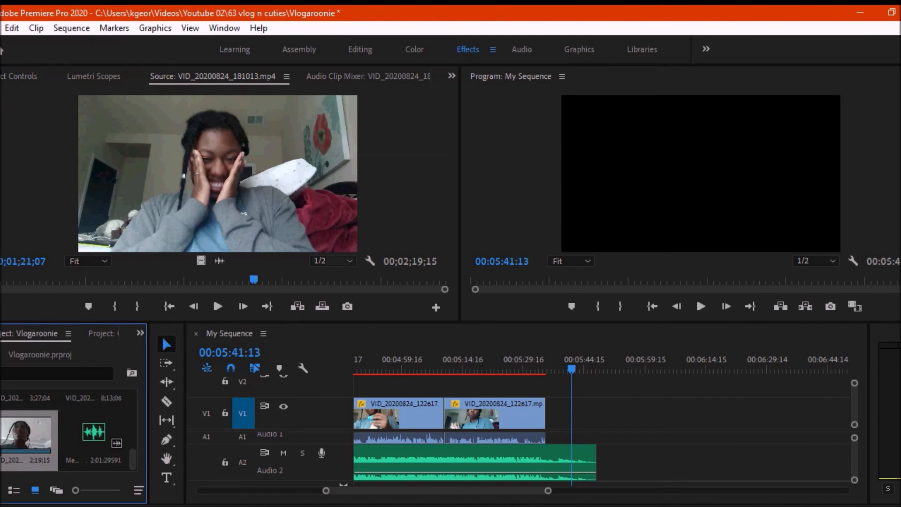
# Preview VID_20200824_181013.mp4 and append it to the end of My Sequence near 5:38.
pyautogui.click(217, 306)
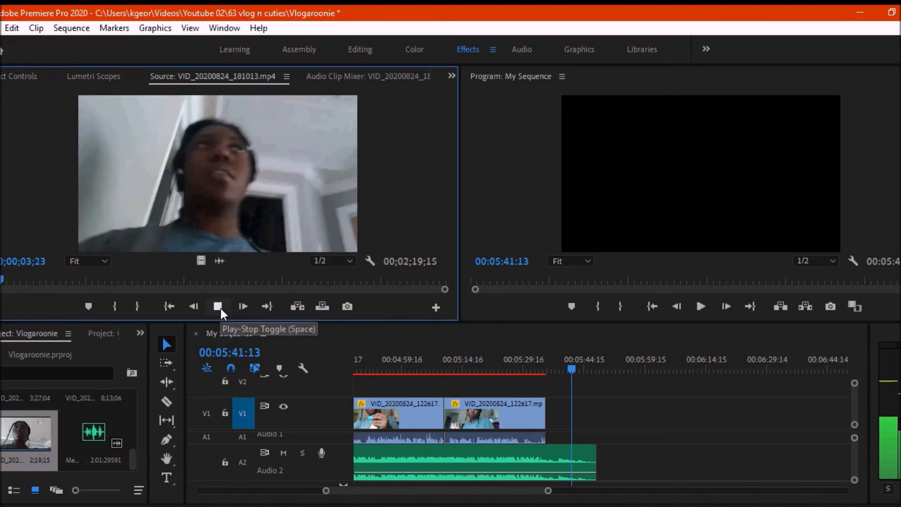
pyautogui.click(218, 306)
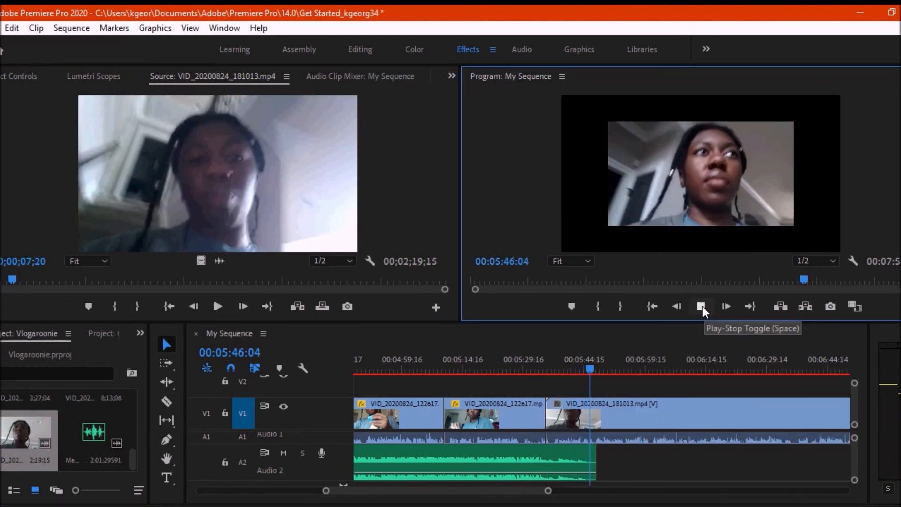
pyautogui.rightClick(598, 414)
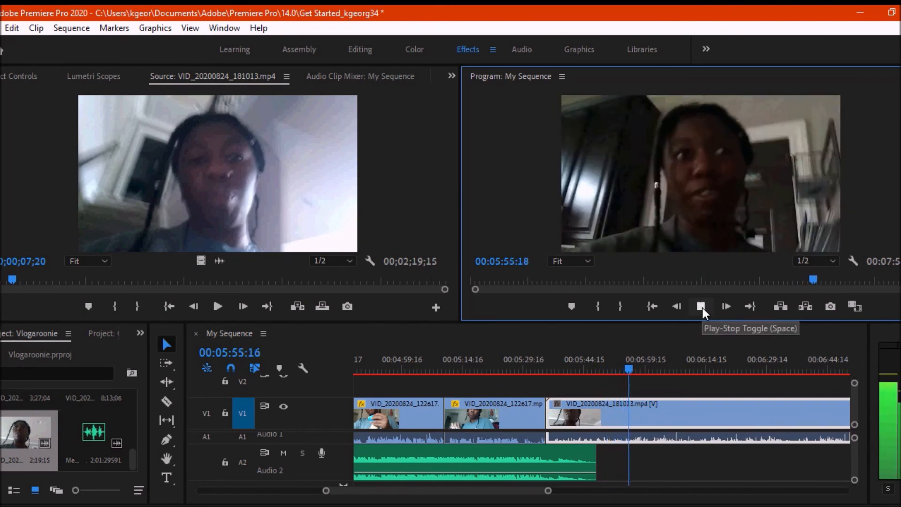
# Play through the appended clip and stop near its end around 6:42.
pyautogui.click(700, 306)
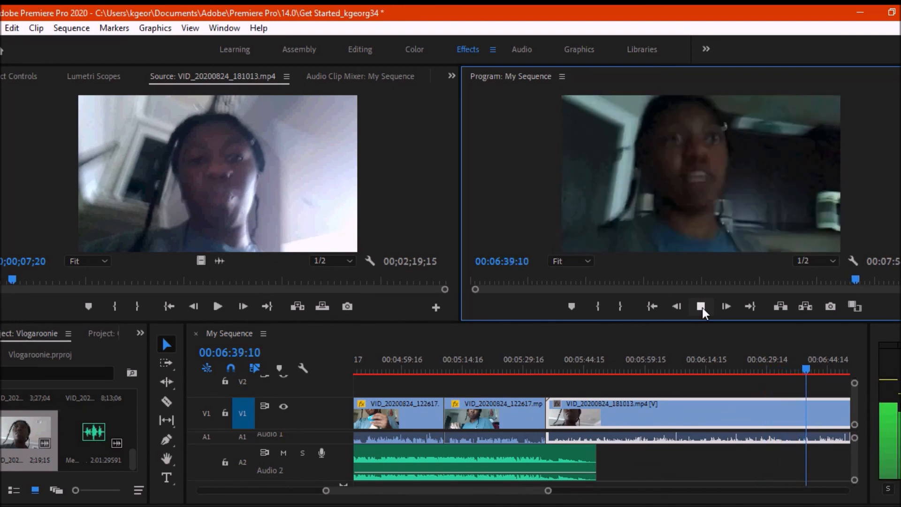
pyautogui.click(700, 306)
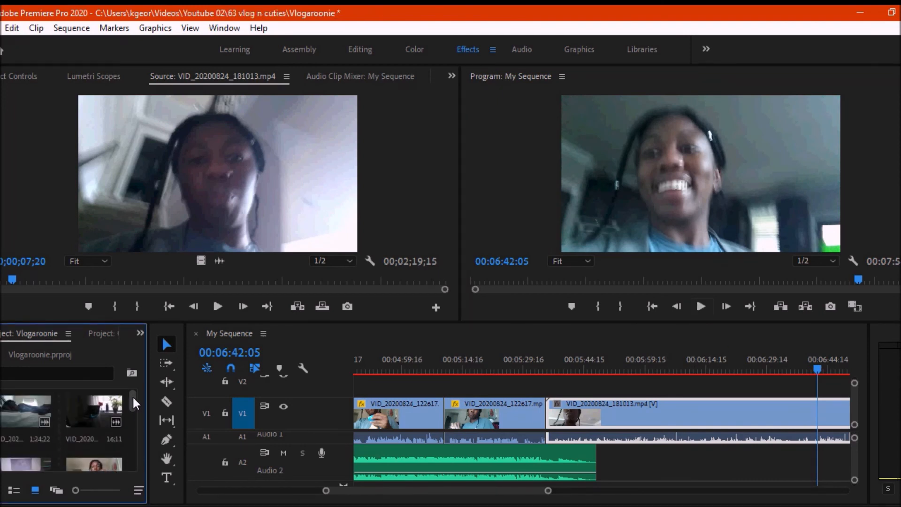
# Preview the laptop-on-desk and screen-recording clips, ending on VID_20200824_131347.mp4.
pyautogui.scroll(-3)
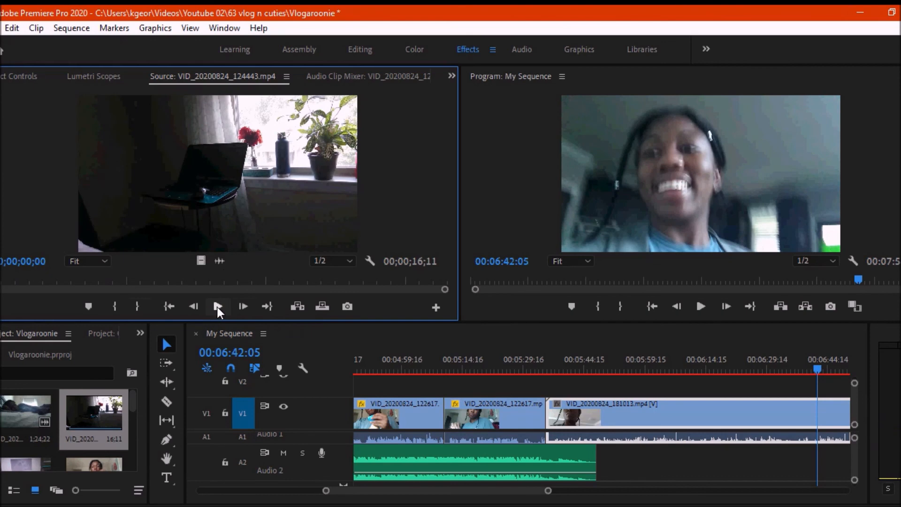
pyautogui.click(217, 306)
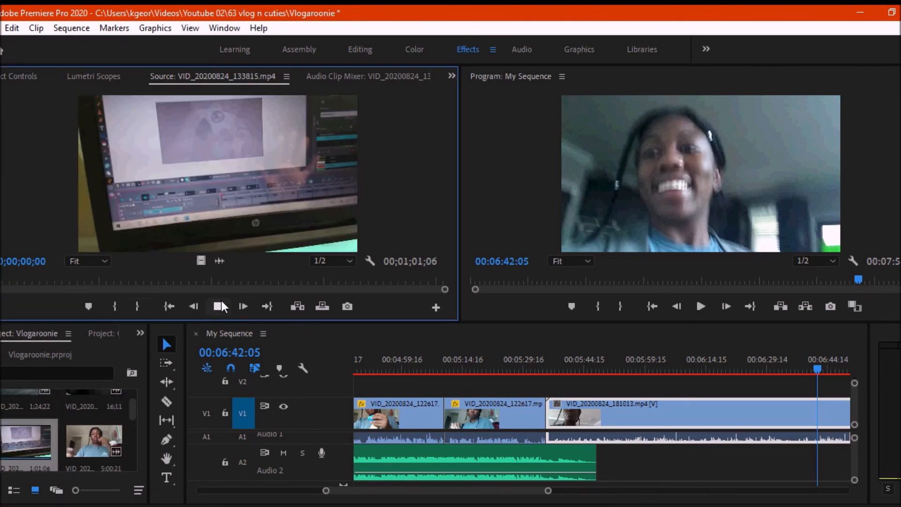
pyautogui.click(222, 306)
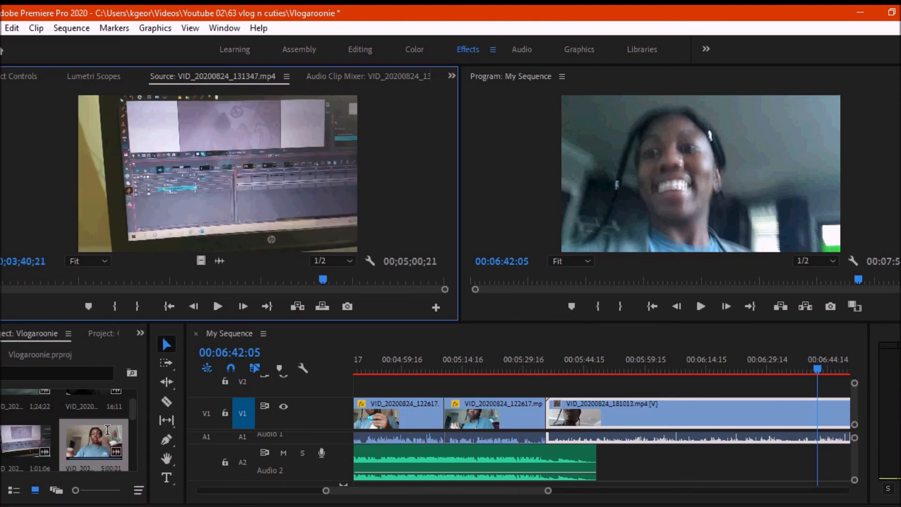
pyautogui.click(218, 305)
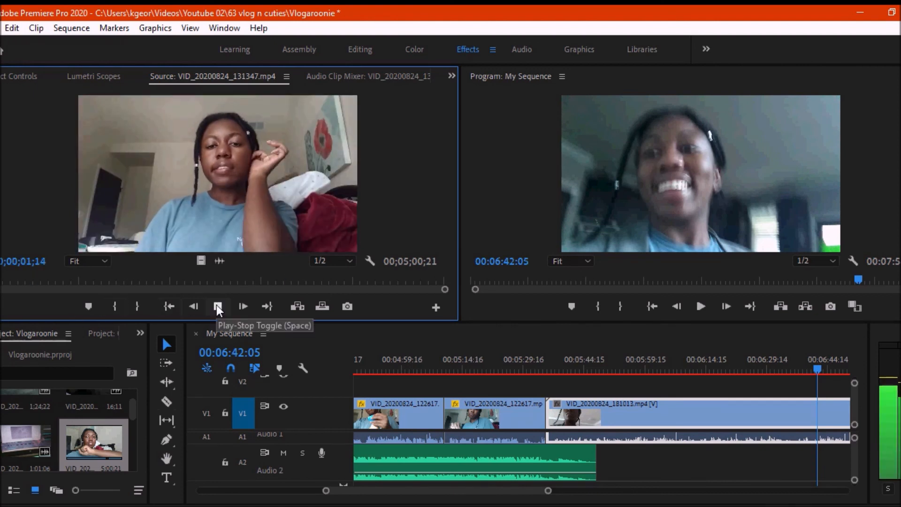
pyautogui.click(218, 305)
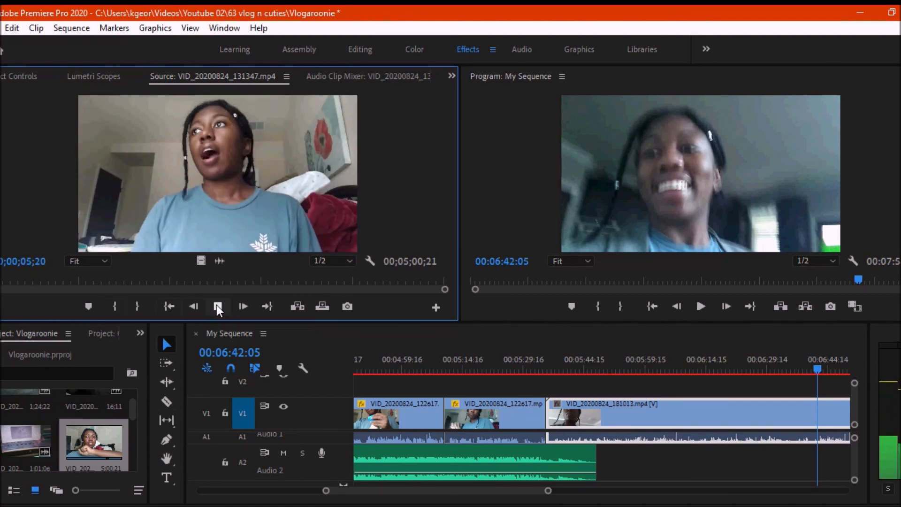
pyautogui.click(242, 306)
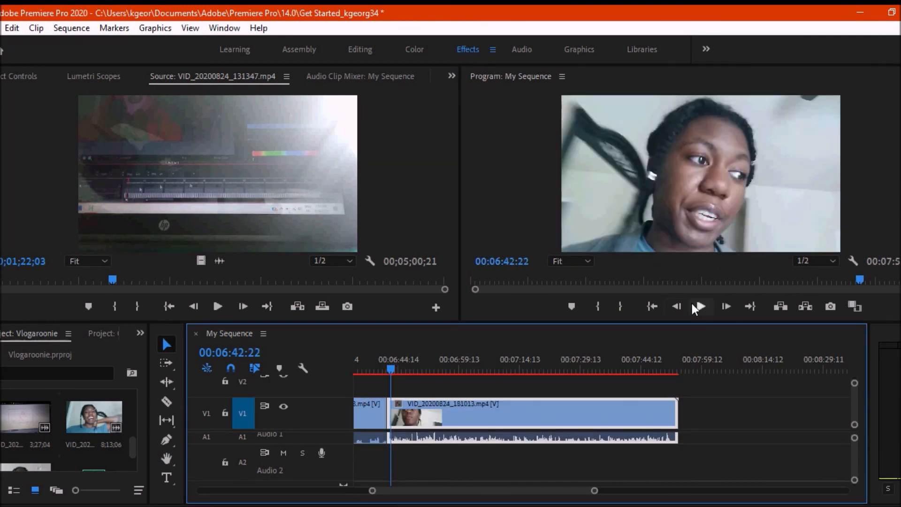
# Play the appended VID_20200824_181013 clip, then clear it from the sequence.
pyautogui.click(700, 306)
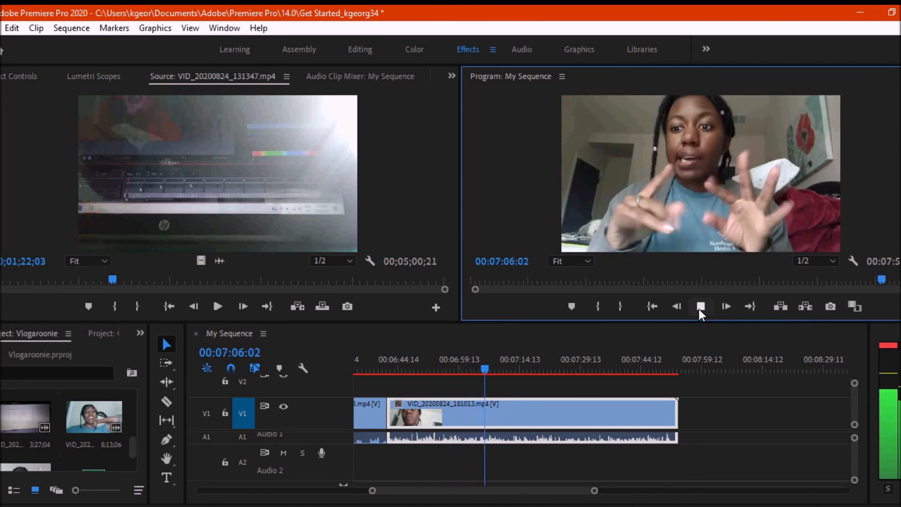
pyautogui.click(725, 305)
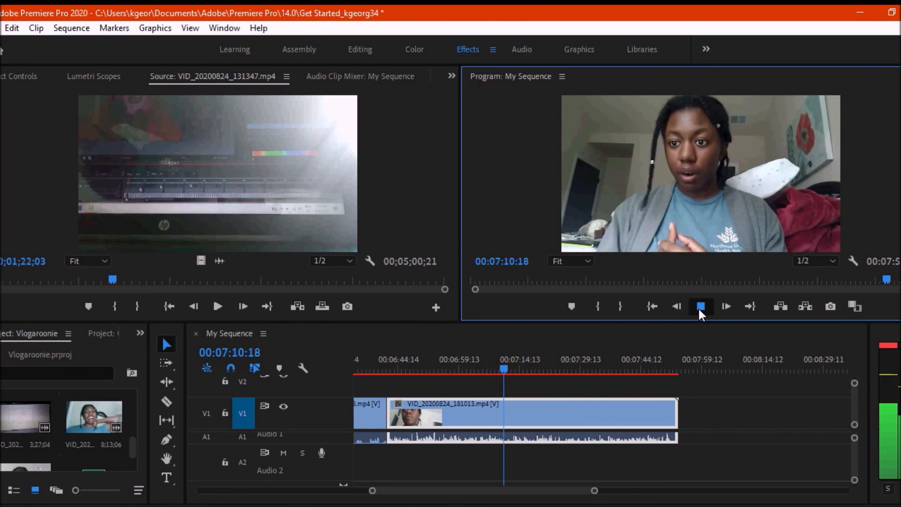
pyautogui.rightClick(442, 413)
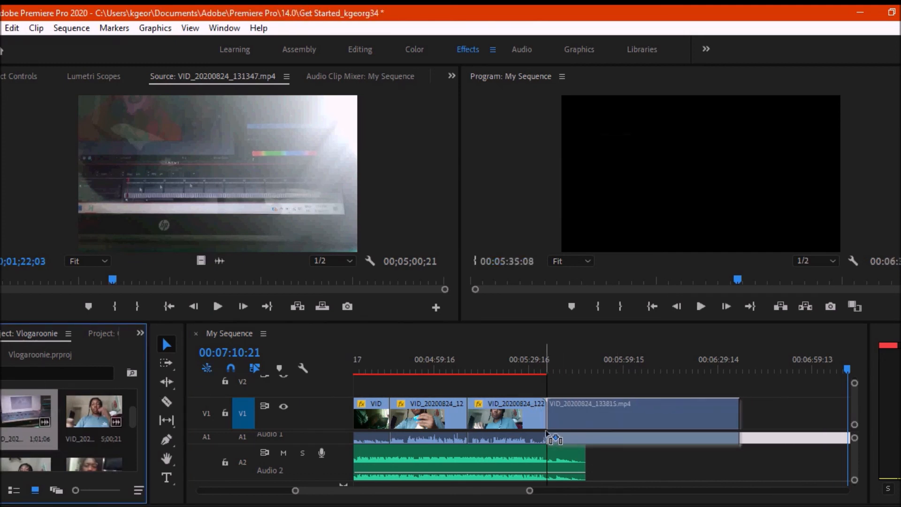
# Play through the newly added VID_20200824_133815 clip at the sequence end.
pyautogui.click(700, 306)
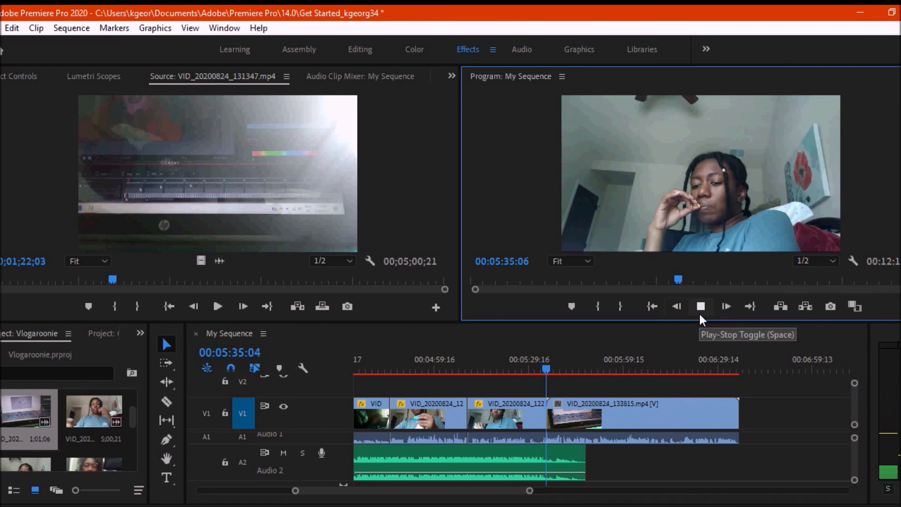
pyautogui.click(700, 306)
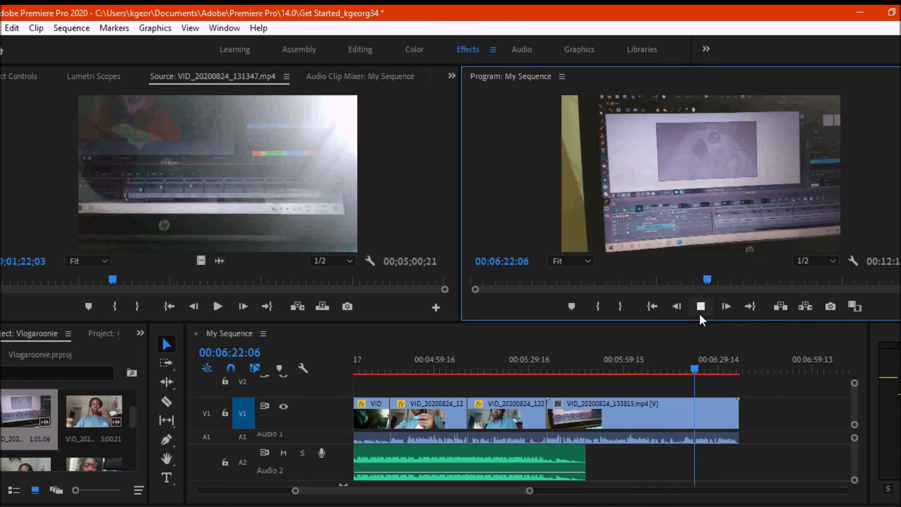
pyautogui.click(726, 306)
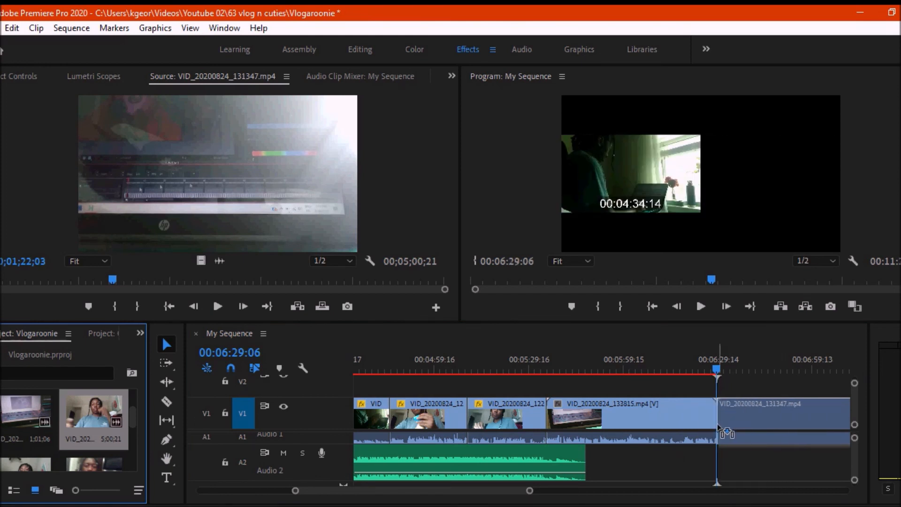
# Review the 131347 webcam footage and cut out the unwanted stretch, leaving a gap from about 7:40 to 8:39.
pyautogui.click(629, 413)
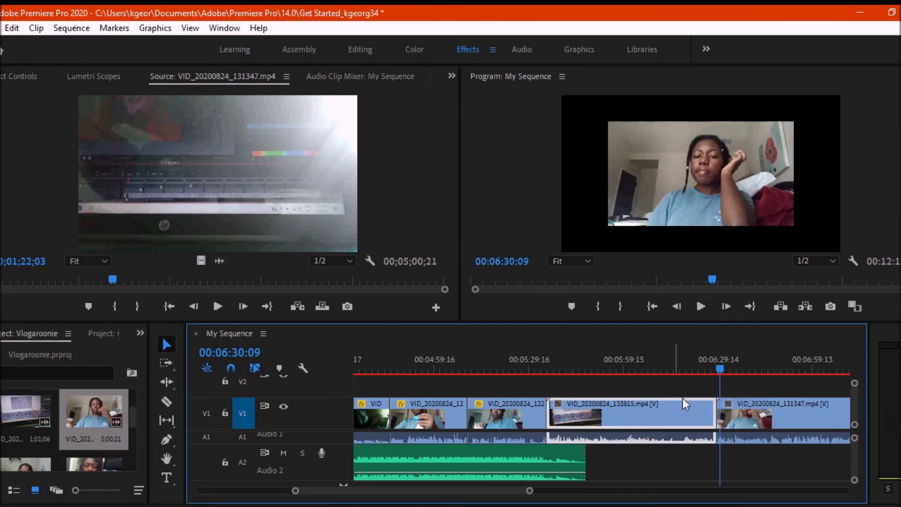
pyautogui.rightClick(628, 403)
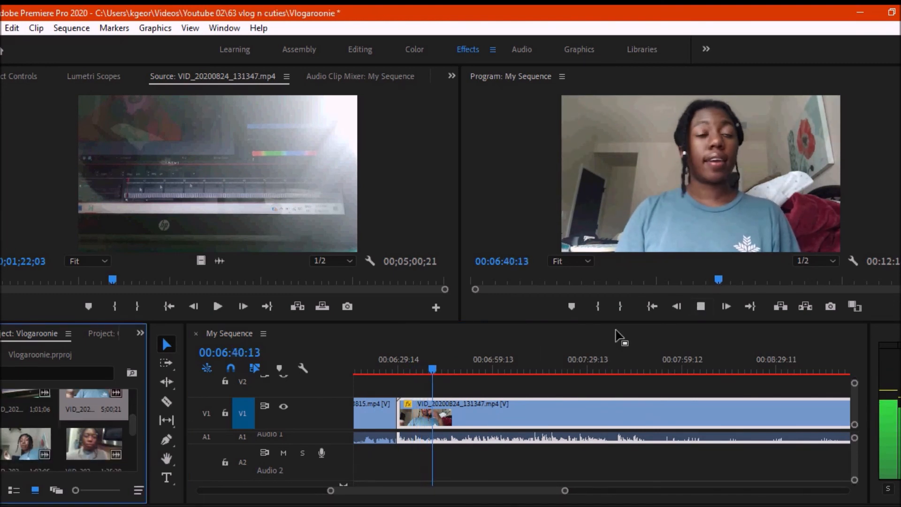
pyautogui.click(700, 306)
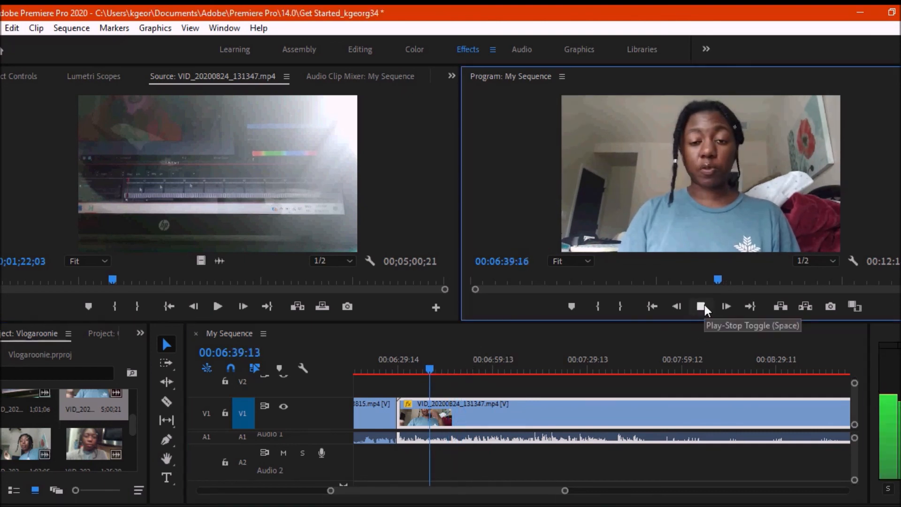
pyautogui.click(701, 306)
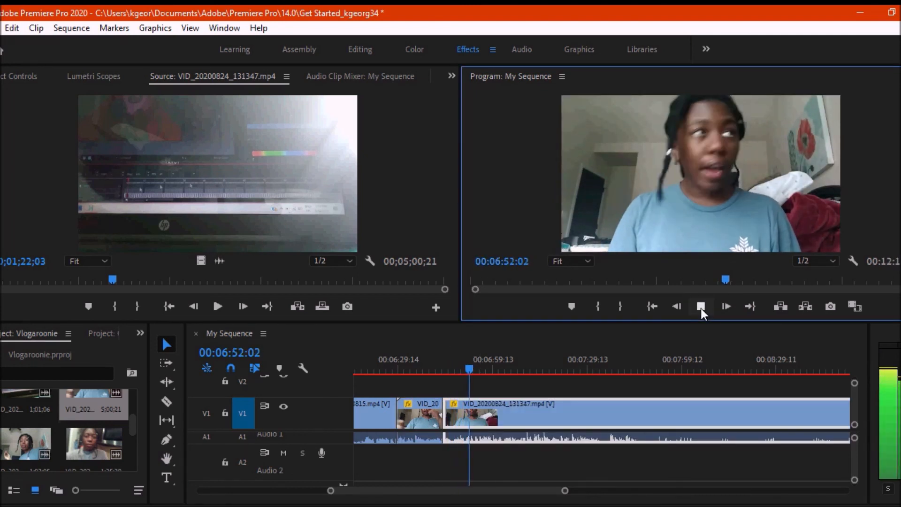
pyautogui.click(217, 305)
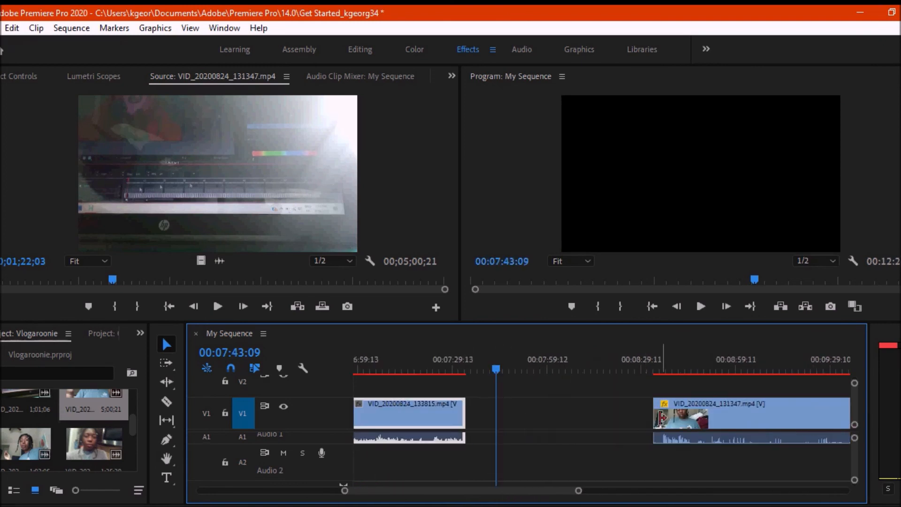
# Ripple delete the gap so the laptop-screen 131347 clip follows the 133815 footage at about 7:35.
pyautogui.click(700, 306)
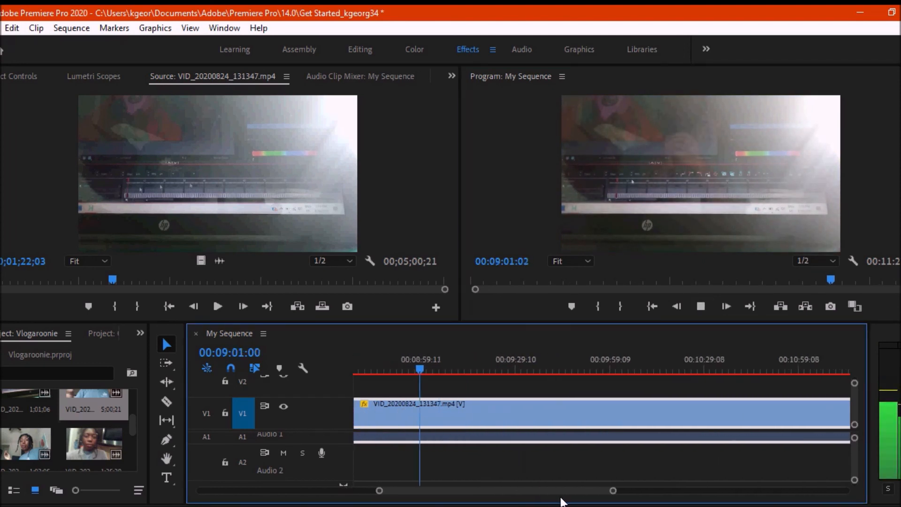
pyautogui.click(401, 370)
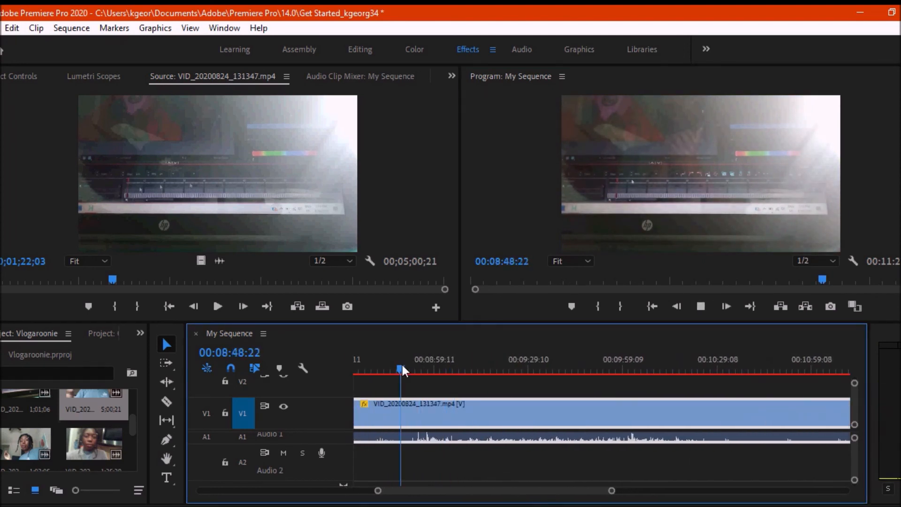
pyautogui.click(701, 306)
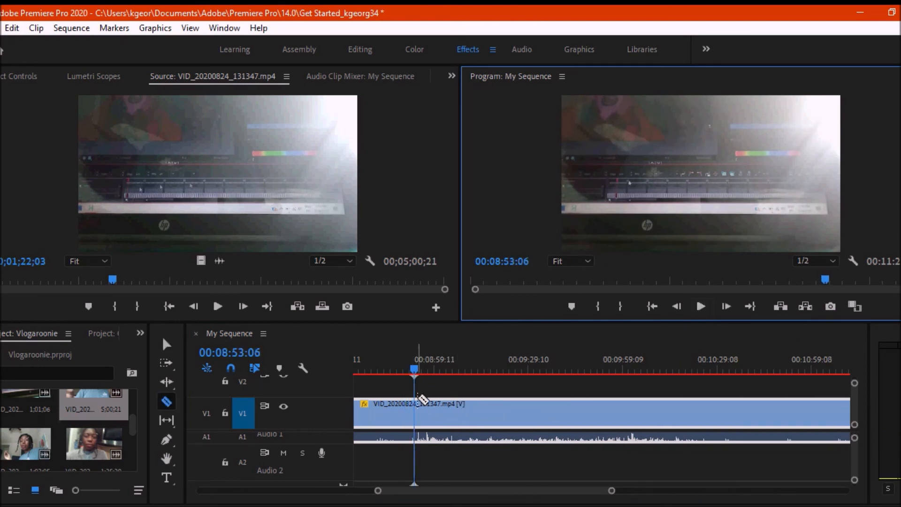
pyautogui.moveTo(414, 413); pyautogui.dragTo(400, 413)
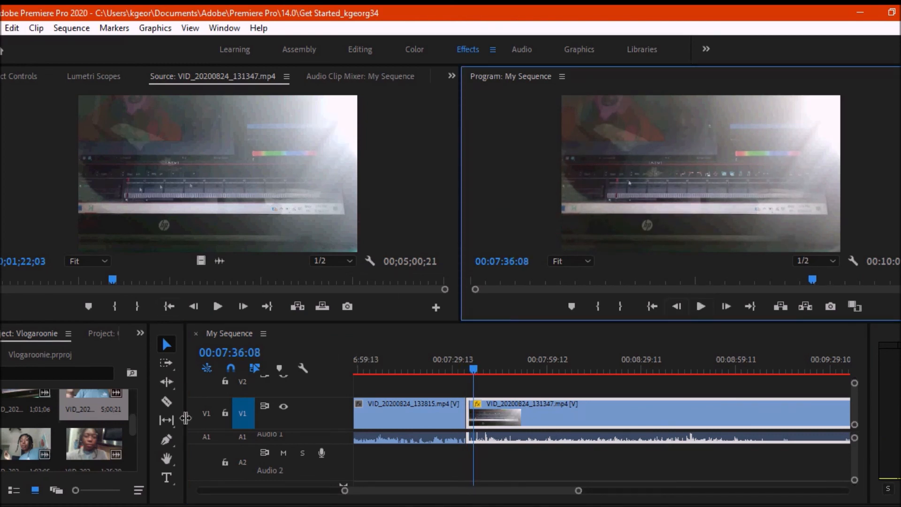
# Write the caption "me attempting to get a fun angle of myself working" over the laptop clip at 7:36.
pyautogui.click(166, 477)
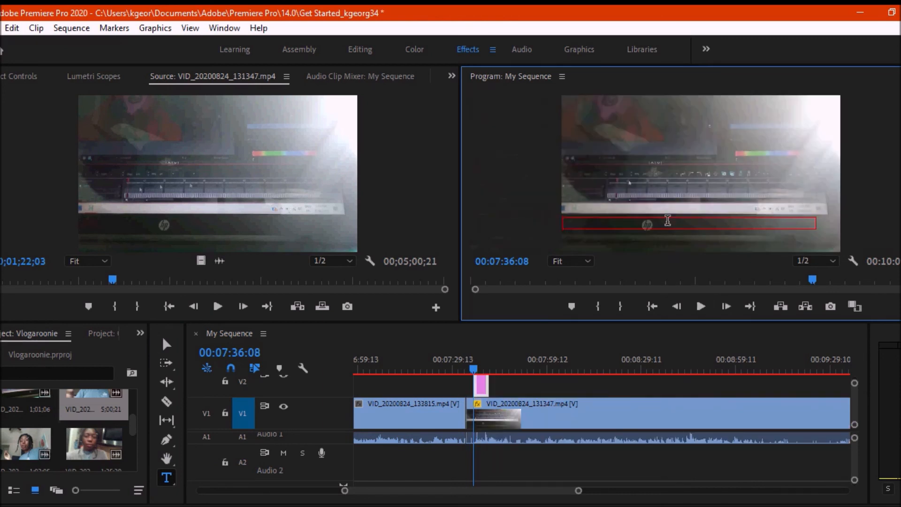
pyautogui.write('me attempting to get a fun angle of')
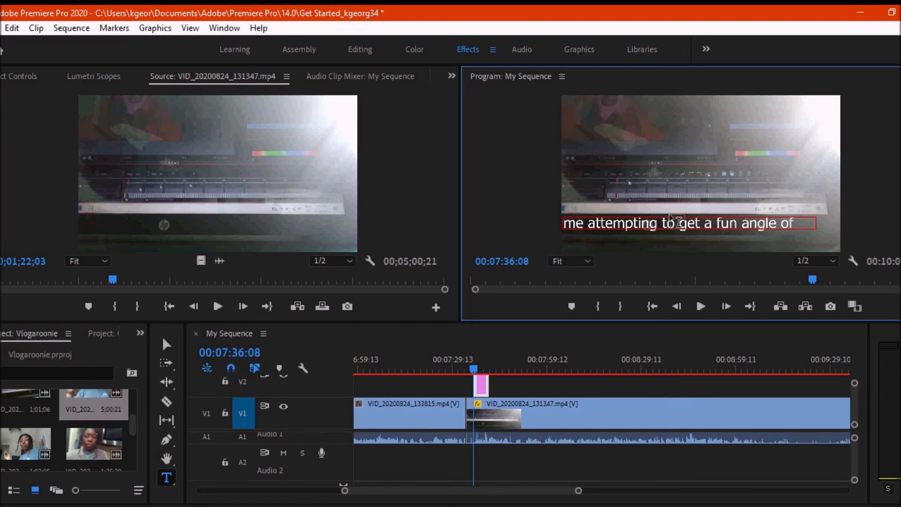
pyautogui.click(758, 260)
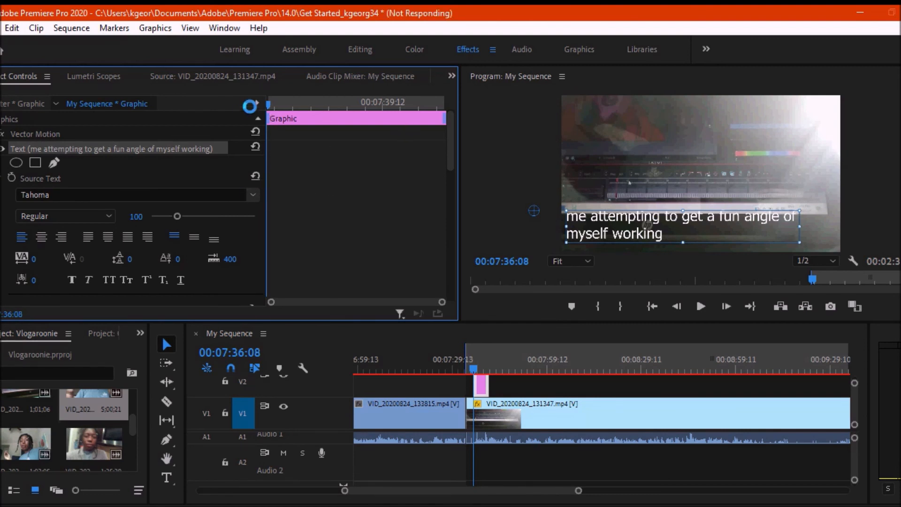
# Make the caption Times New Roman at size 71 and move it to the laptop clip's start.
pyautogui.click(252, 195)
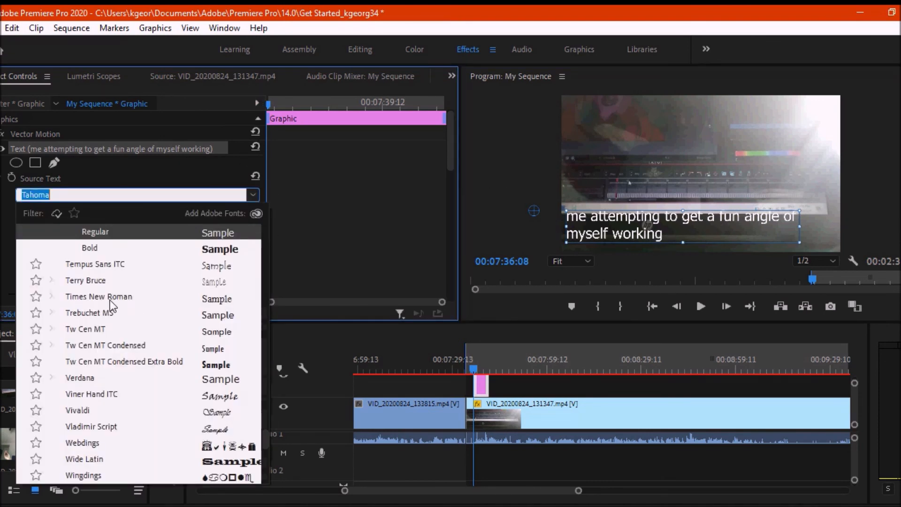
pyautogui.click(98, 295)
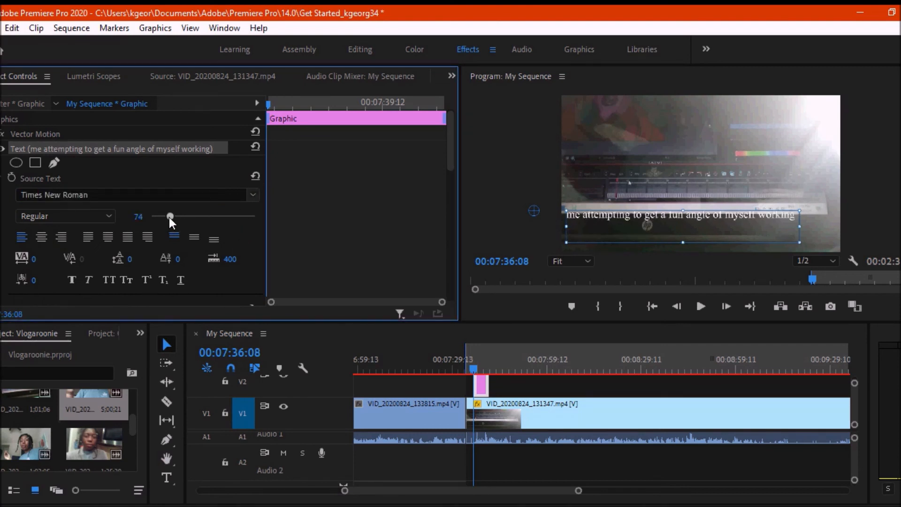
pyautogui.moveTo(168, 216); pyautogui.dragTo(169, 216)
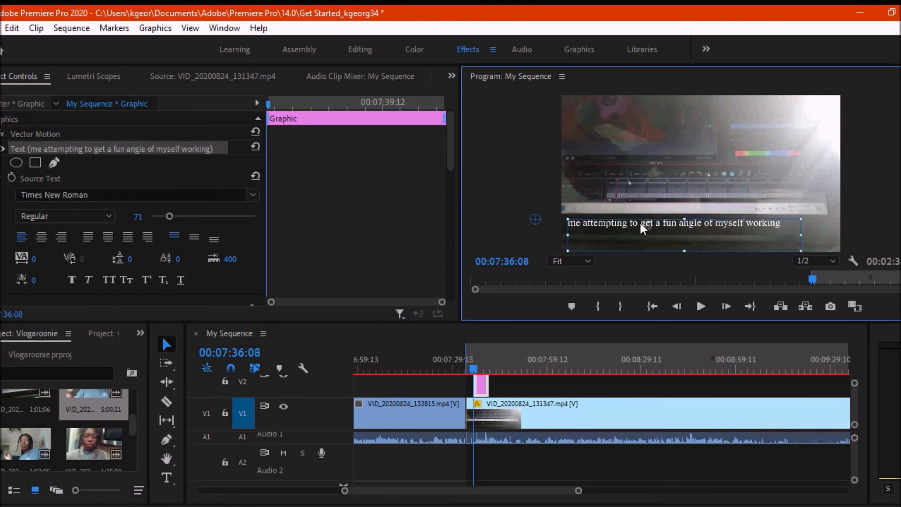
pyautogui.moveTo(287, 330)
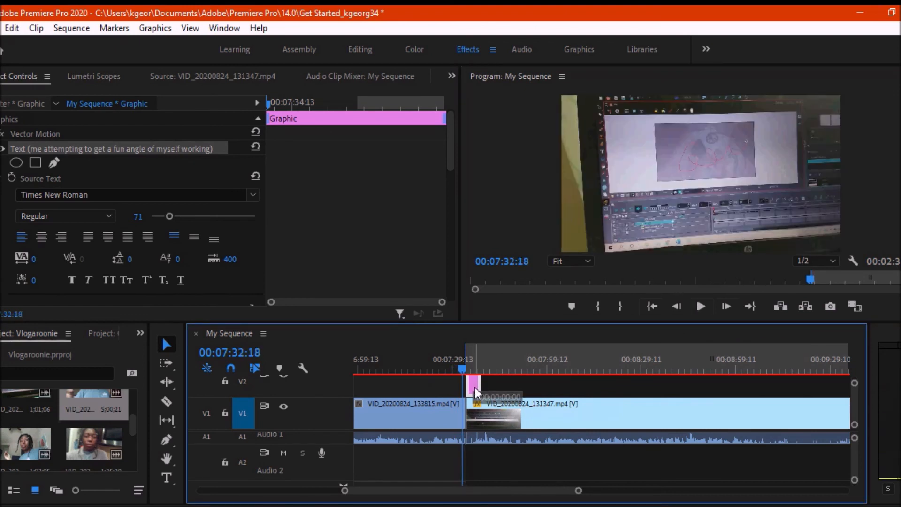
pyautogui.moveTo(471, 385); pyautogui.dragTo(491, 385)
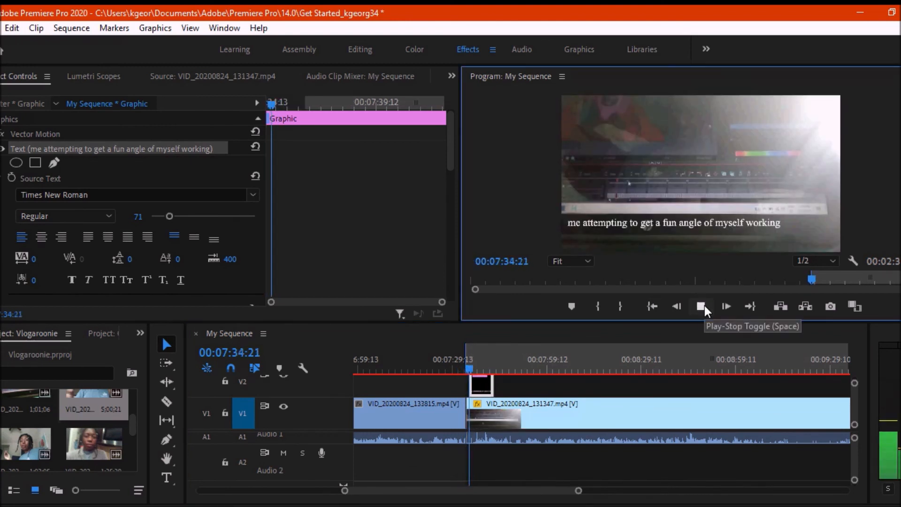
# Trim the caption to a brief span and review the laptop clip up to the cut point near 7:59.
pyautogui.click(702, 306)
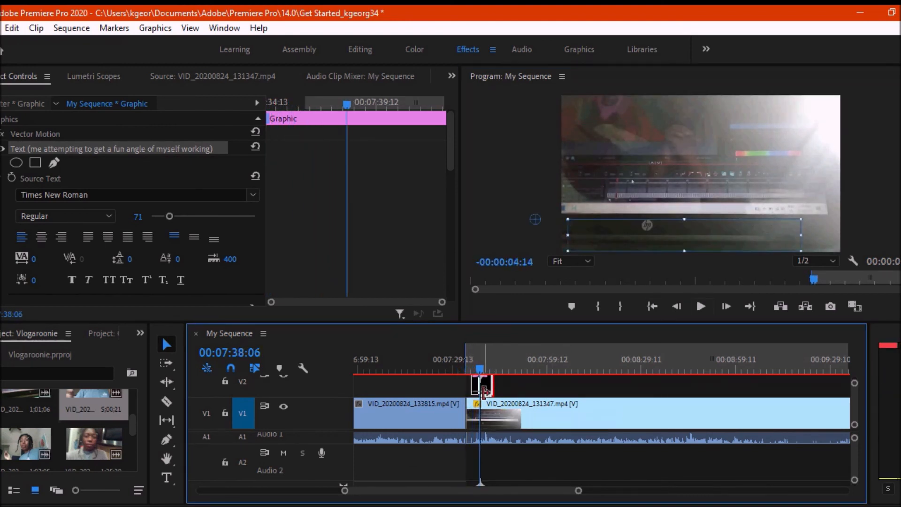
pyautogui.click(700, 306)
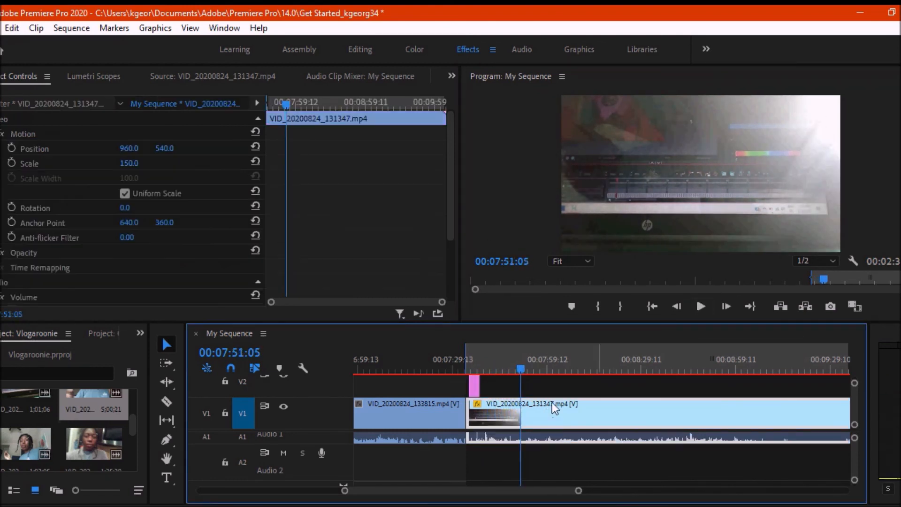
pyautogui.click(701, 306)
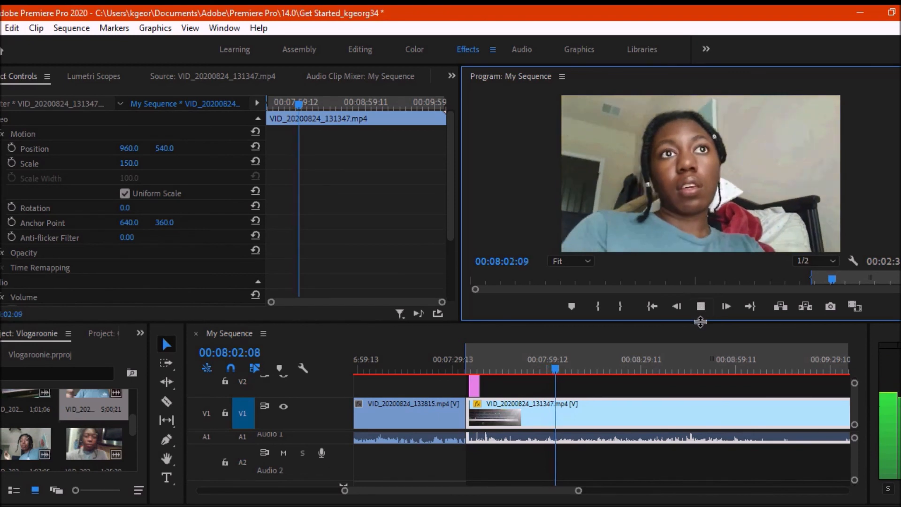
pyautogui.click(700, 306)
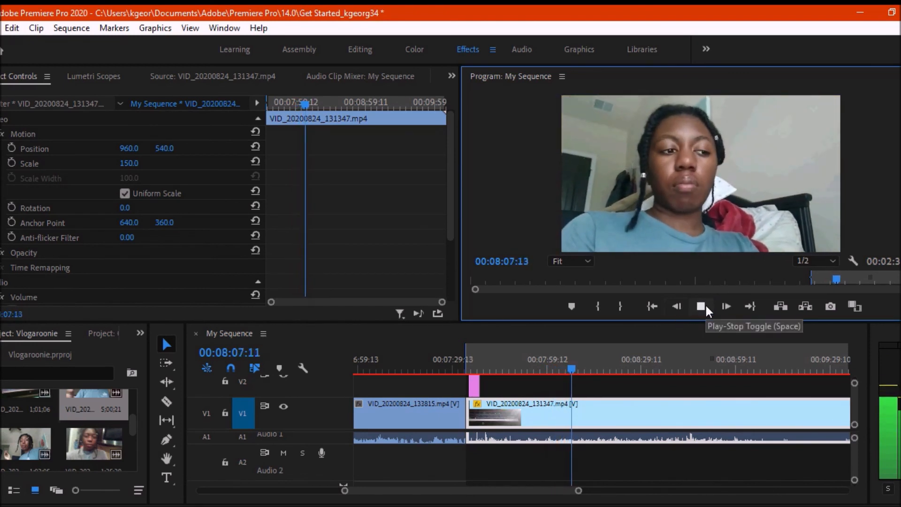
pyautogui.click(700, 306)
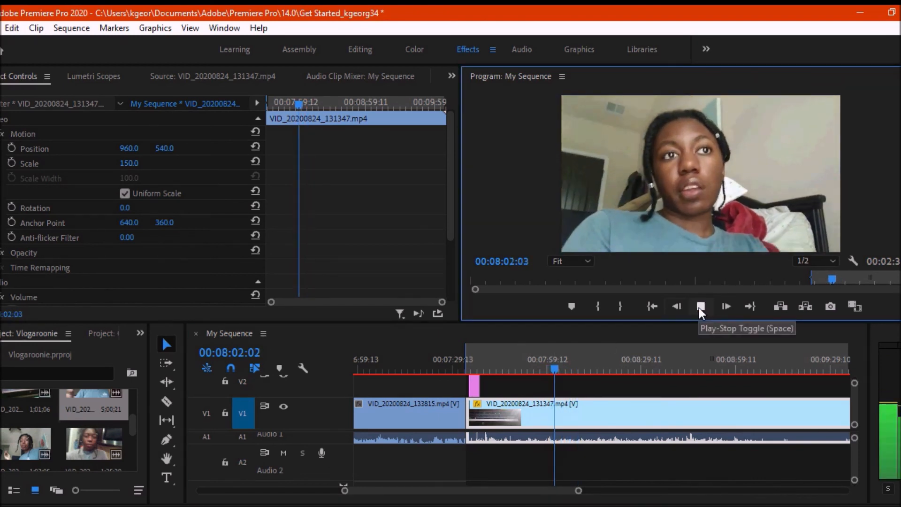
pyautogui.click(700, 306)
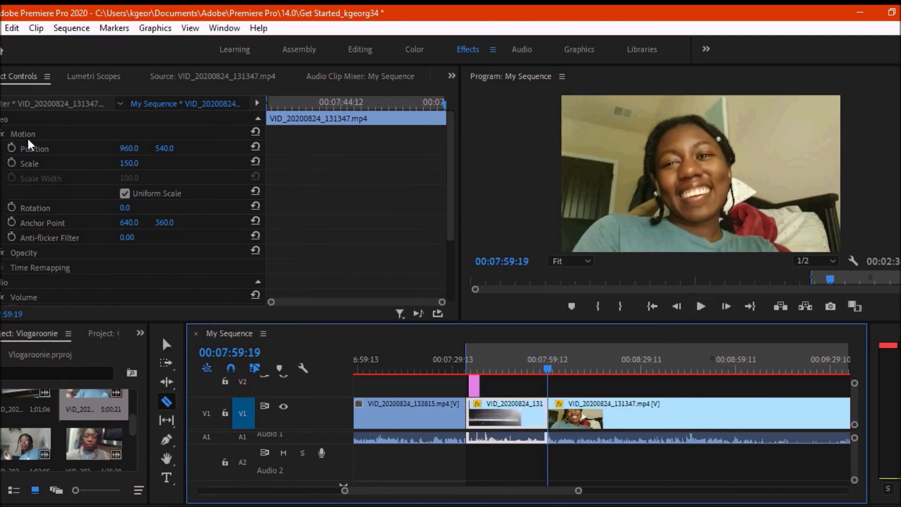
# Trim the last 131347 piece to end at 08:10:13 and save the project with Ctrl+S.
pyautogui.click(5, 134)
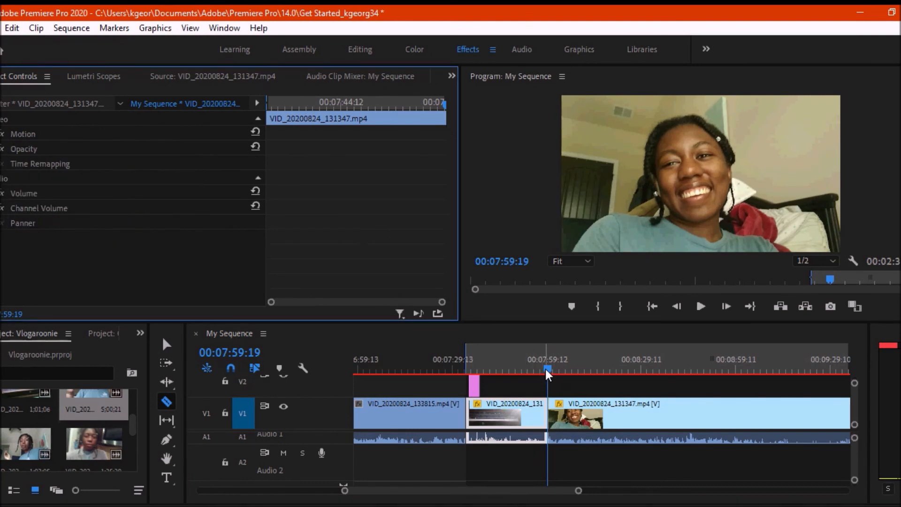
pyautogui.click(700, 306)
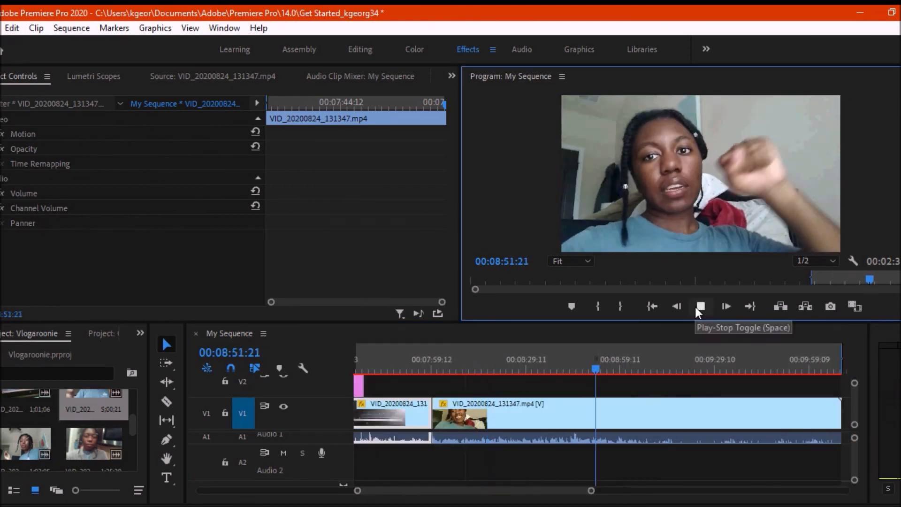
pyautogui.click(700, 306)
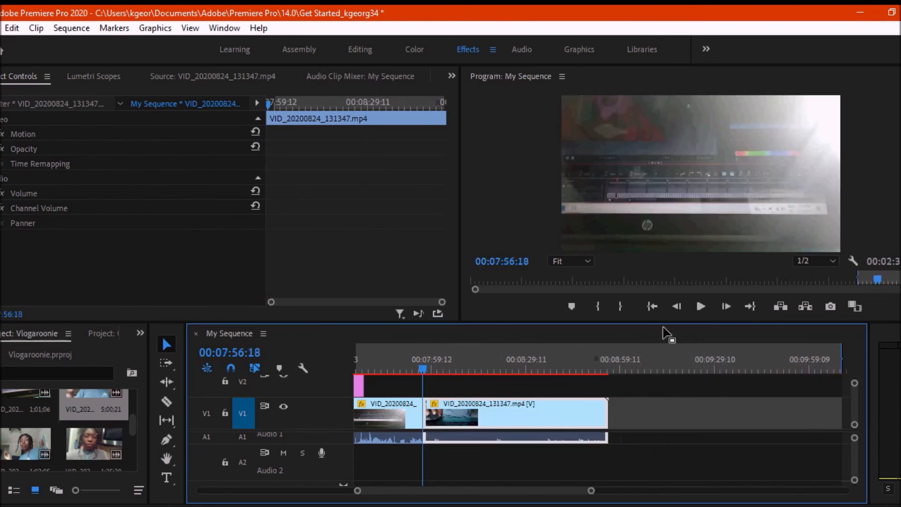
pyautogui.click(700, 305)
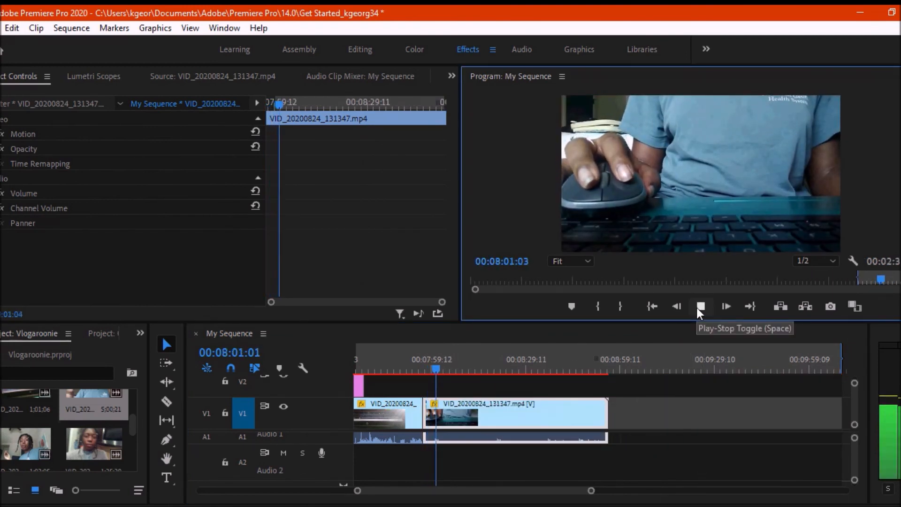
pyautogui.click(700, 306)
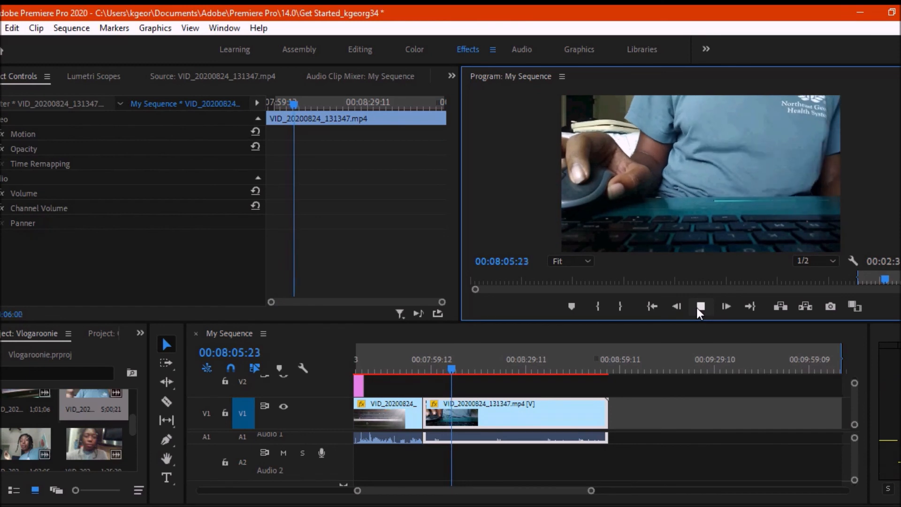
pyautogui.click(700, 306)
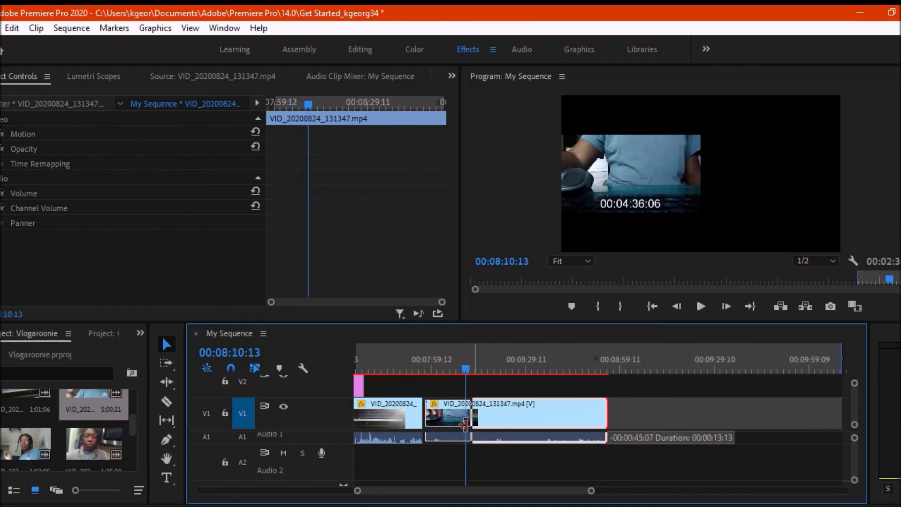
pyautogui.press('ctrl+s')
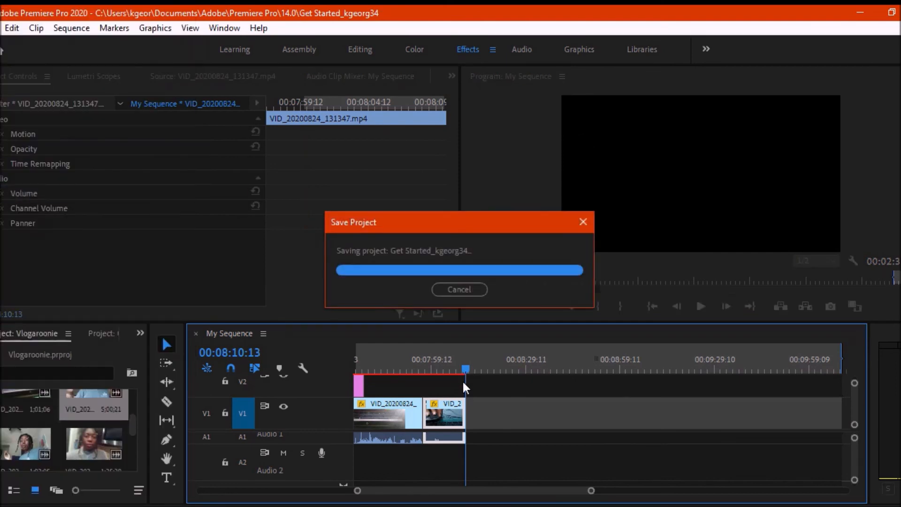